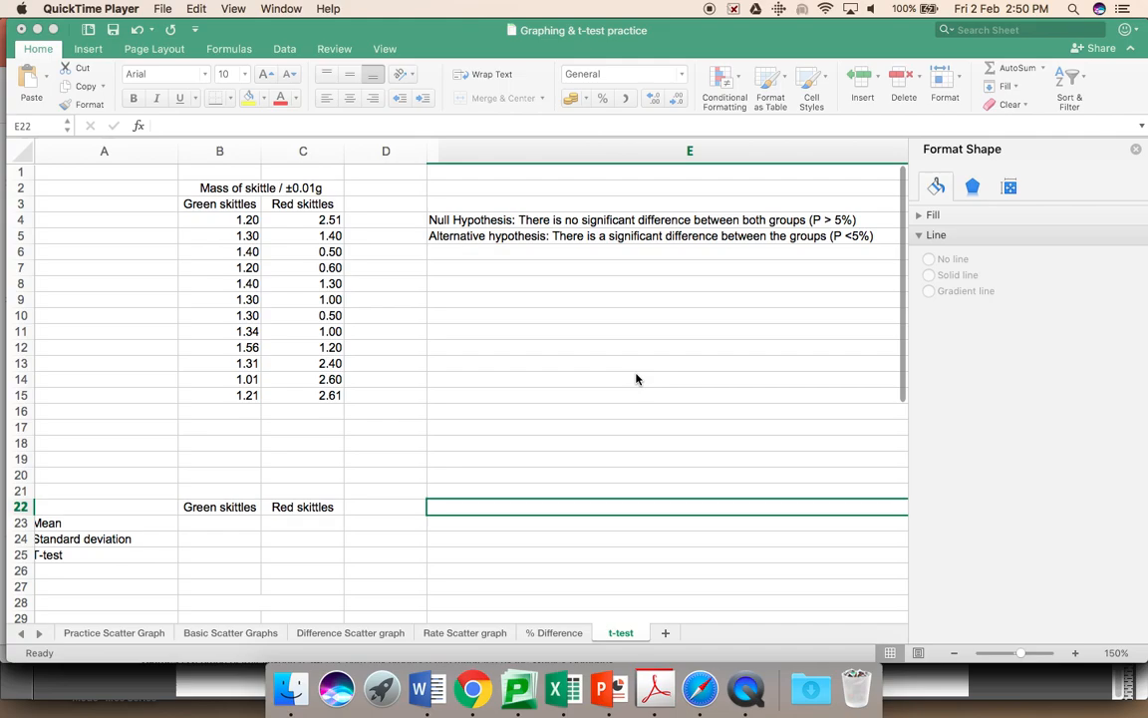
{"action": "mouse_move", "coordinate": [255, 196]}
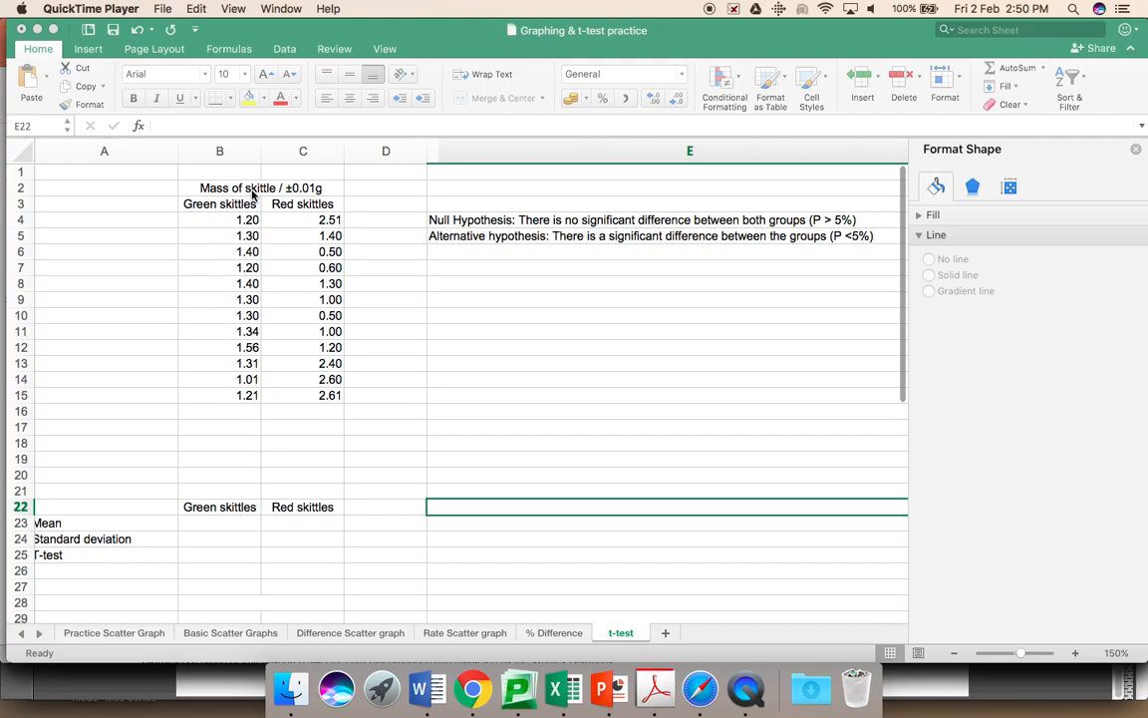
{"action": "mouse_move", "coordinate": [257, 221]}
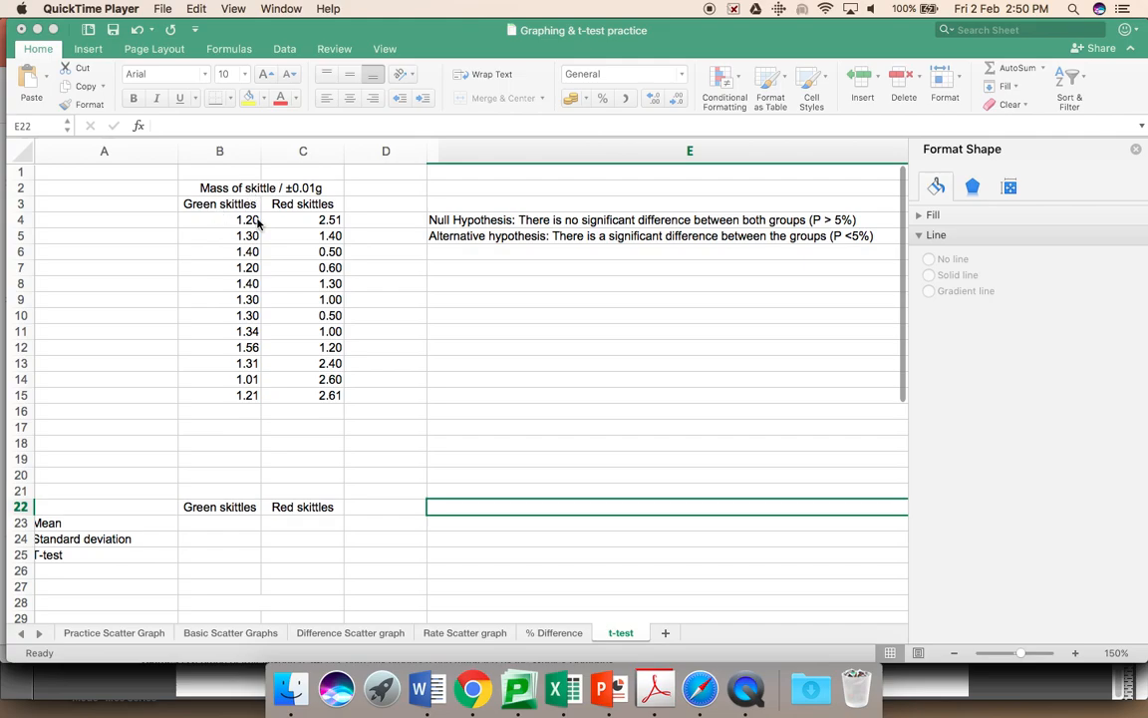
{"action": "mouse_move", "coordinate": [303, 215]}
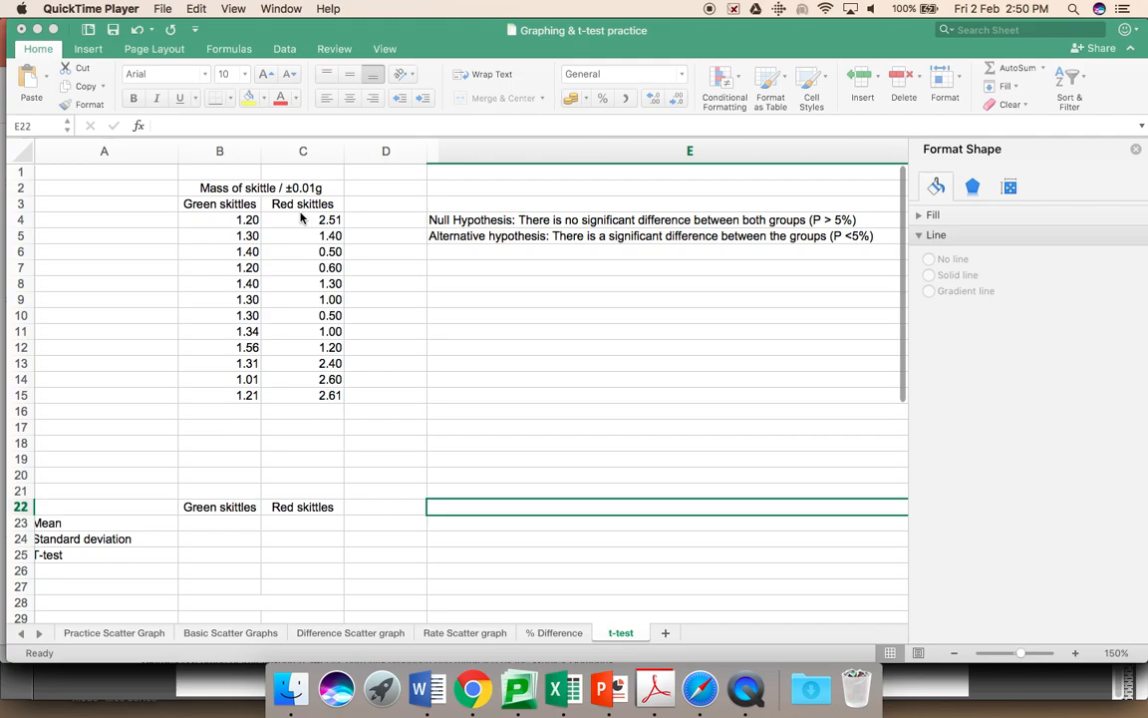
{"action": "mouse_move", "coordinate": [231, 217]}
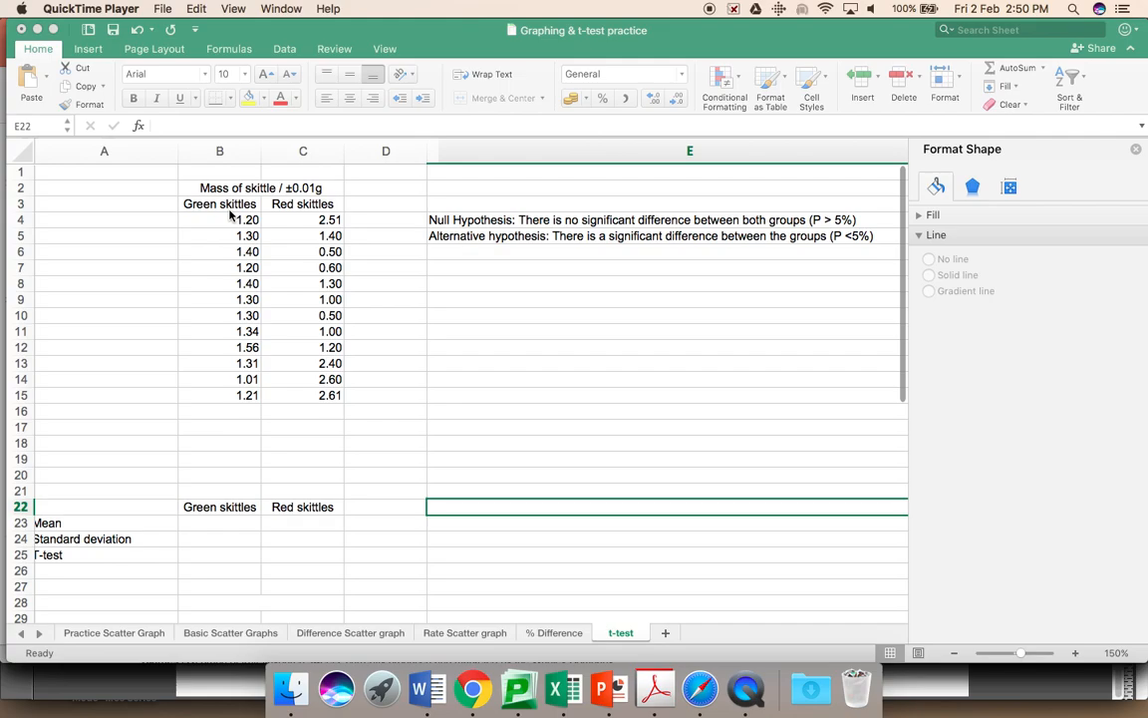
{"action": "mouse_move", "coordinate": [291, 219]}
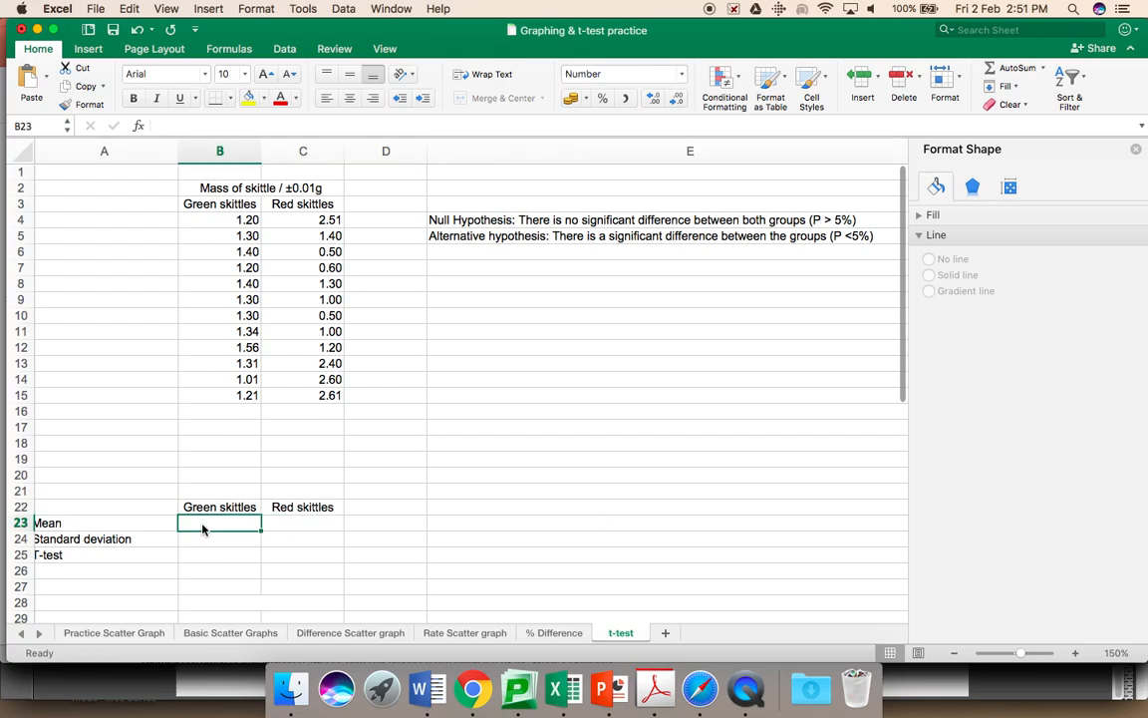
Average B4:B15 in B23 and fill across, giving means 1.29 (green) and 1.47 (red)
{"action": "type", "text": "="}
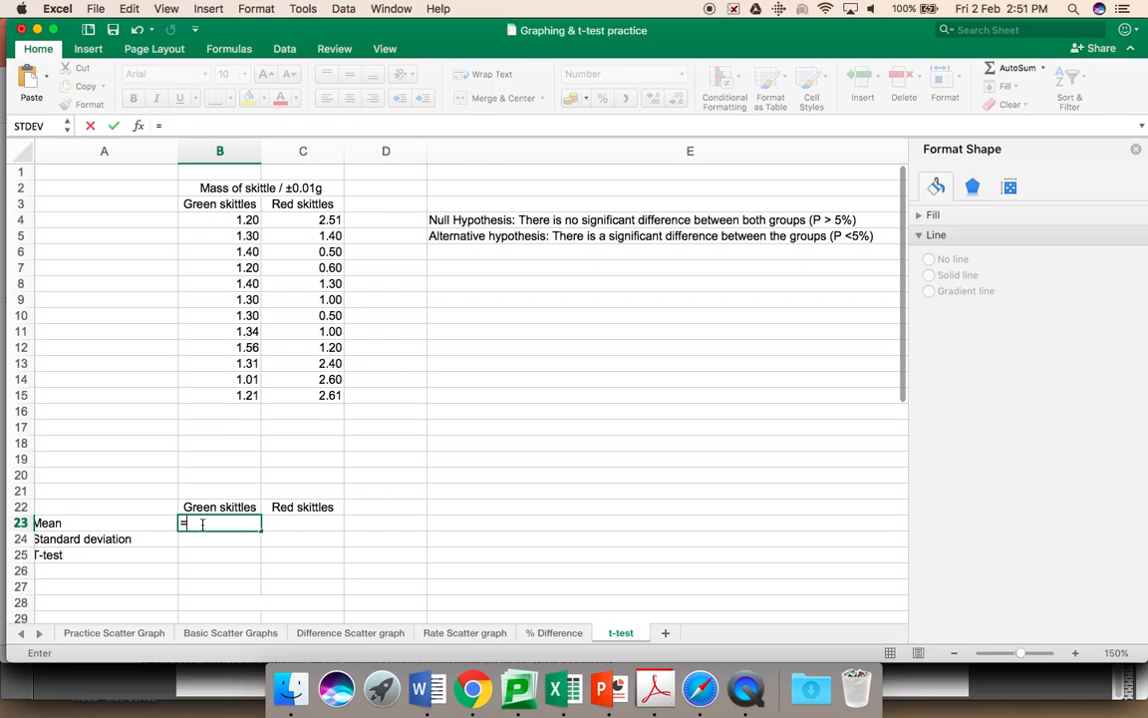
{"action": "type", "text": "aver"}
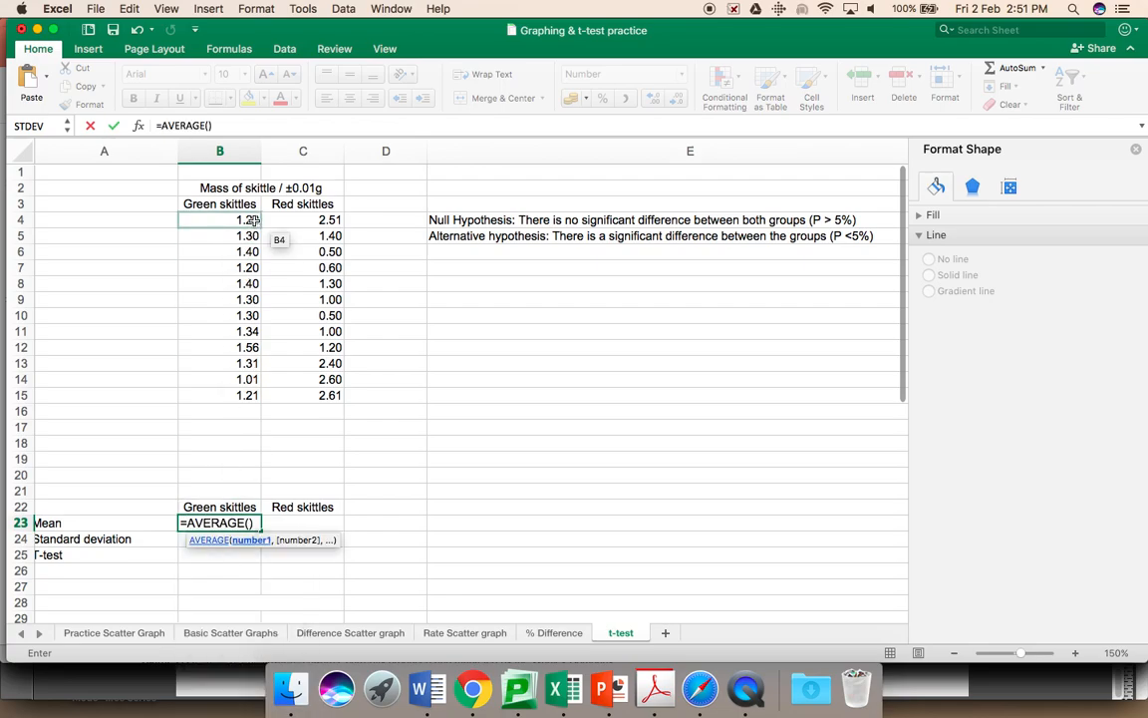
{"action": "left_click", "coordinate": [247, 220]}
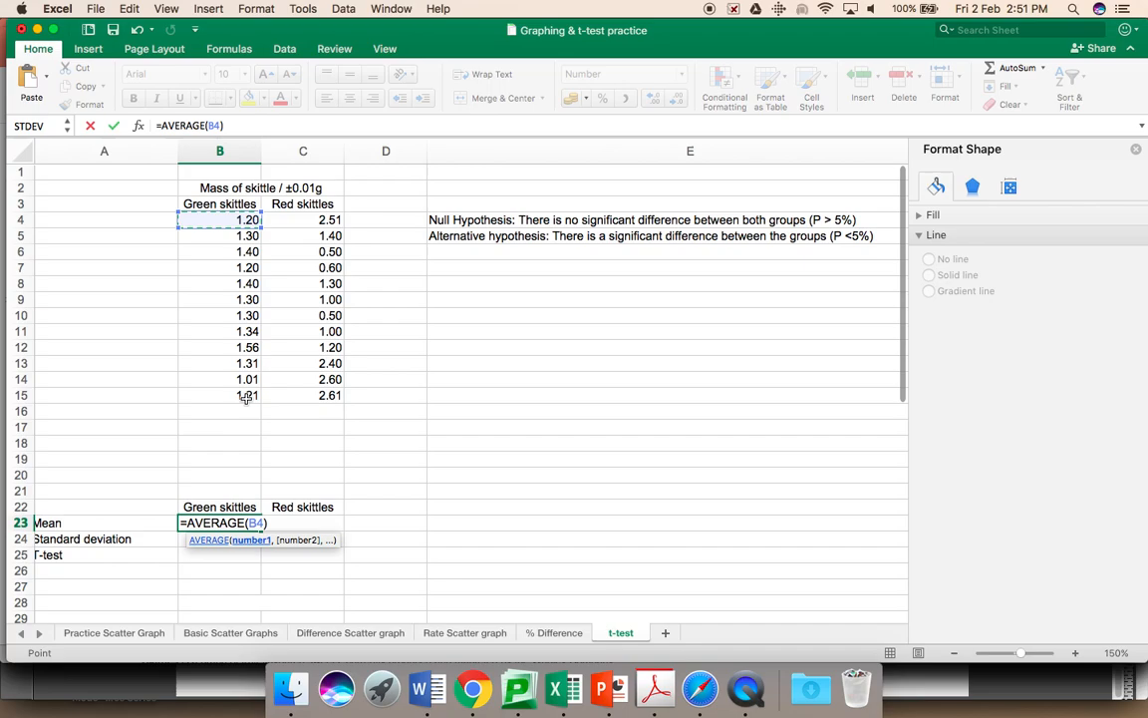
{"action": "left_click_drag", "start_coordinate": [248, 219], "coordinate": [247, 395]}
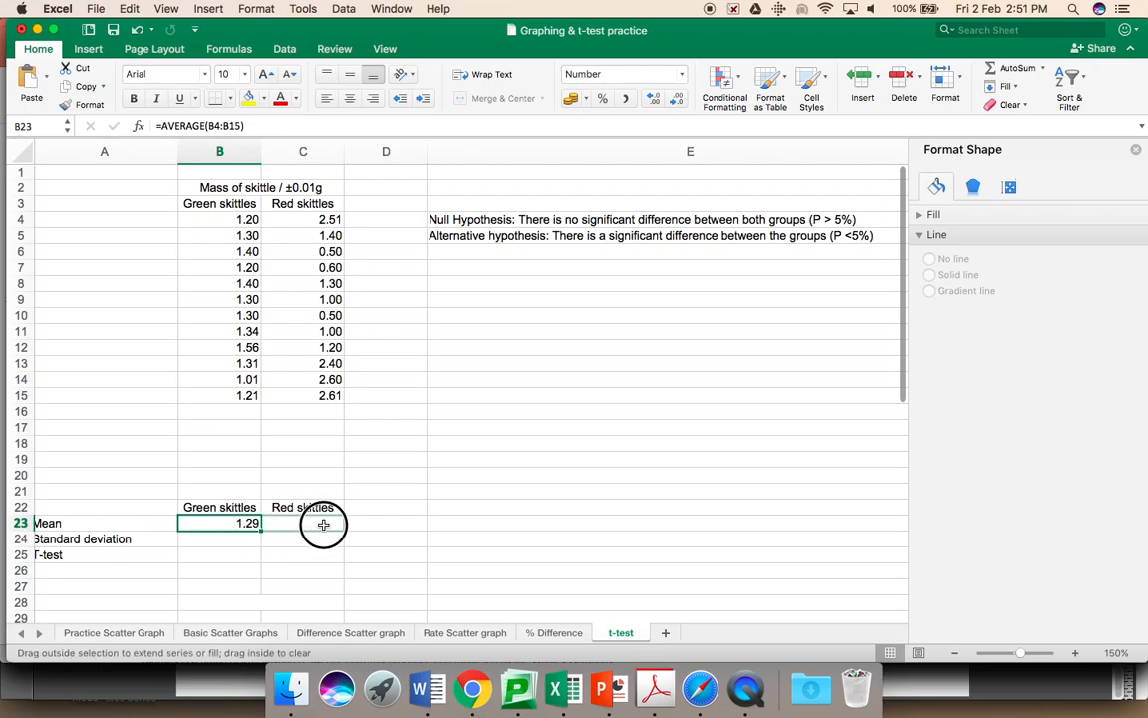
{"action": "left_click_drag", "start_coordinate": [247, 522], "coordinate": [303, 522]}
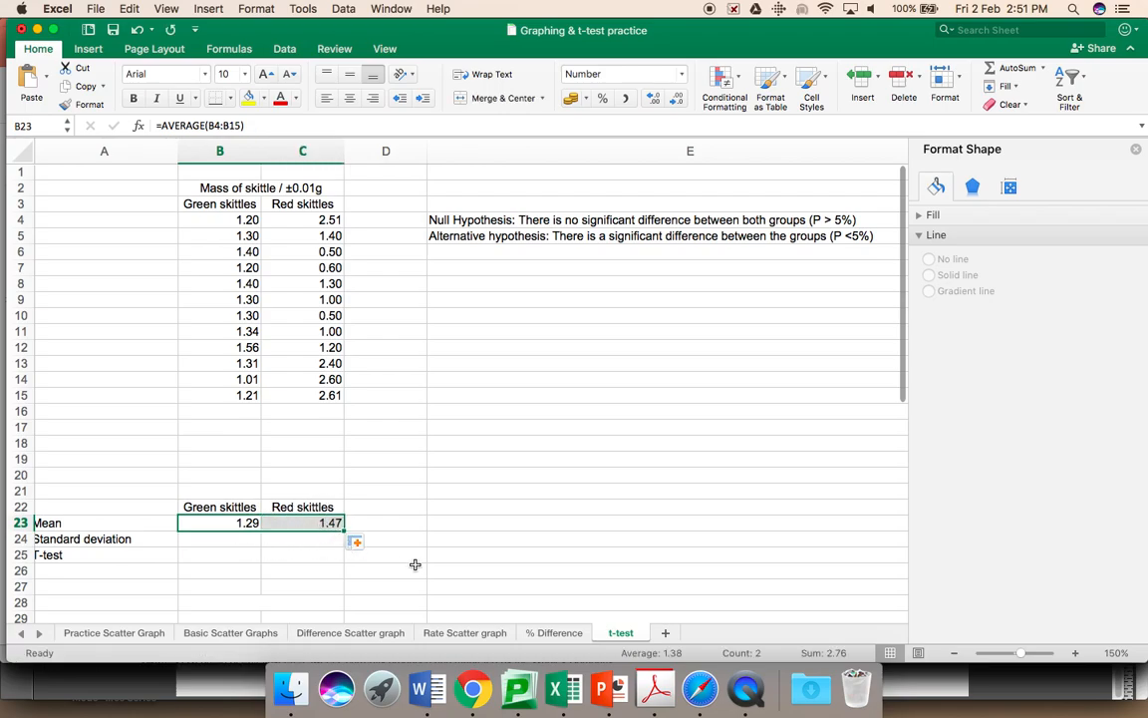
{"action": "left_click", "coordinate": [387, 570]}
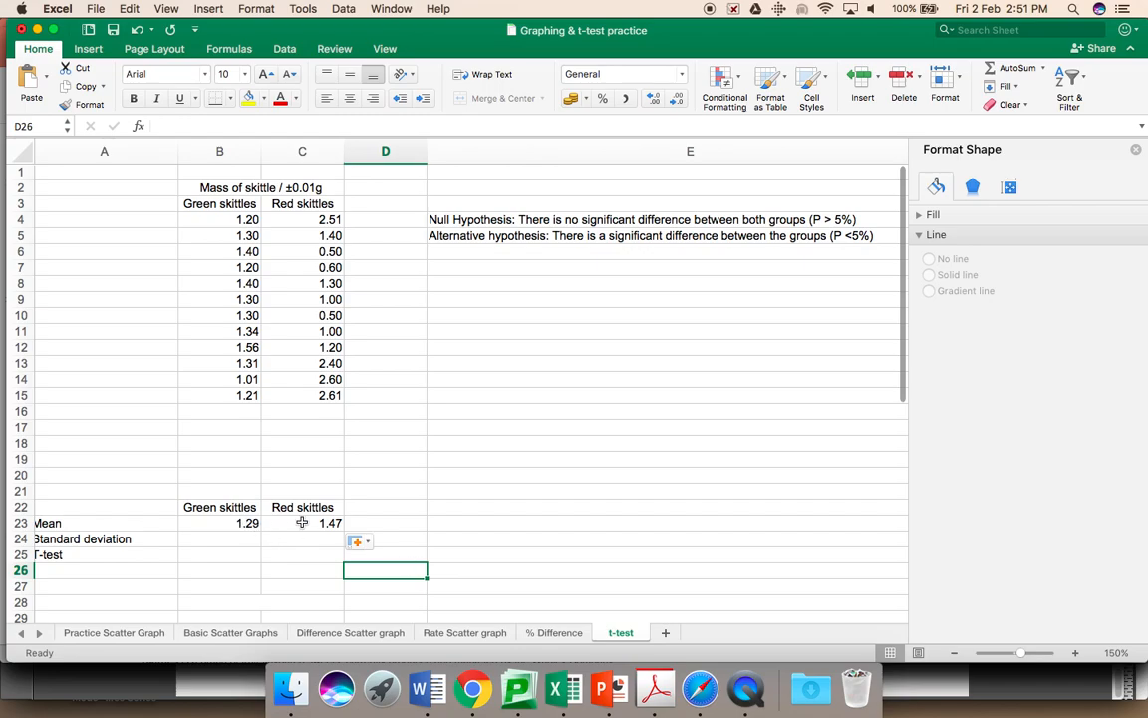
{"action": "mouse_move", "coordinate": [418, 505]}
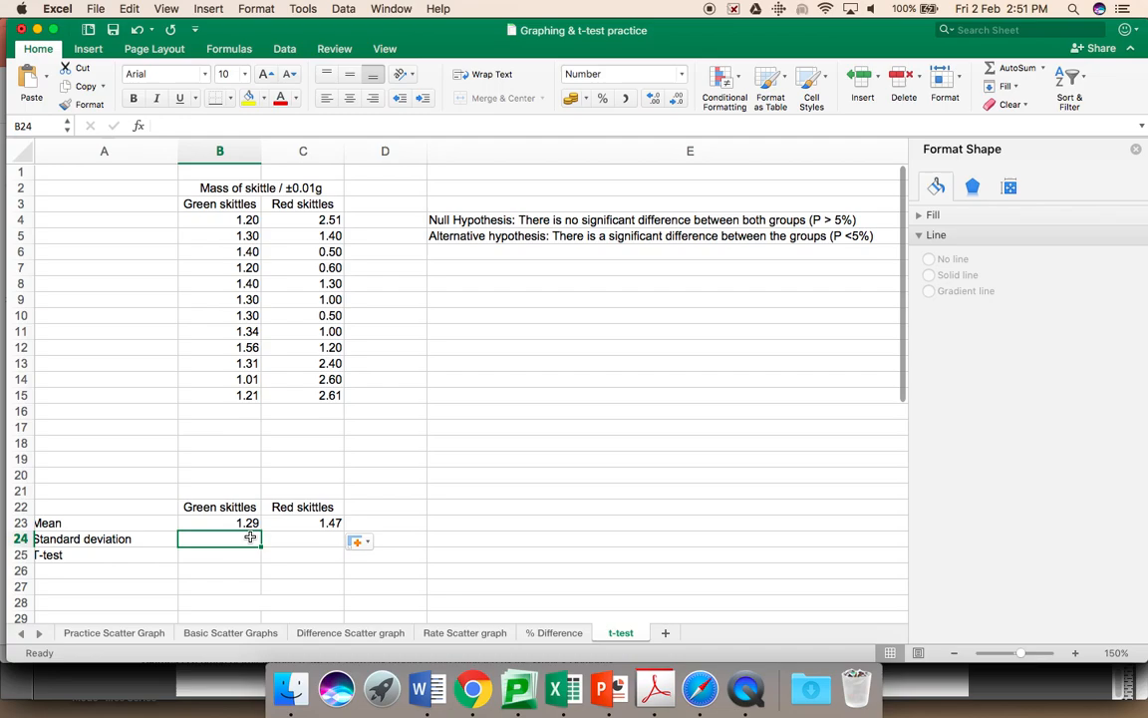
Compute STDEV of B4:B15 in B24 and fill across, giving 0.14 (green) and 0.84 (red)
{"action": "type", "text": "="}
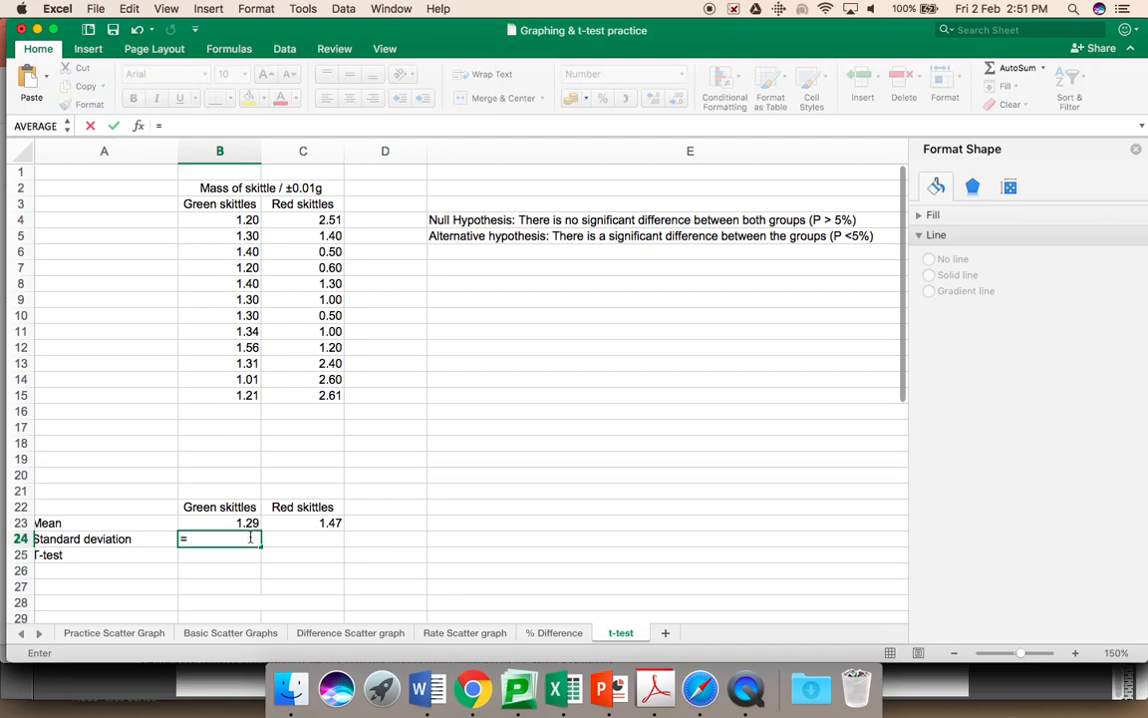
{"action": "type", "text": "st"}
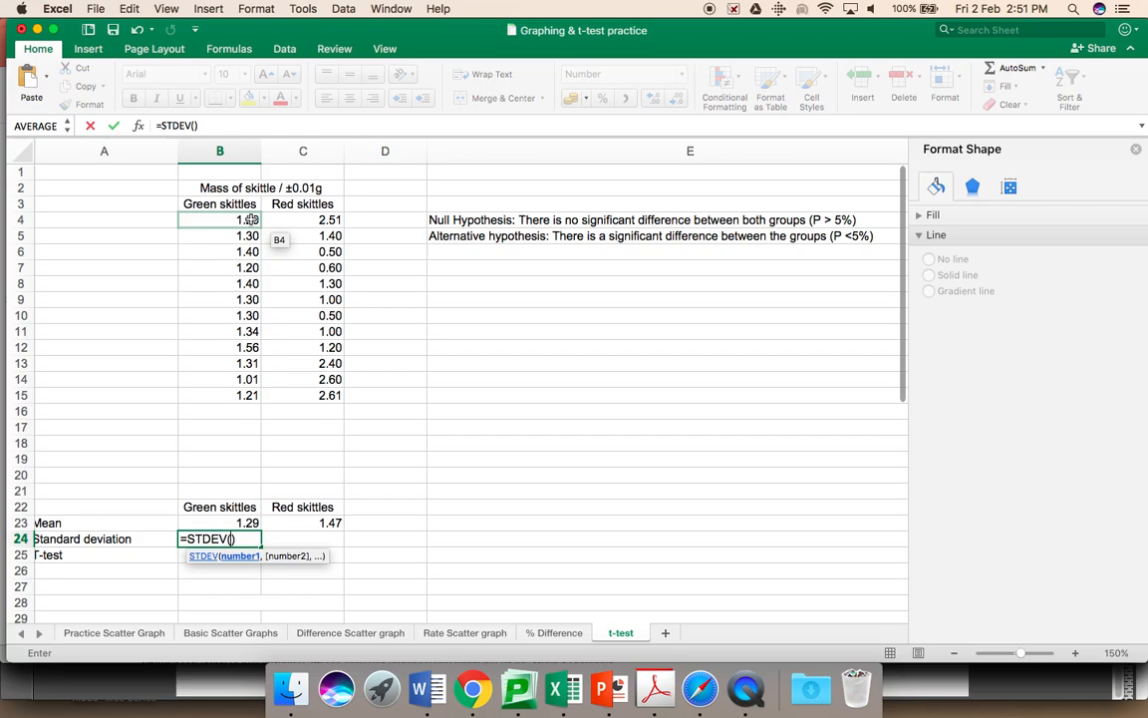
{"action": "left_click", "coordinate": [248, 219]}
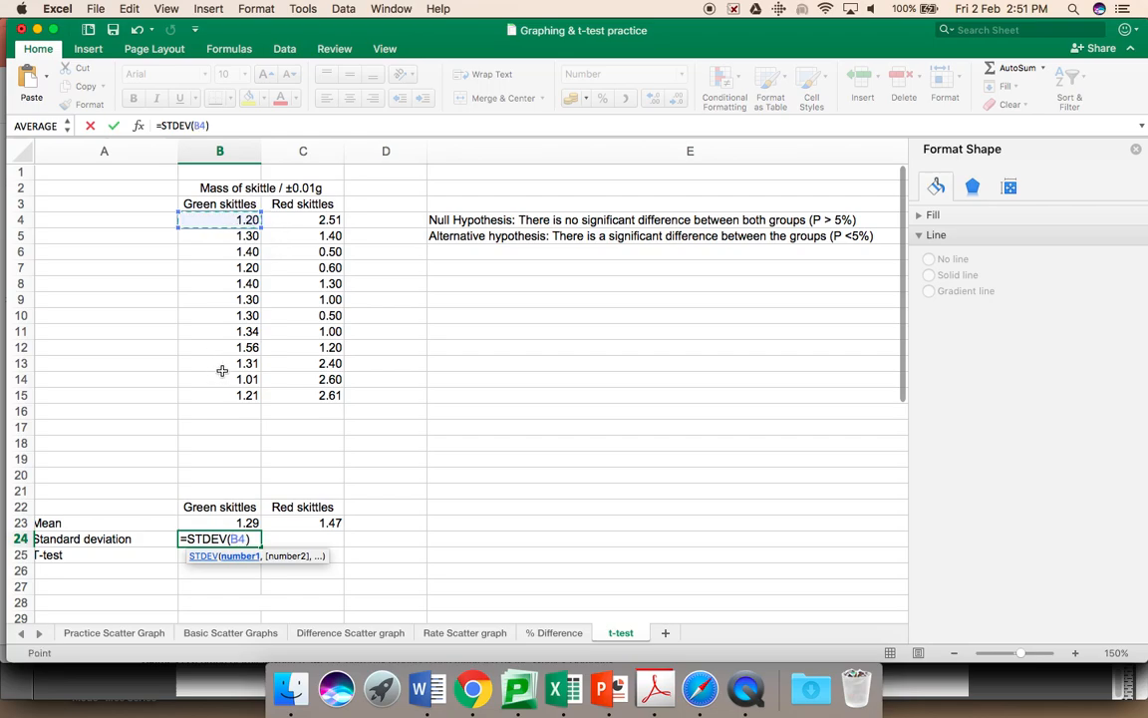
{"action": "left_click_drag", "start_coordinate": [219, 219], "coordinate": [219, 395]}
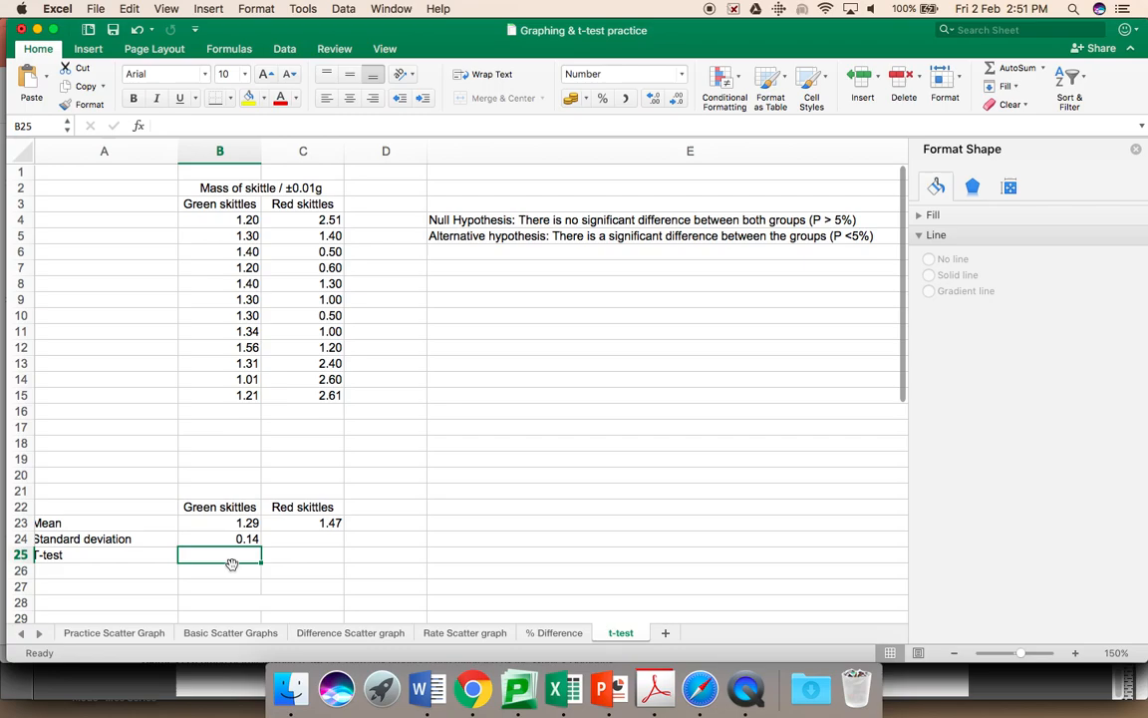
{"action": "left_click", "coordinate": [219, 538]}
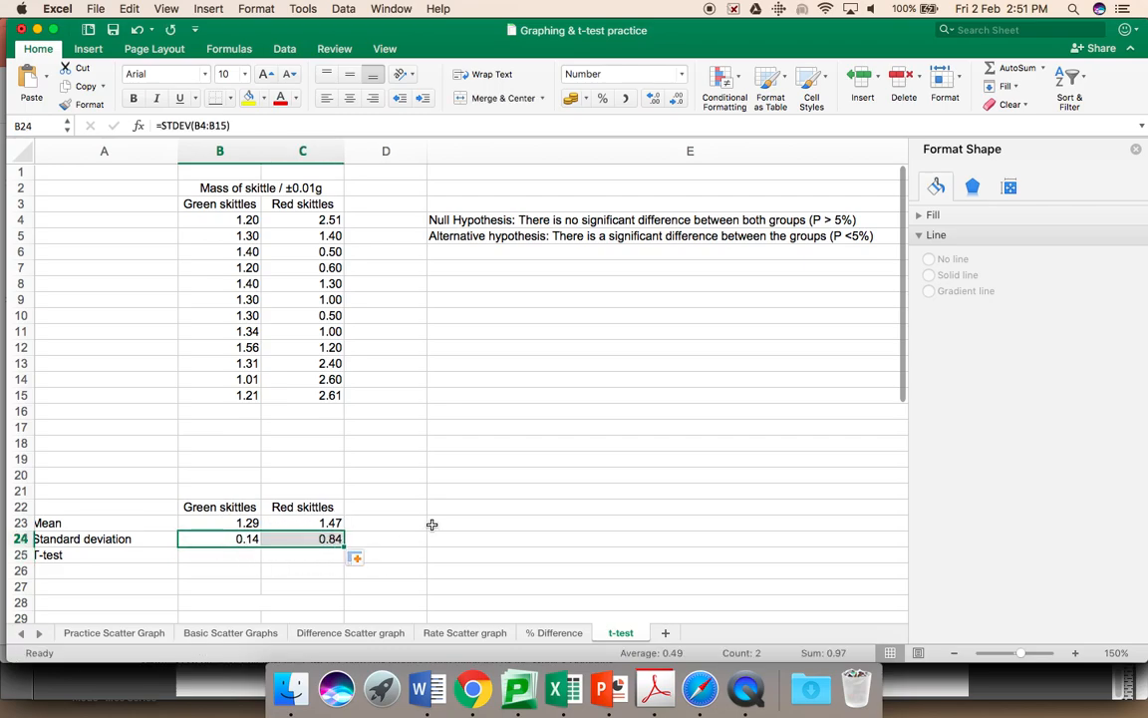
{"action": "left_click", "coordinate": [690, 523]}
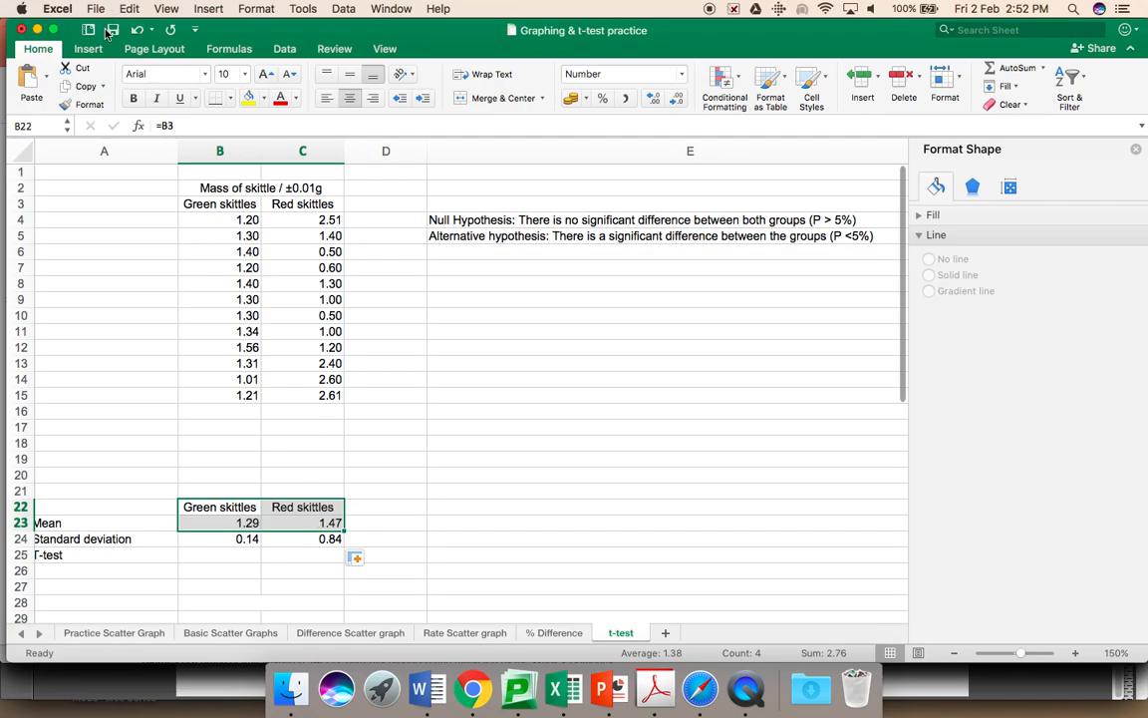
Insert a clustered column chart of the green and red skittle means
{"action": "left_click", "coordinate": [88, 48]}
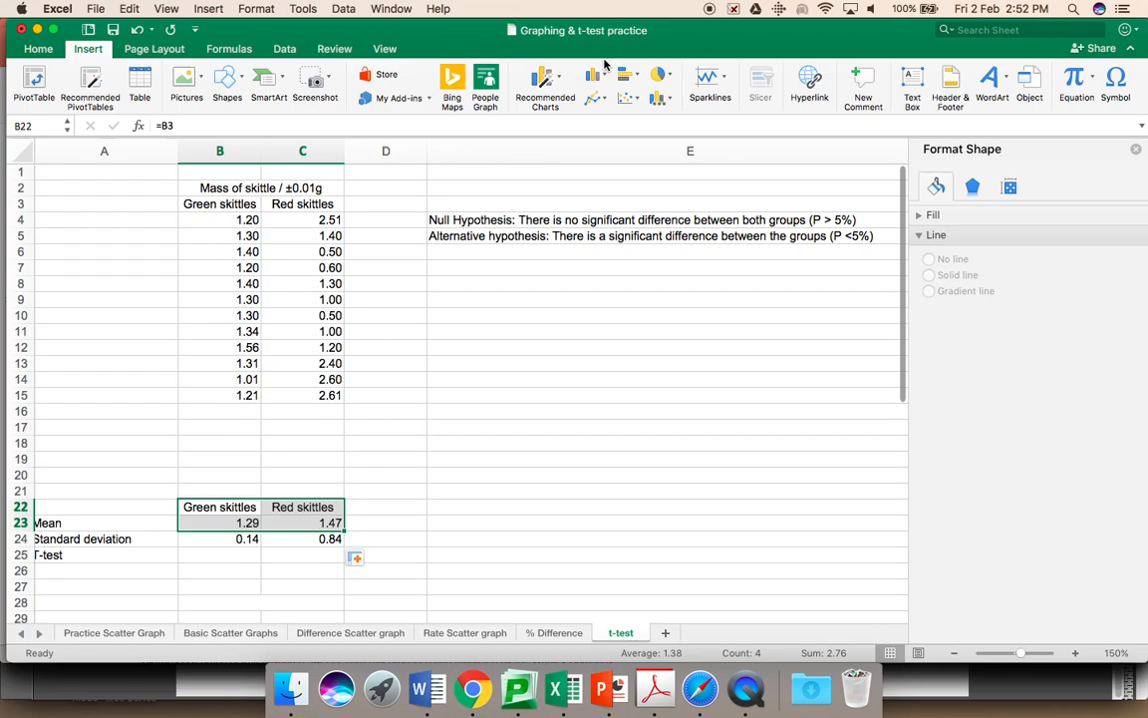
{"action": "left_click", "coordinate": [590, 75]}
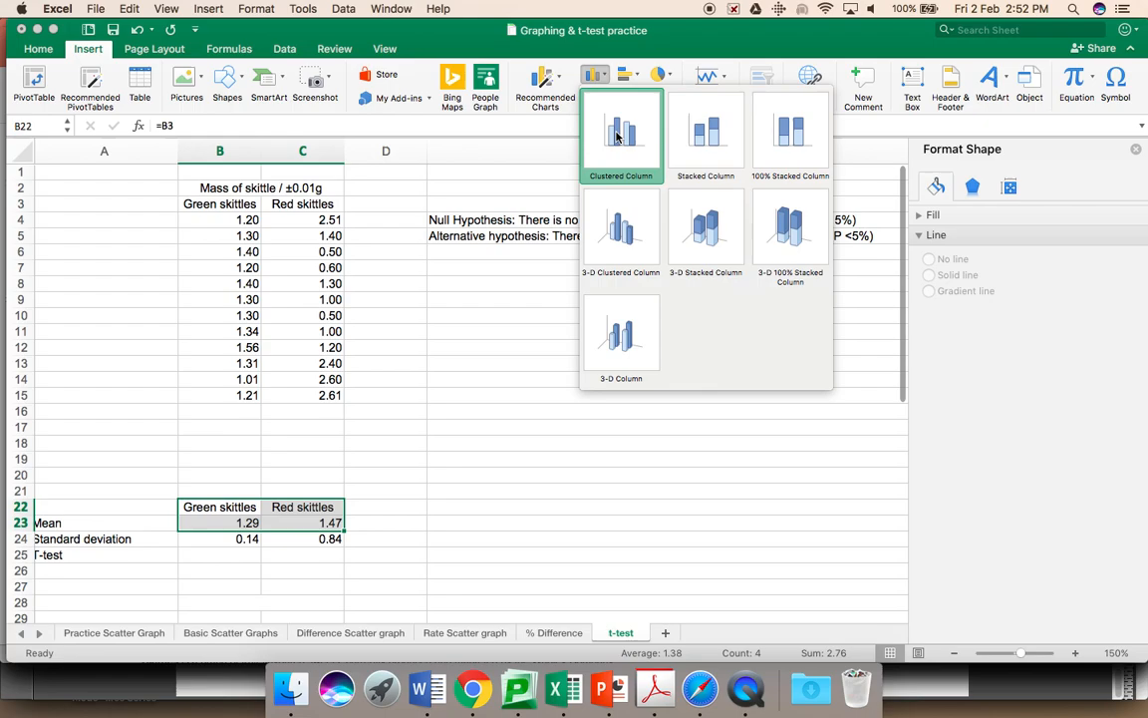
{"action": "left_click", "coordinate": [622, 135]}
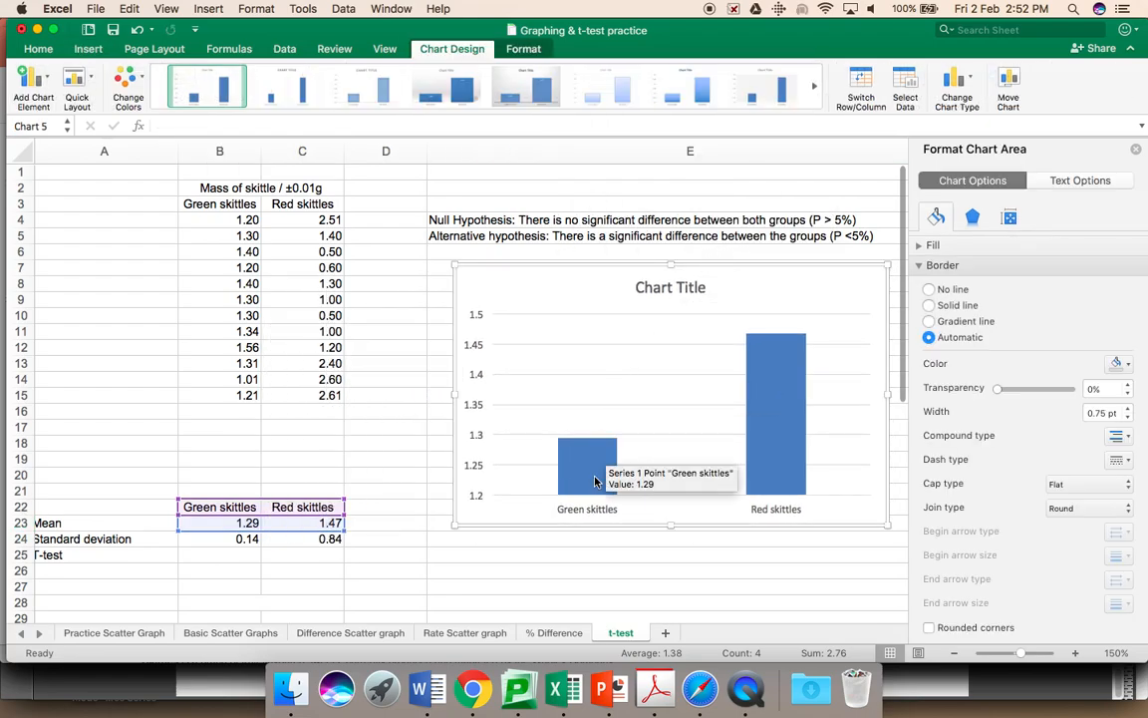
{"action": "mouse_move", "coordinate": [586, 459]}
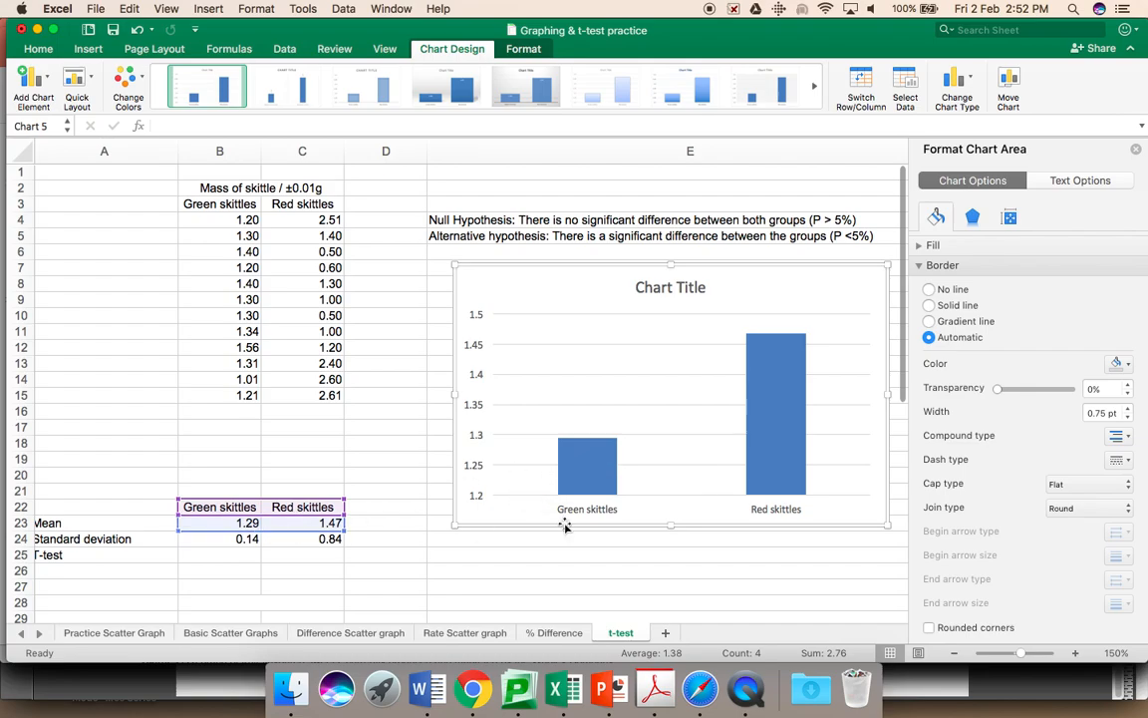
{"action": "mouse_move", "coordinate": [789, 329]}
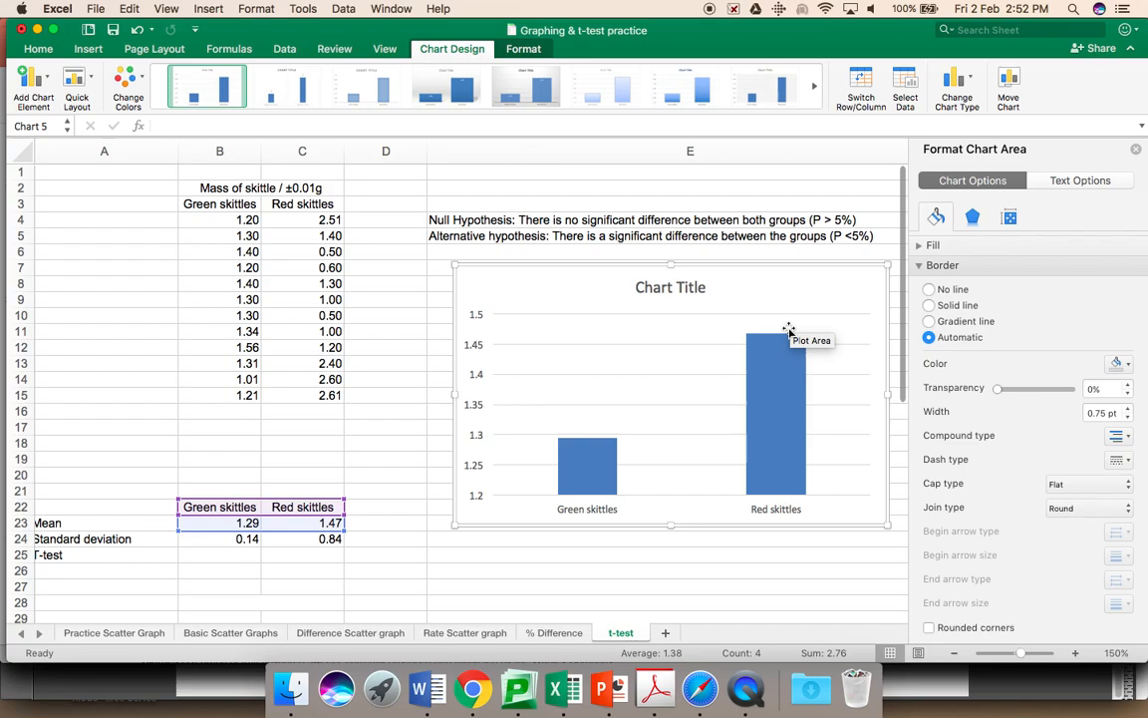
{"action": "mouse_move", "coordinate": [586, 467]}
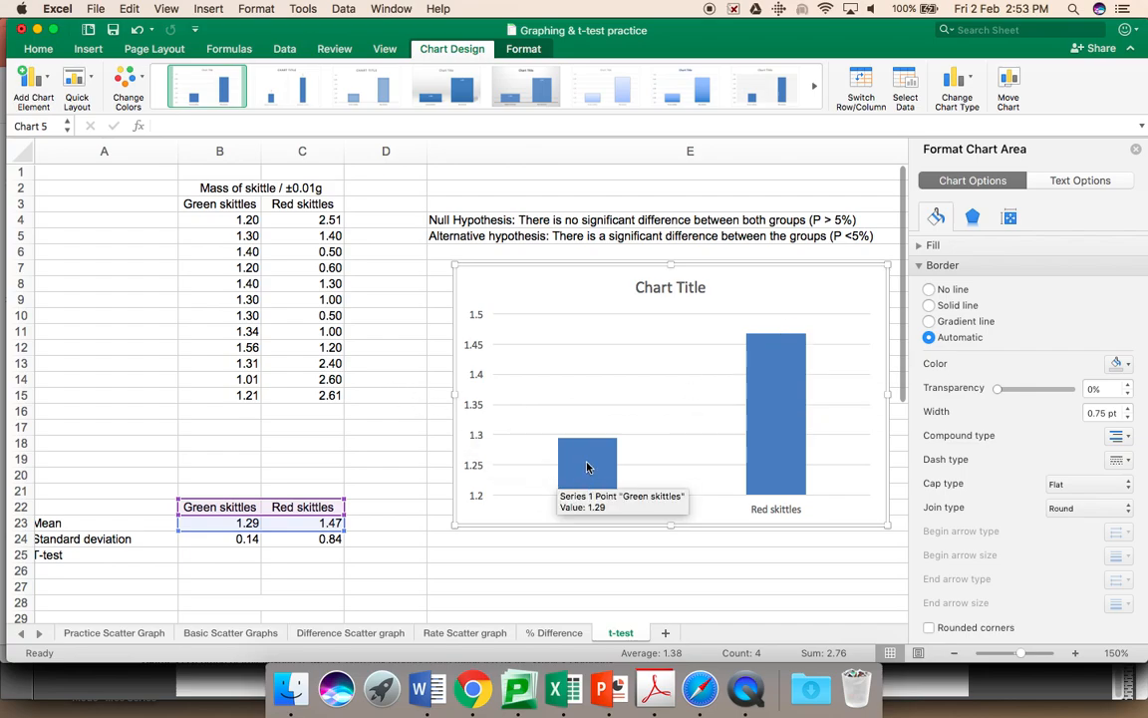
Replace the default chart title with 'Meaningful Title'
{"action": "left_click", "coordinate": [586, 467]}
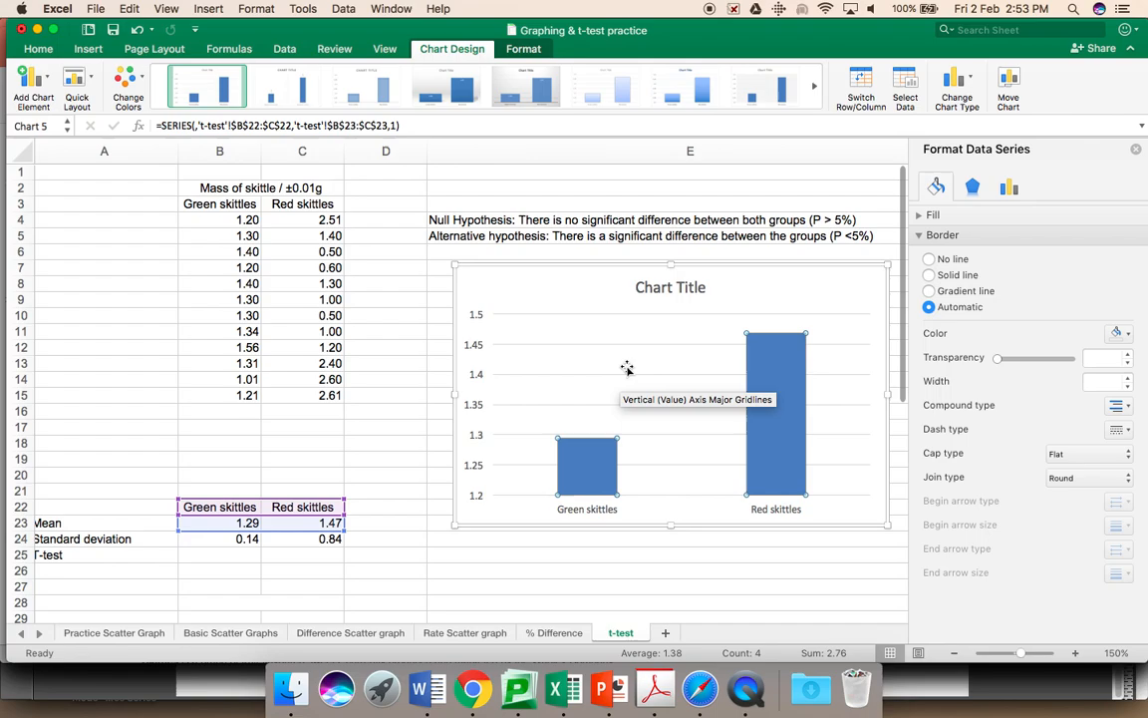
{"action": "left_click", "coordinate": [670, 287]}
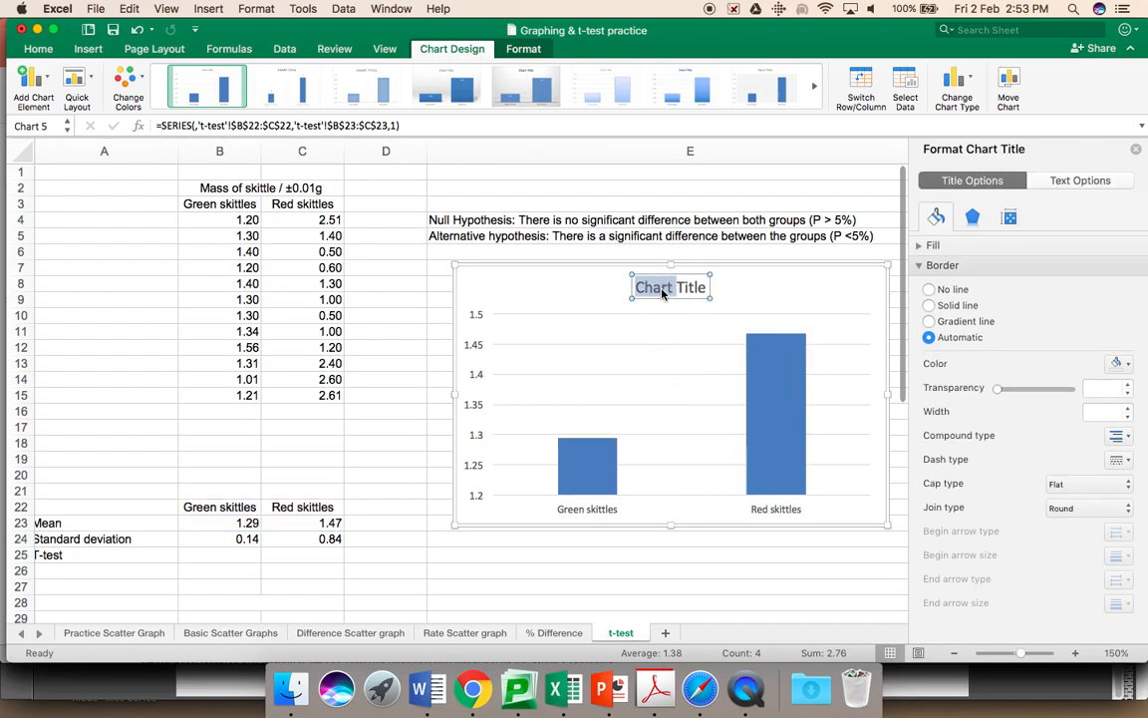
{"action": "type", "text": "Meaningful"}
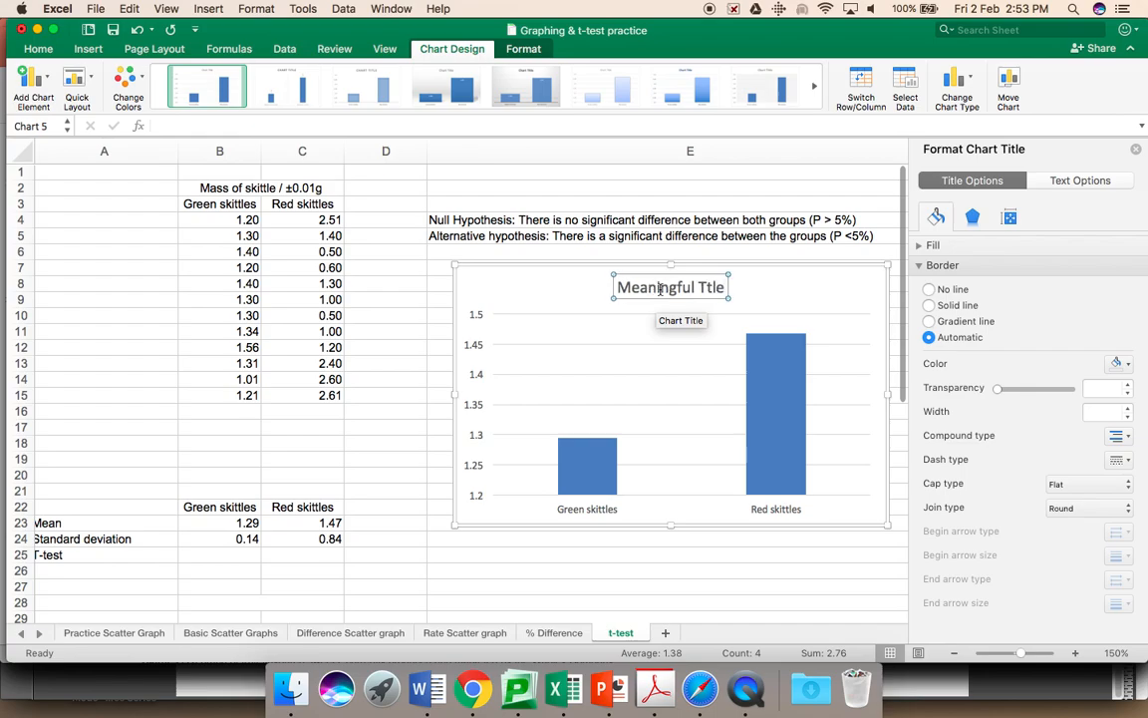
{"action": "mouse_move", "coordinate": [718, 307]}
{"action": "type", "text": "i"}
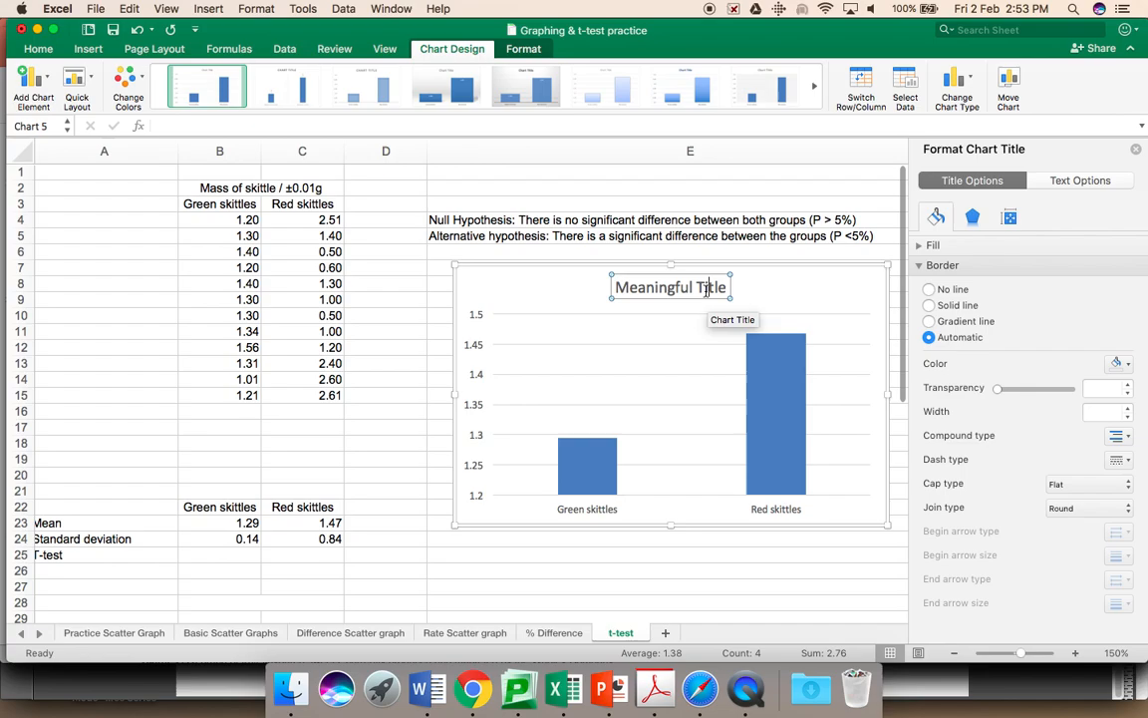
{"action": "mouse_move", "coordinate": [706, 389]}
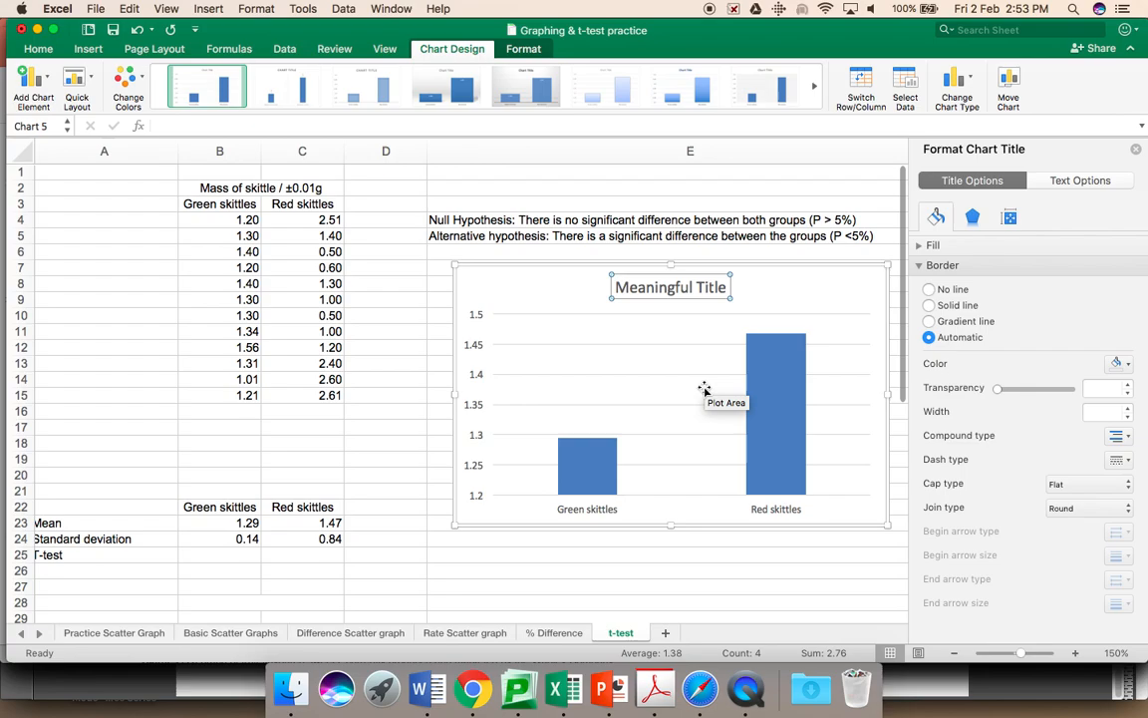
{"action": "left_click", "coordinate": [710, 287]}
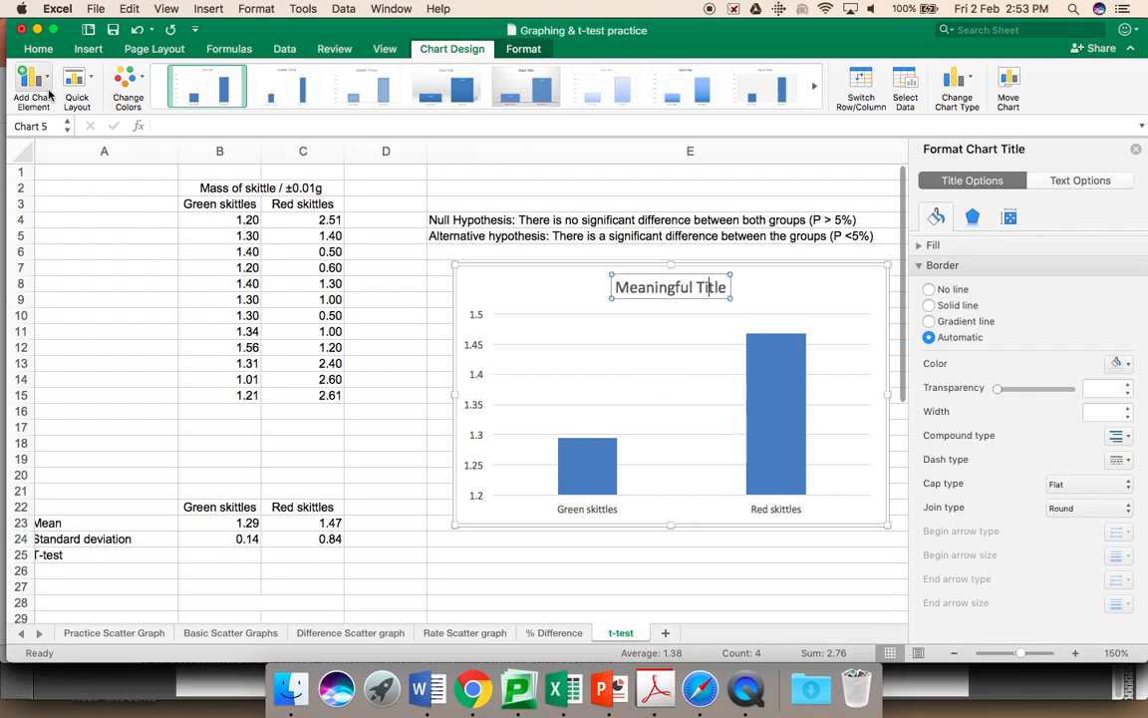
Add a horizontal axis title reading 'Colour of the skittle' and start adding a vertical one
{"action": "left_click", "coordinate": [32, 87]}
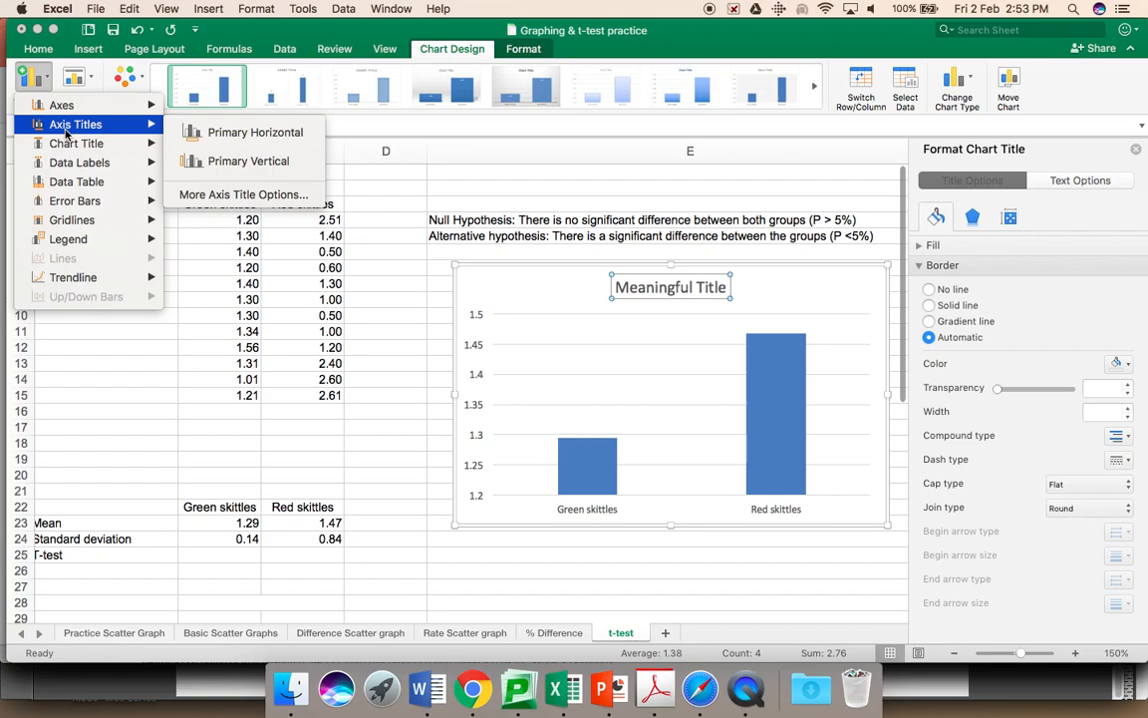
{"action": "left_click", "coordinate": [256, 132]}
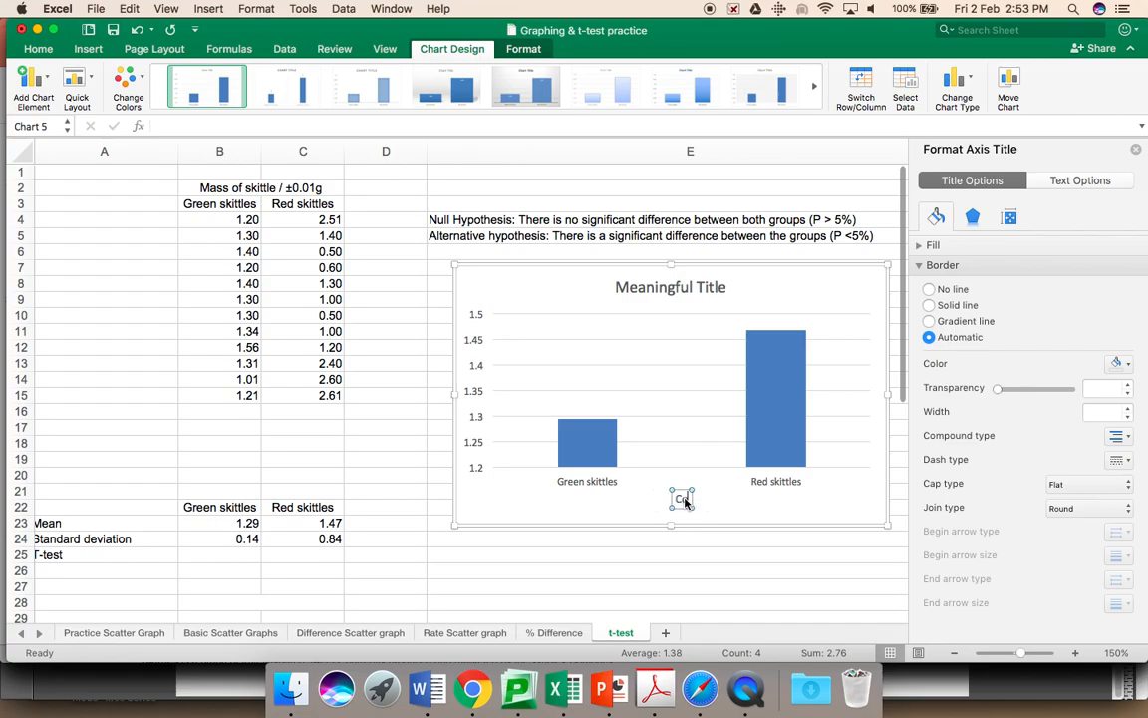
{"action": "type", "text": "Colour of the skittle"}
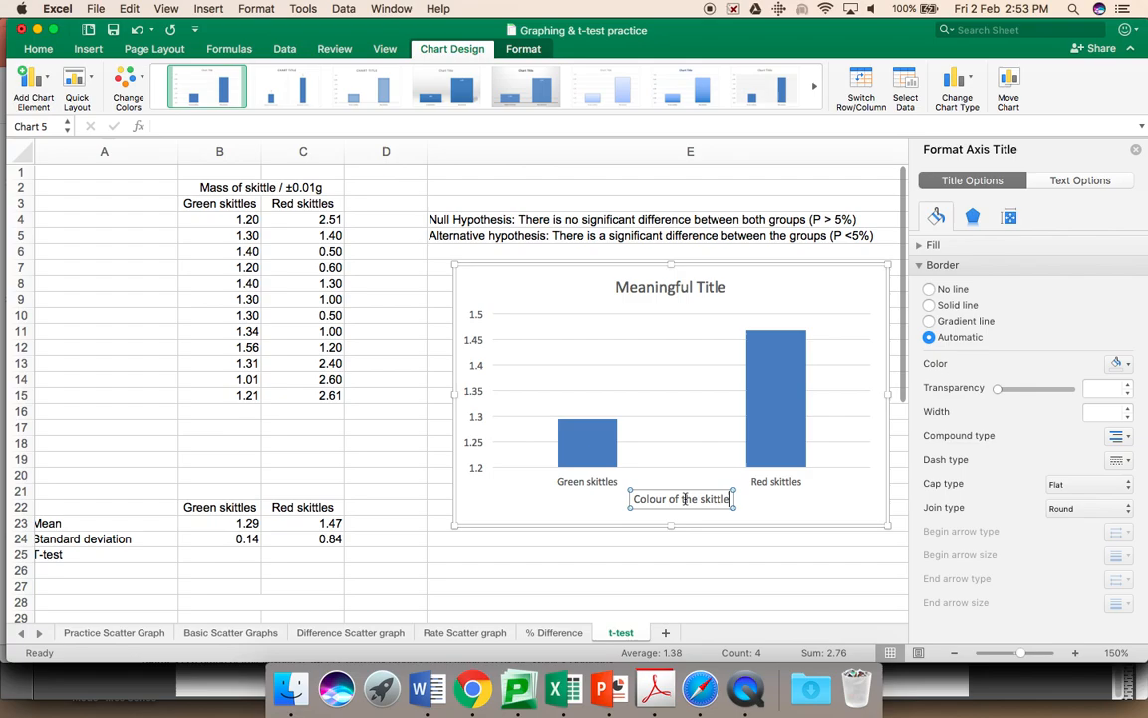
{"action": "left_click", "coordinate": [572, 506]}
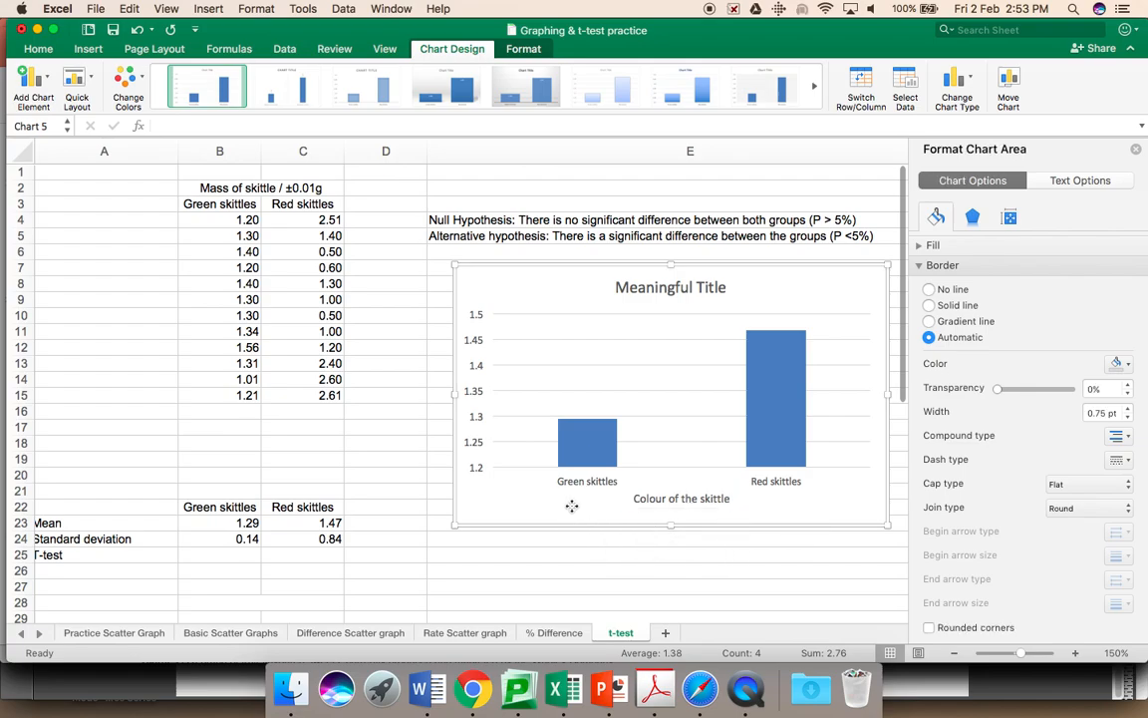
{"action": "left_click", "coordinate": [32, 84]}
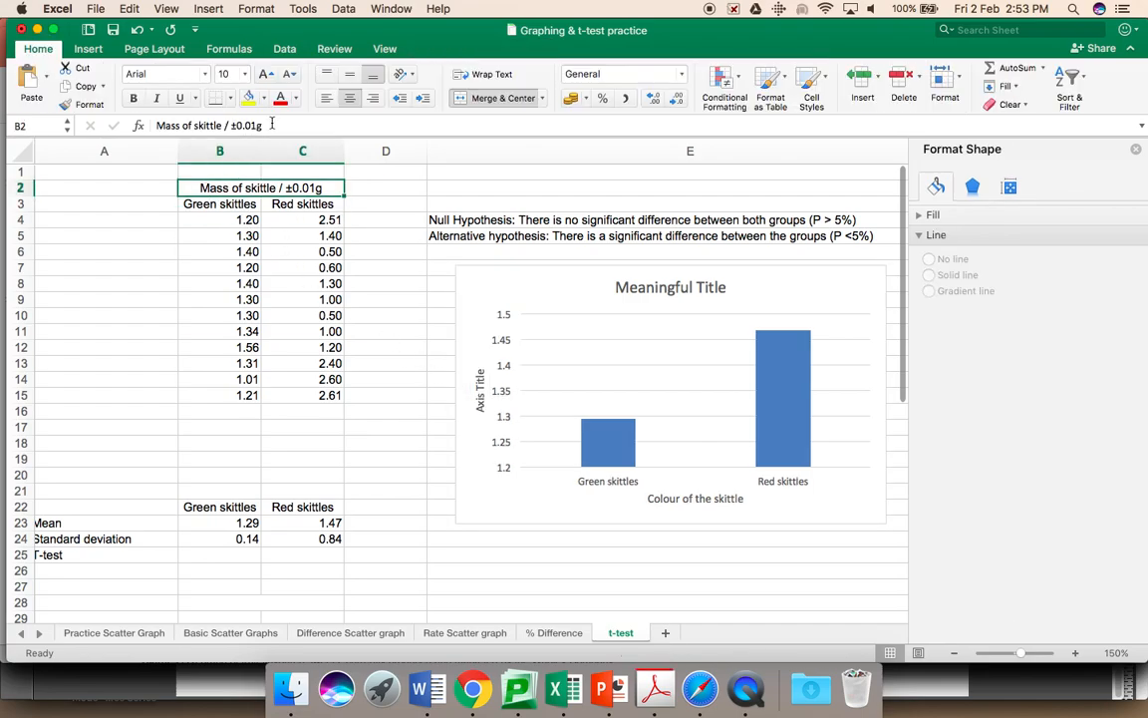
Set the vertical axis title to 'Mean mass of skittle / ±0.01g'
{"action": "double_click", "coordinate": [259, 187]}
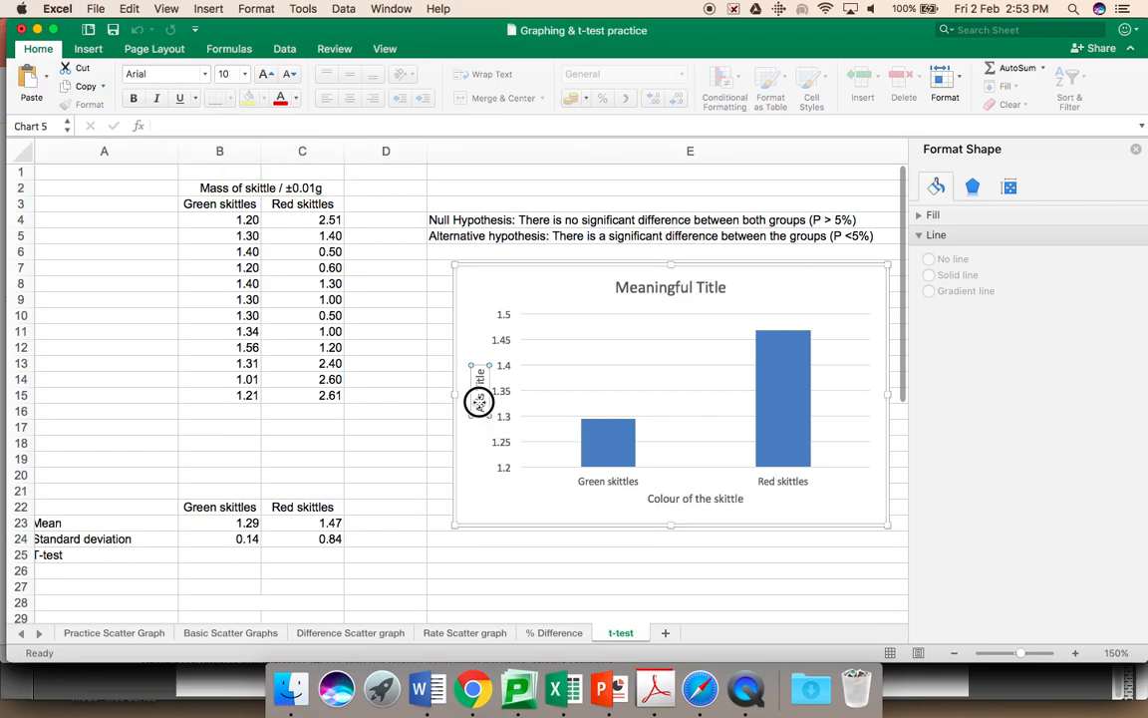
{"action": "left_click", "coordinate": [479, 388]}
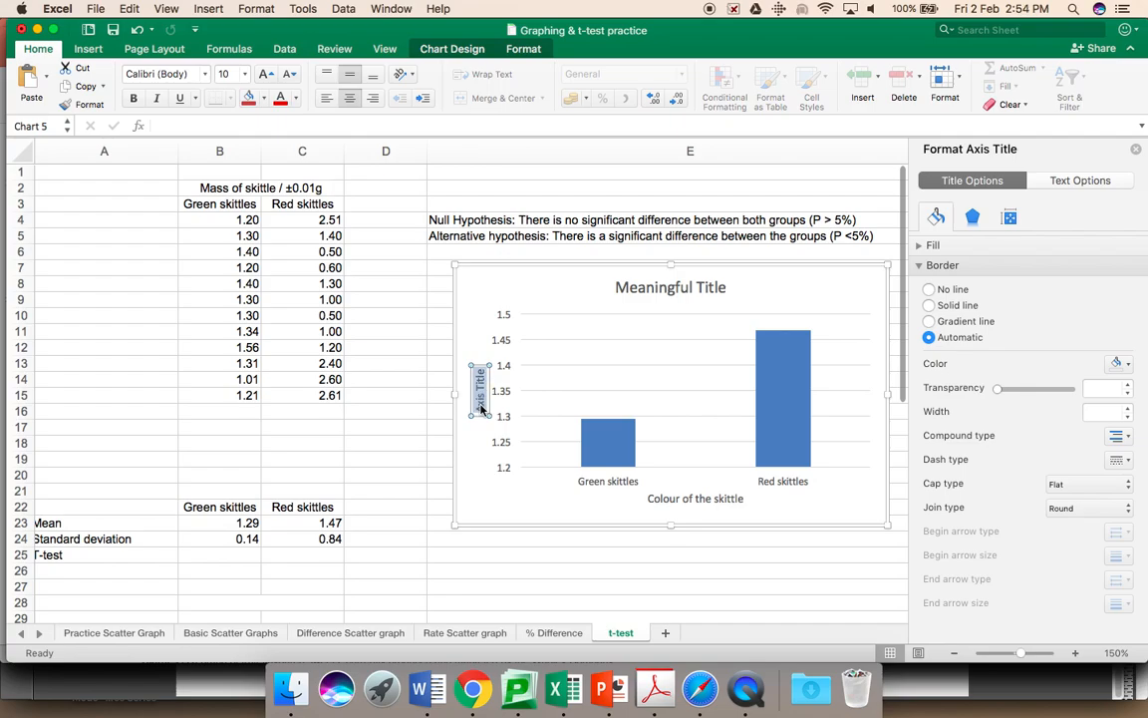
{"action": "type", "text": "Mean Mass of skittle / ±0.01g"}
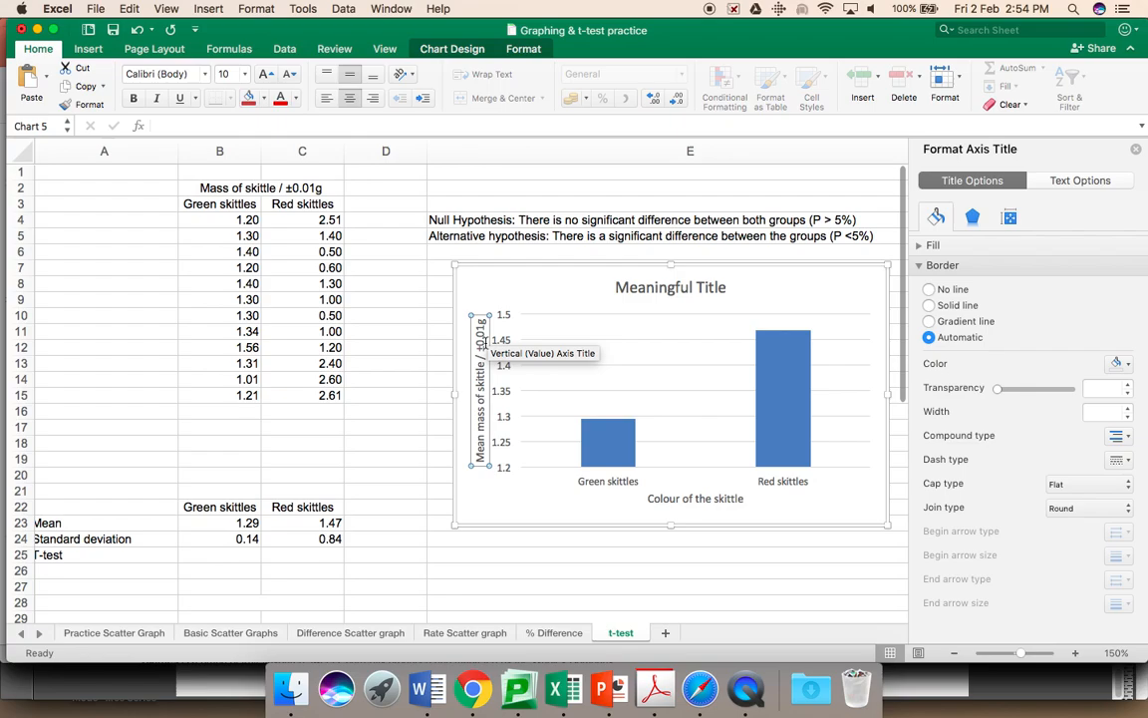
{"action": "mouse_move", "coordinate": [515, 442]}
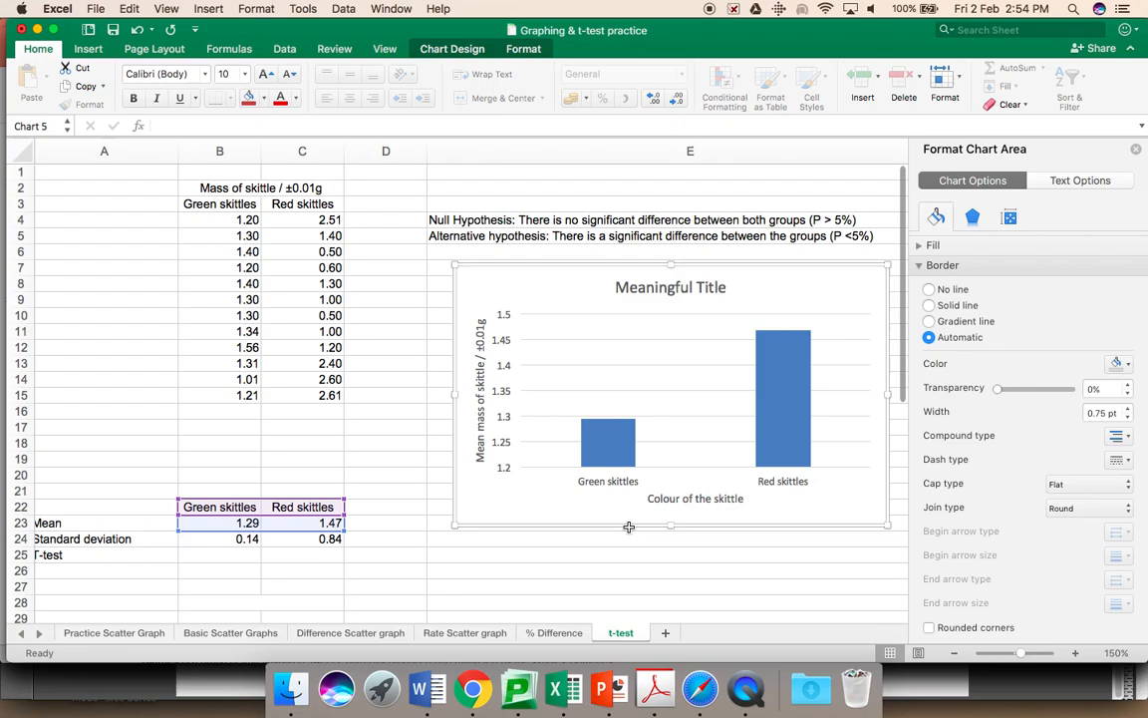
{"action": "left_click", "coordinate": [606, 442]}
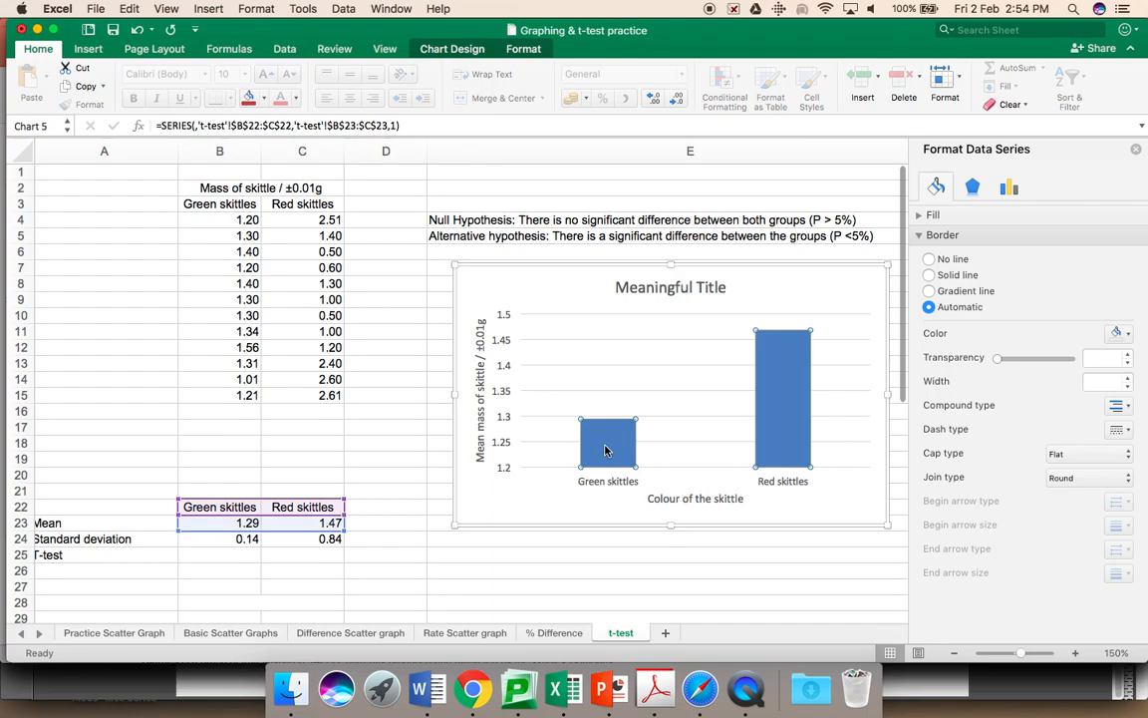
Add error bars to both columns with a Custom error amount, ready to specify values
{"action": "left_click", "coordinate": [452, 48]}
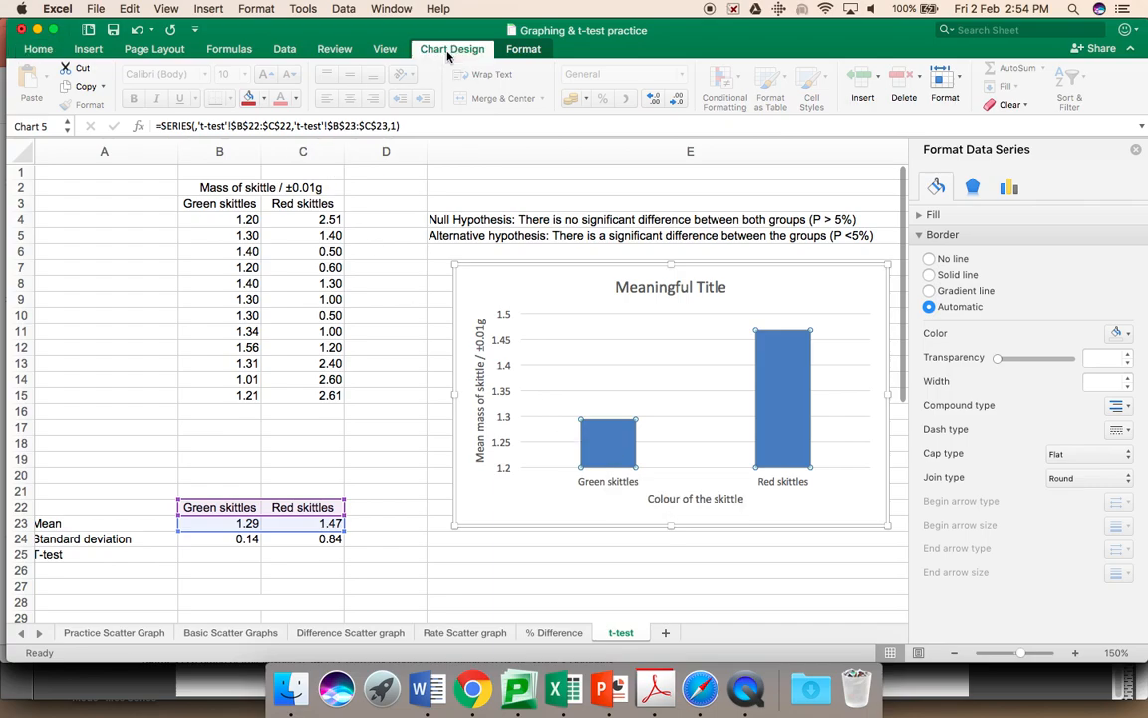
{"action": "left_click", "coordinate": [30, 76]}
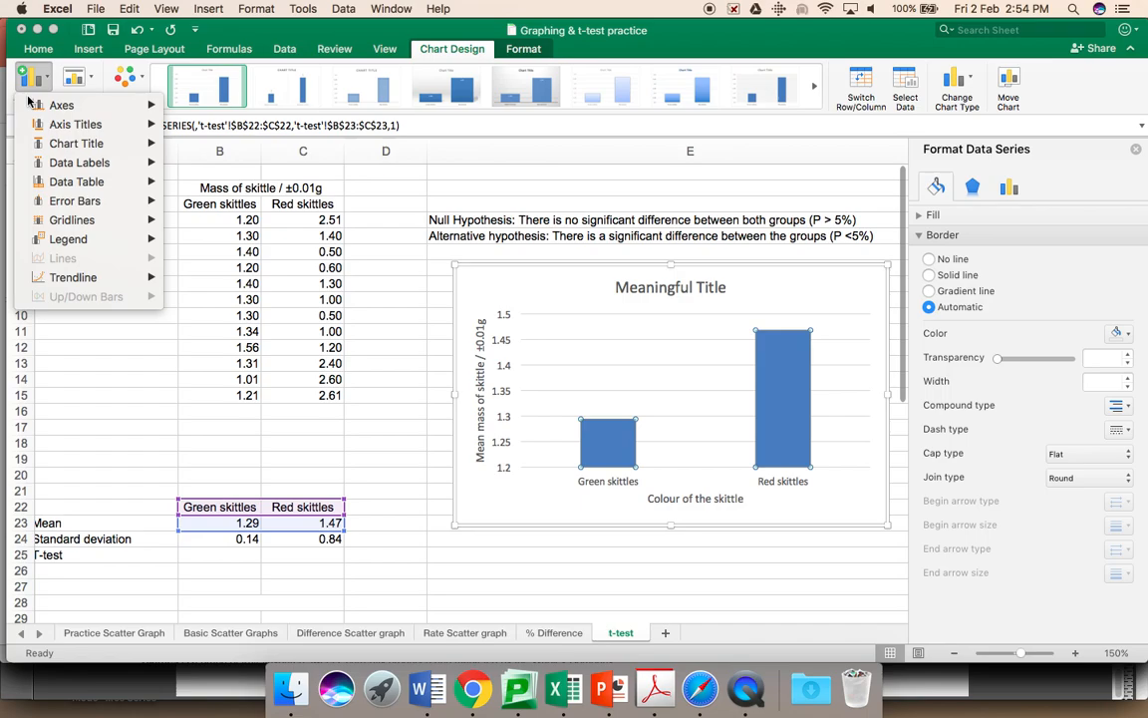
{"action": "left_click", "coordinate": [76, 199]}
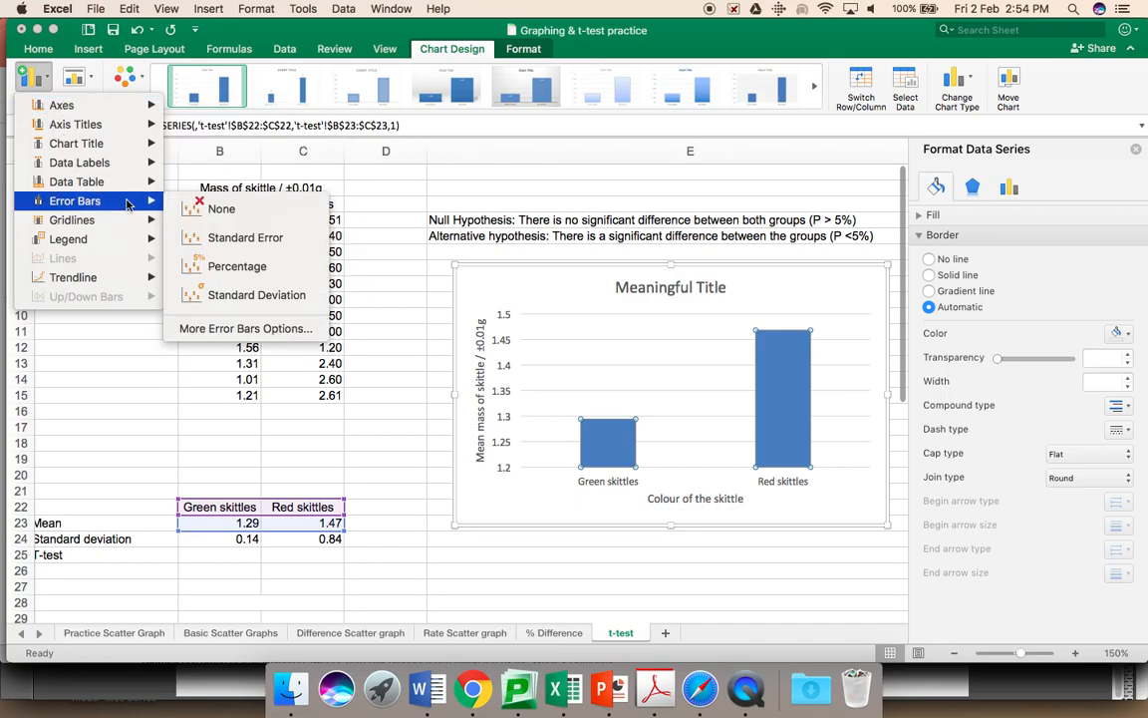
{"action": "mouse_move", "coordinate": [246, 327]}
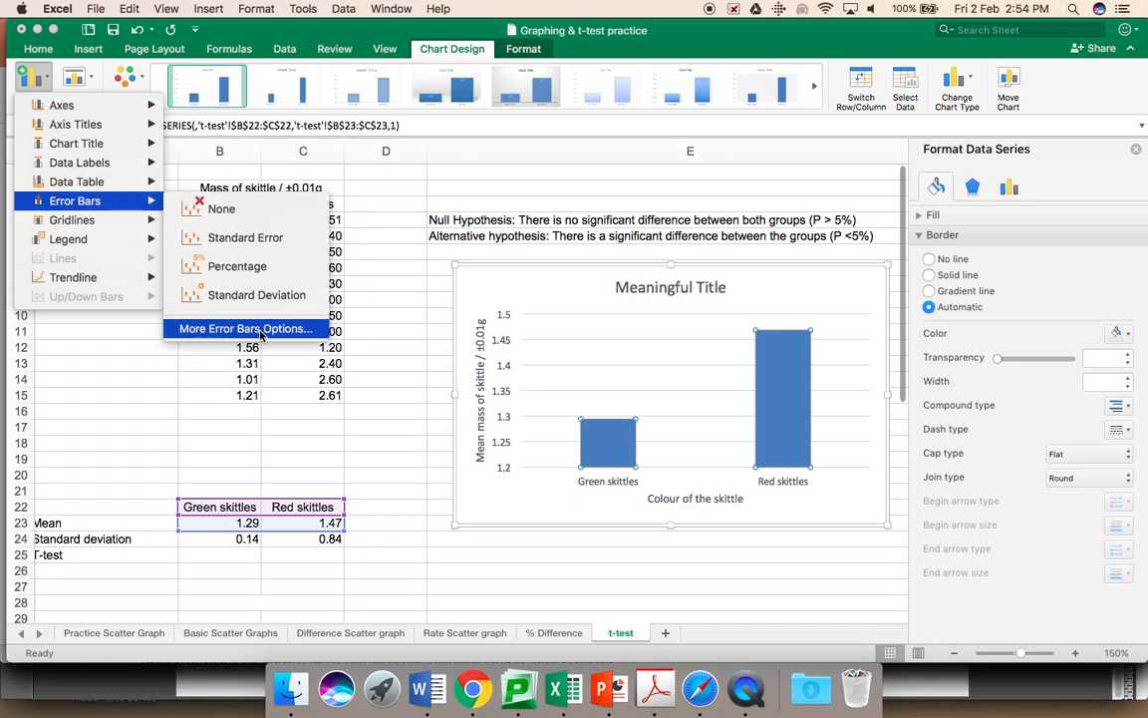
{"action": "left_click", "coordinate": [247, 327]}
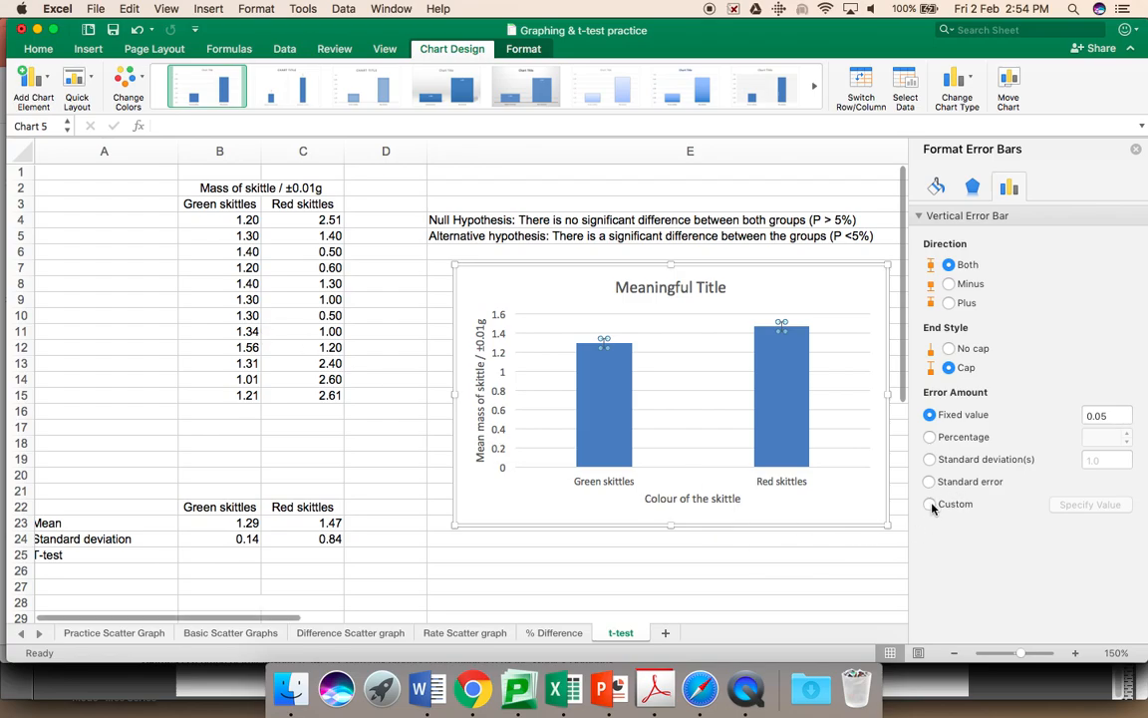
{"action": "left_click", "coordinate": [929, 503]}
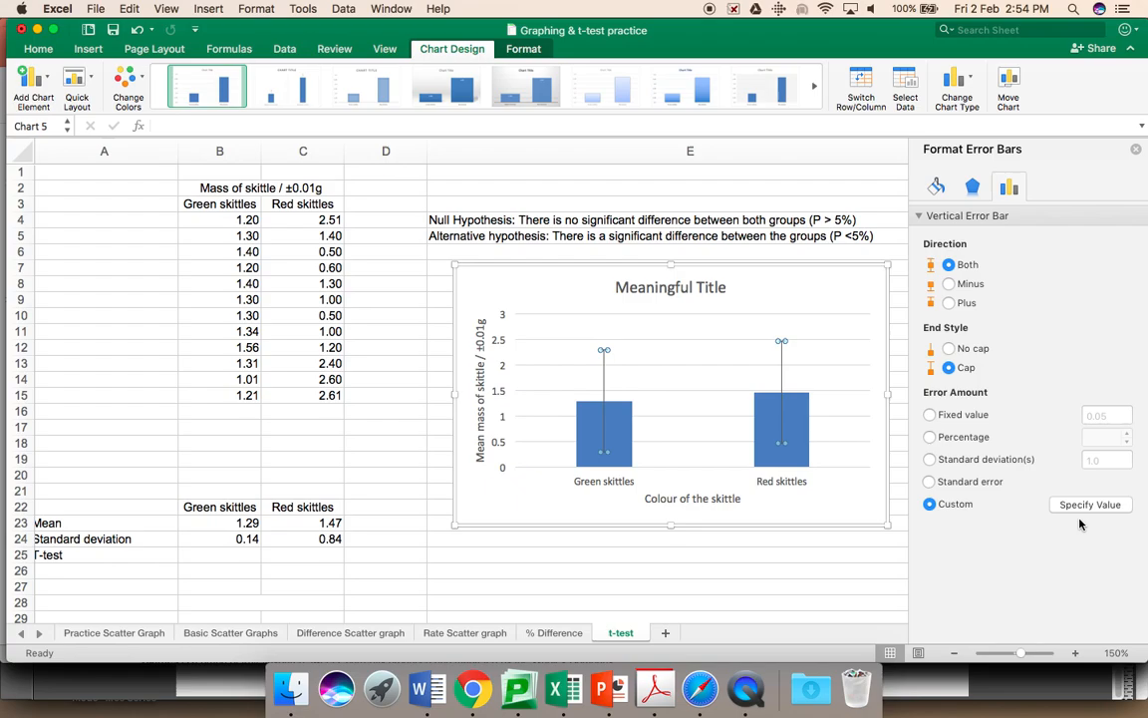
{"action": "left_click", "coordinate": [1088, 505]}
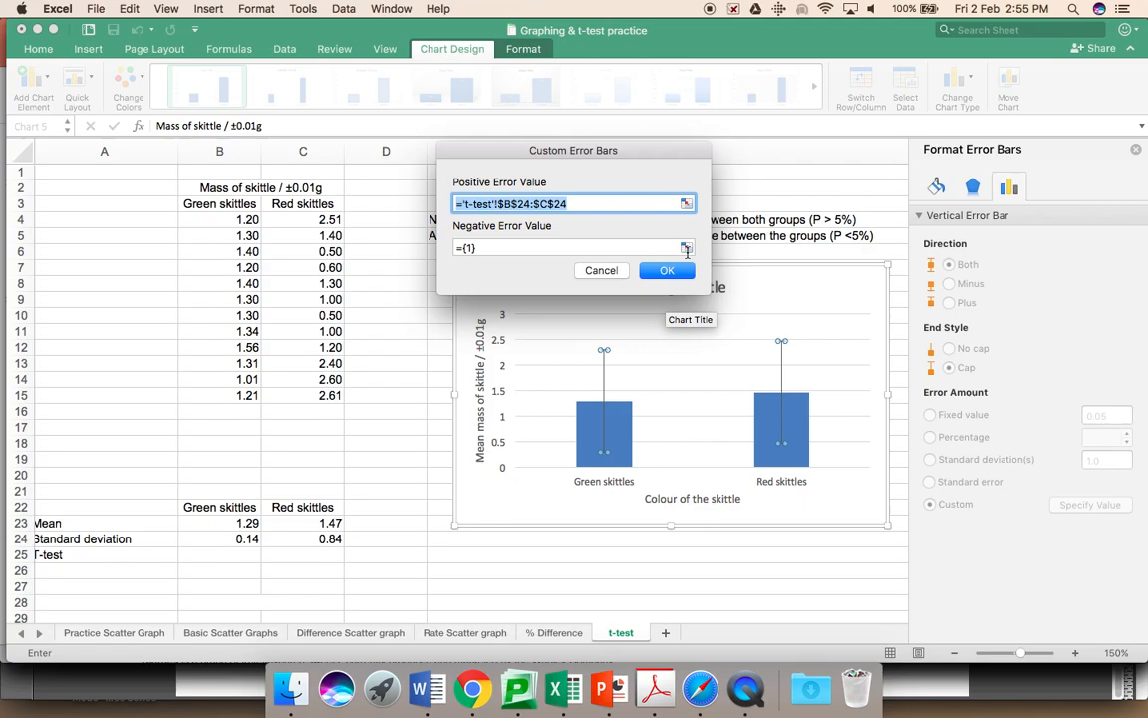
Set positive and negative error values to ='t-test'!$B$24:$C$24 and confirm
{"action": "left_click", "coordinate": [686, 250]}
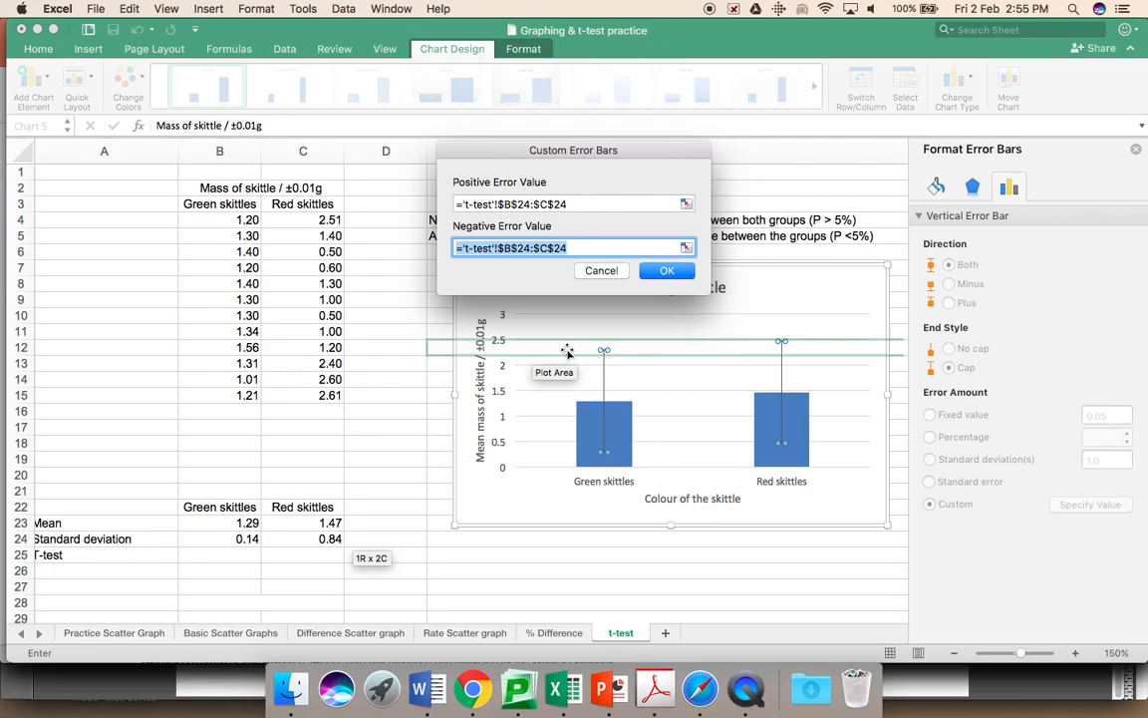
{"action": "left_click", "coordinate": [666, 271]}
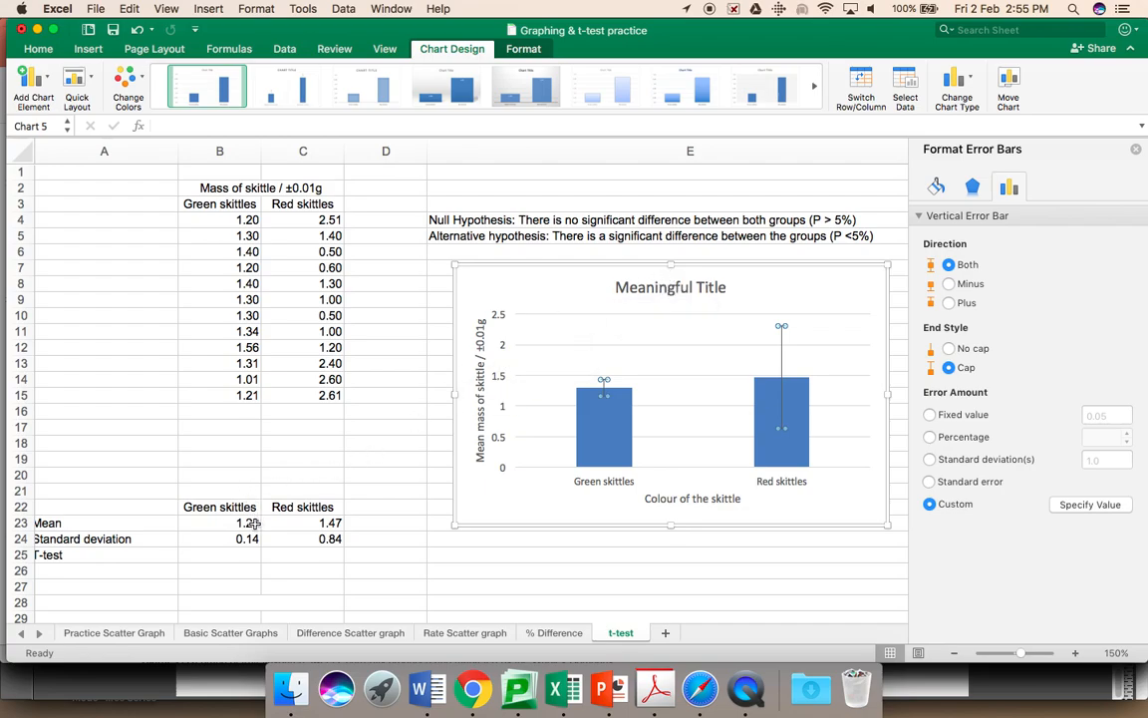
{"action": "mouse_move", "coordinate": [618, 394]}
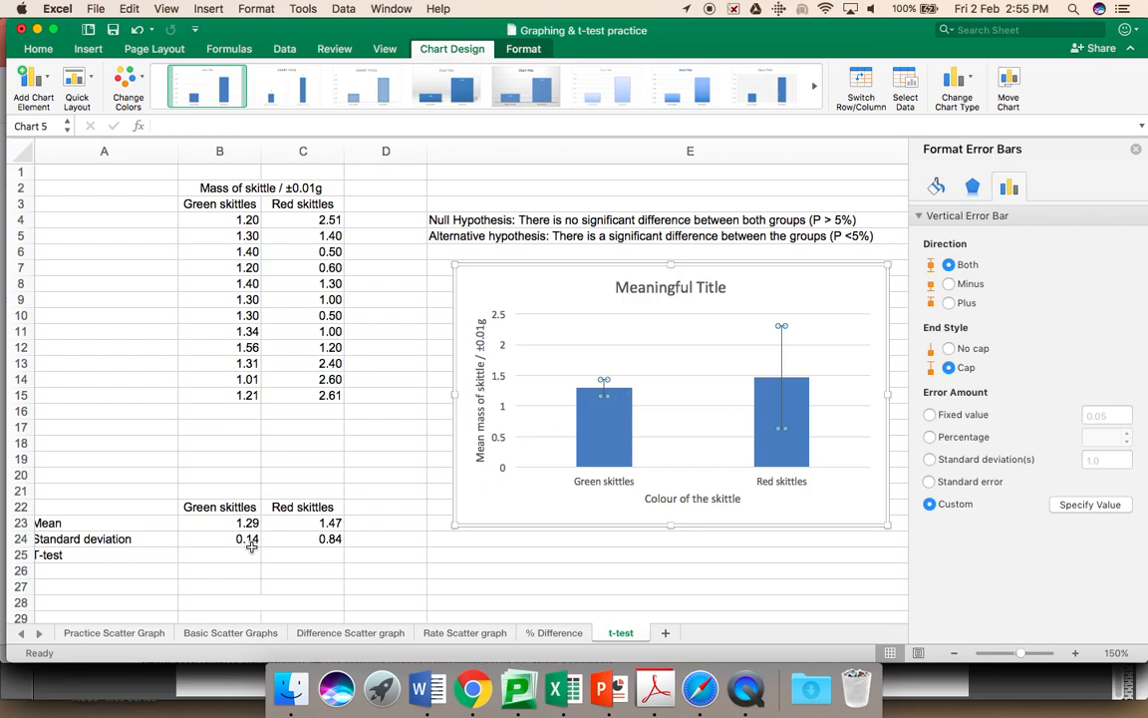
{"action": "mouse_move", "coordinate": [253, 546]}
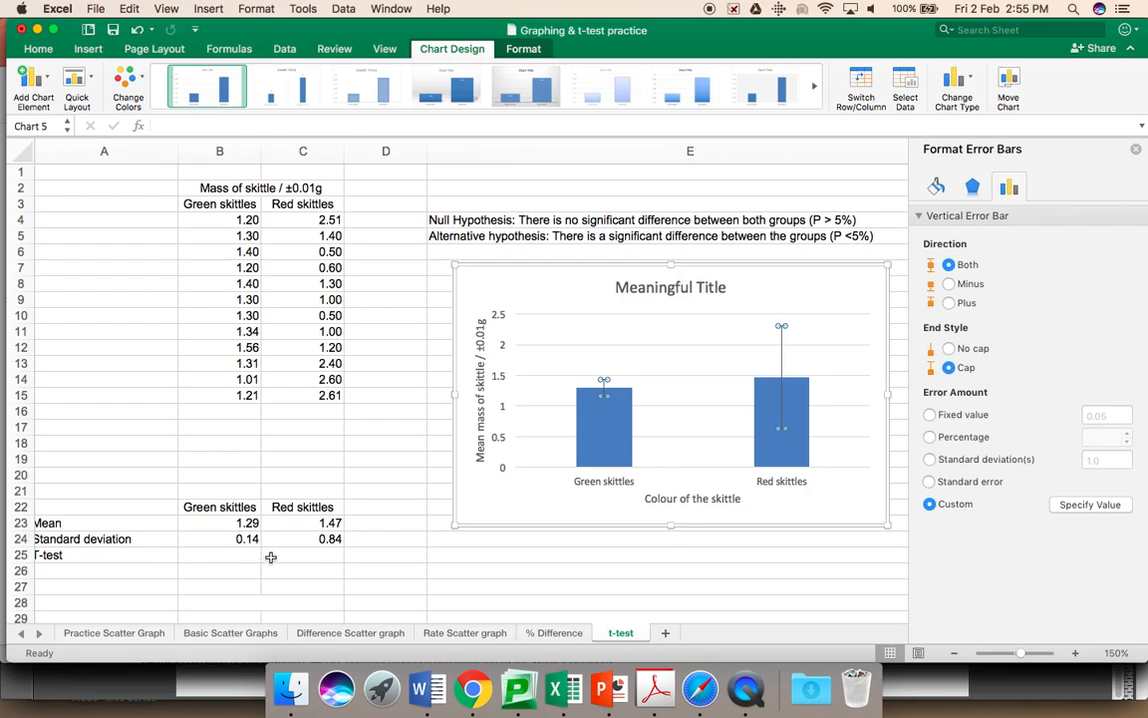
{"action": "mouse_move", "coordinate": [309, 522]}
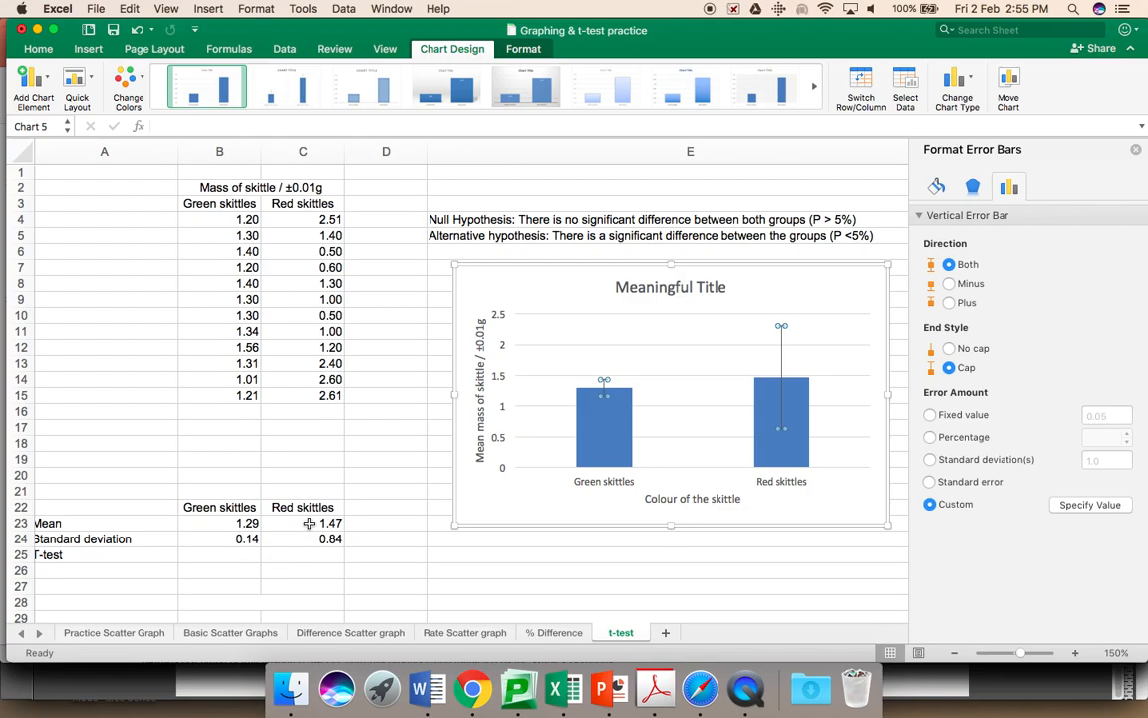
{"action": "mouse_move", "coordinate": [582, 397]}
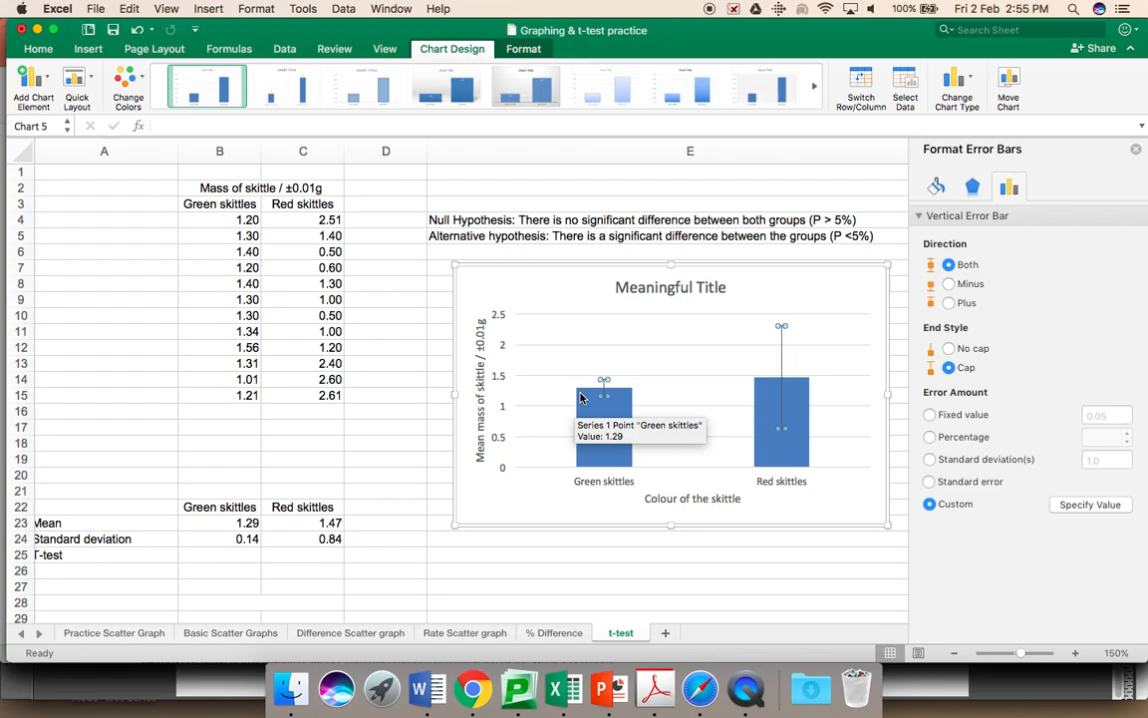
{"action": "mouse_move", "coordinate": [604, 386]}
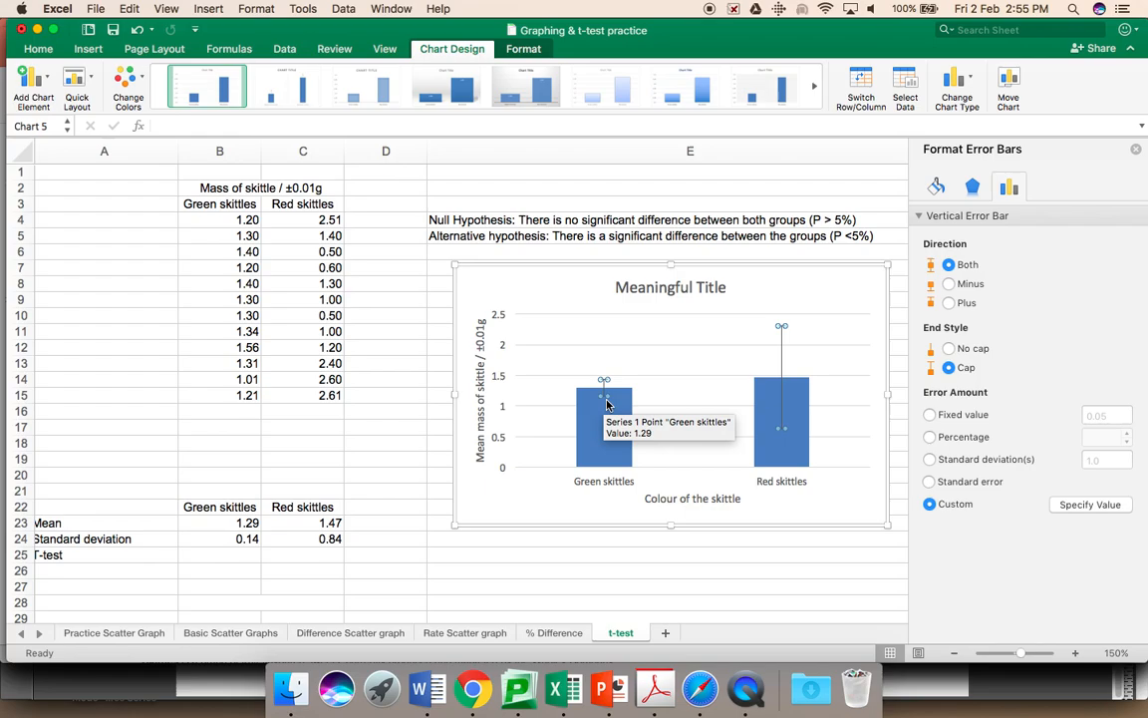
{"action": "mouse_move", "coordinate": [741, 383]}
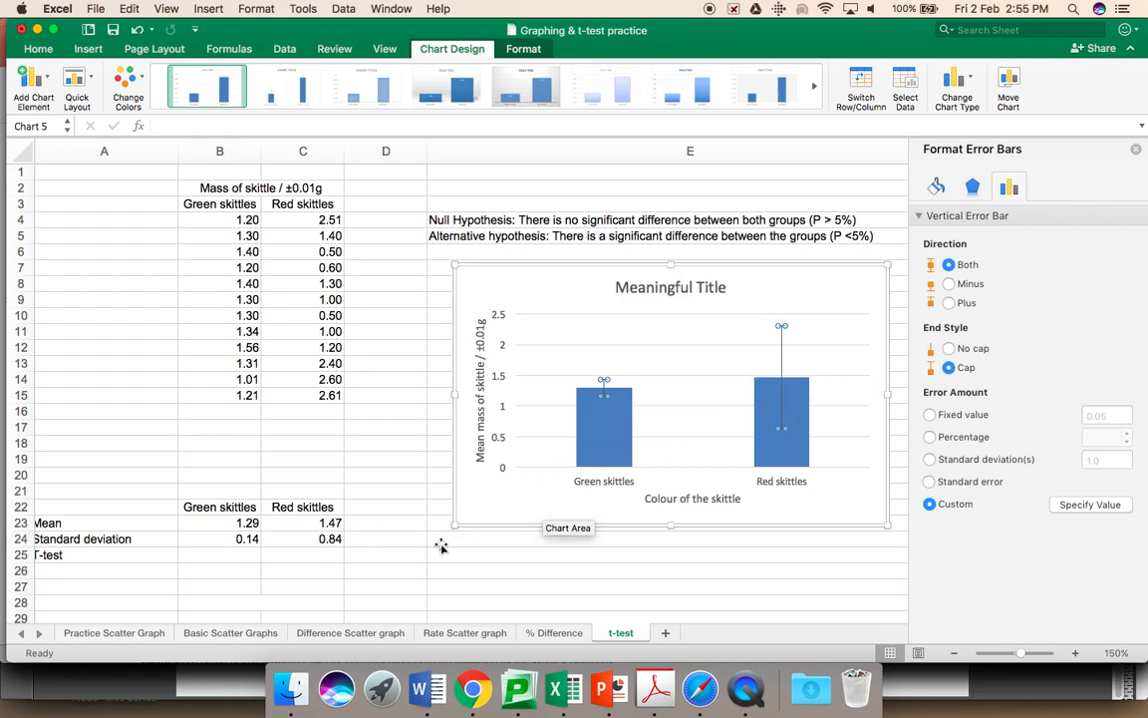
{"action": "mouse_move", "coordinate": [784, 386]}
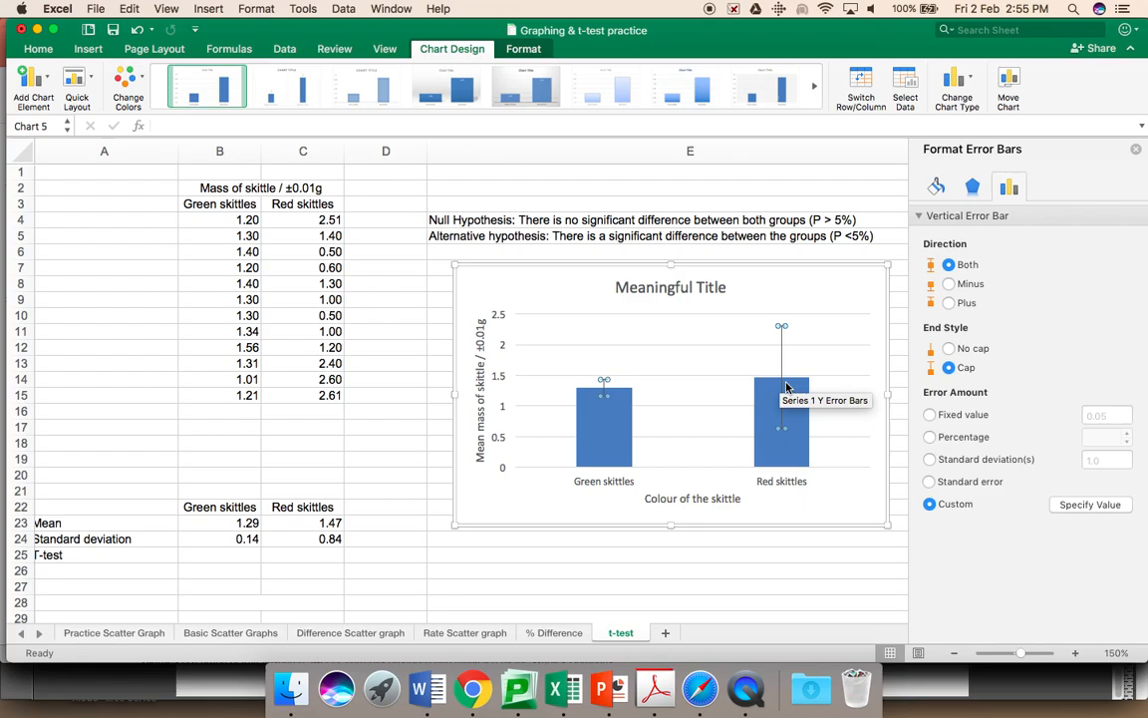
{"action": "mouse_move", "coordinate": [689, 574]}
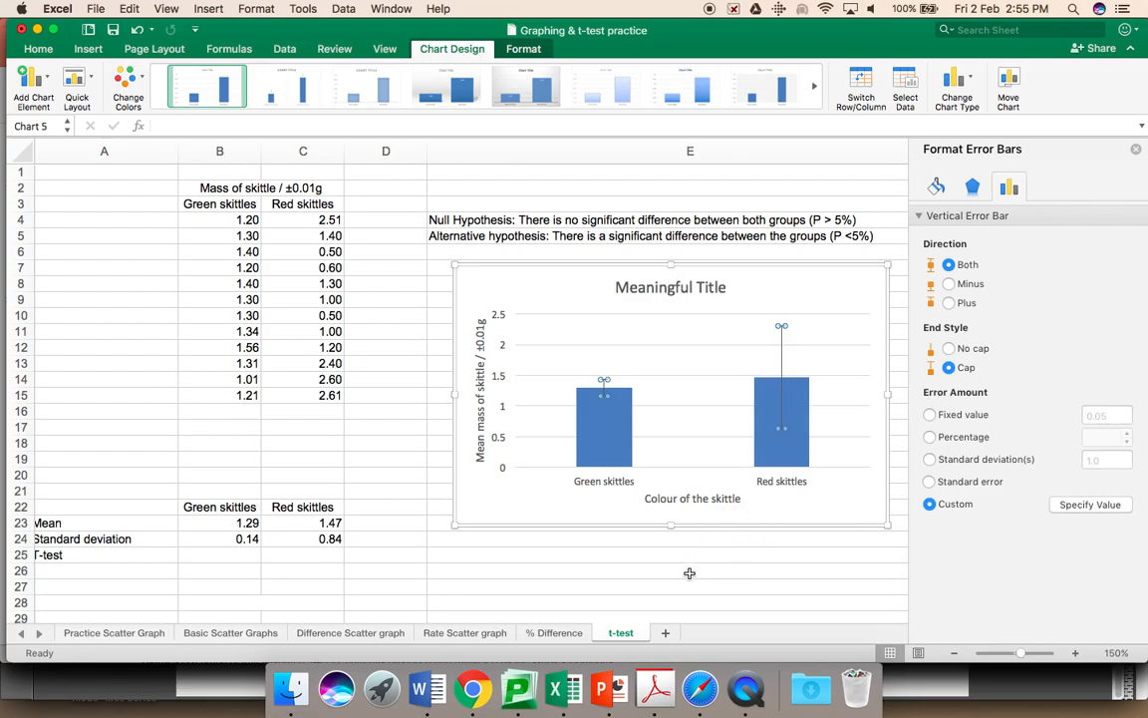
{"action": "left_click", "coordinate": [689, 570]}
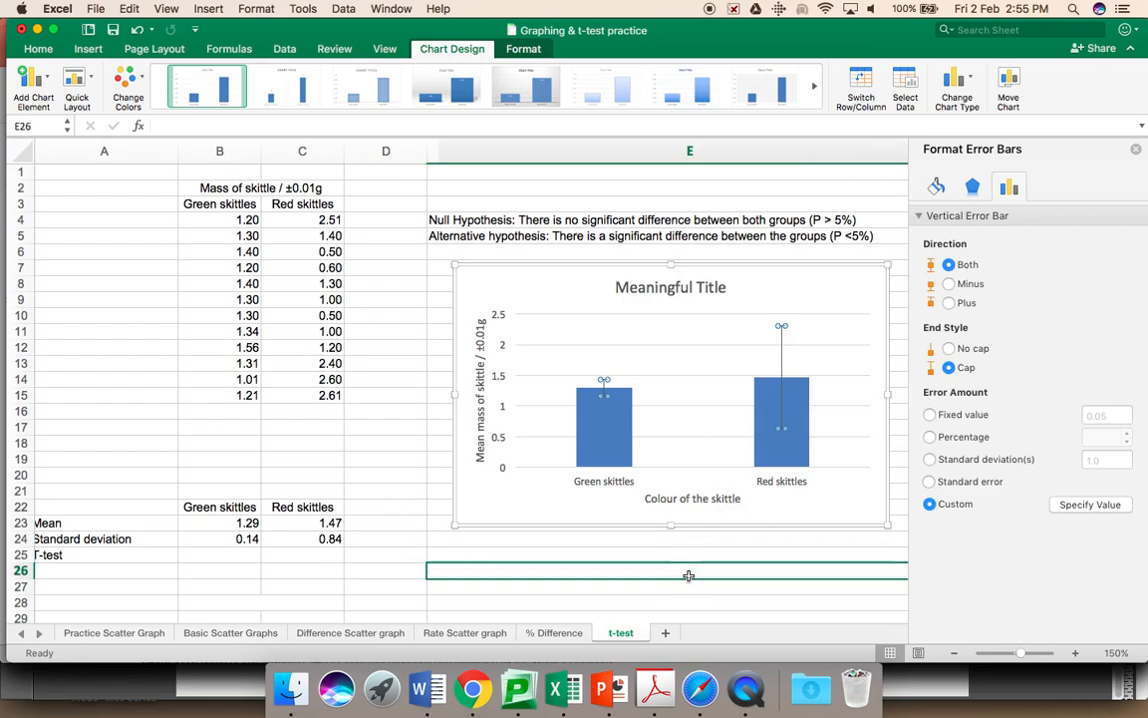
{"action": "left_click", "coordinate": [539, 331]}
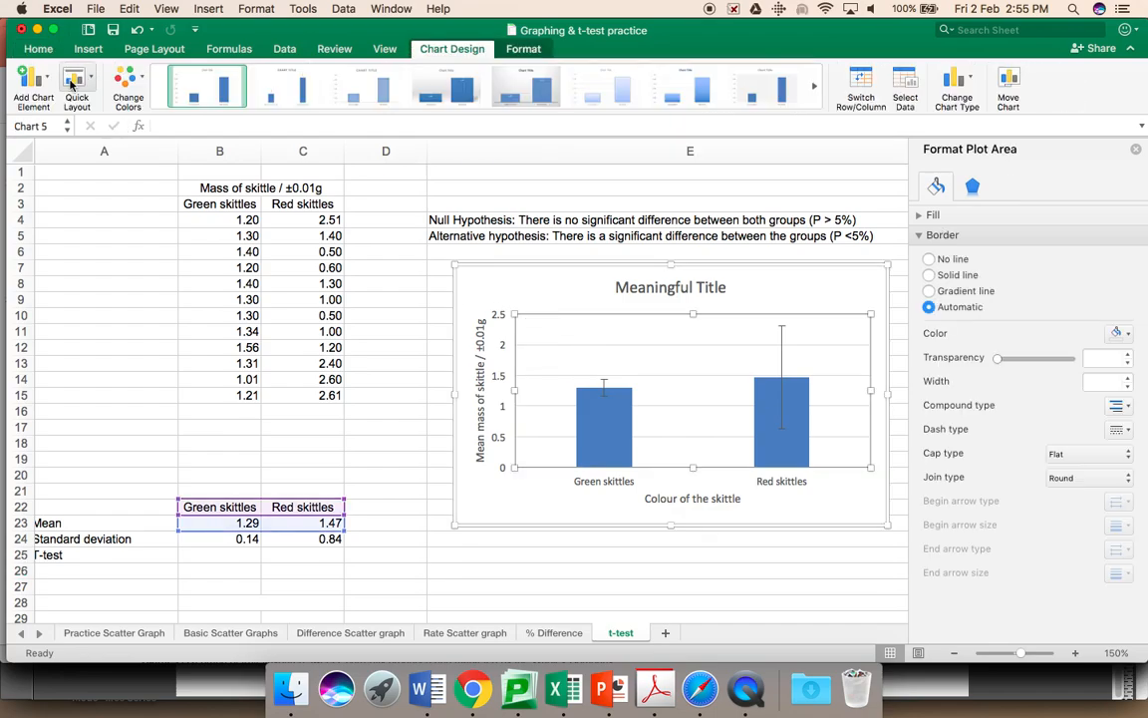
{"action": "left_click", "coordinate": [32, 84]}
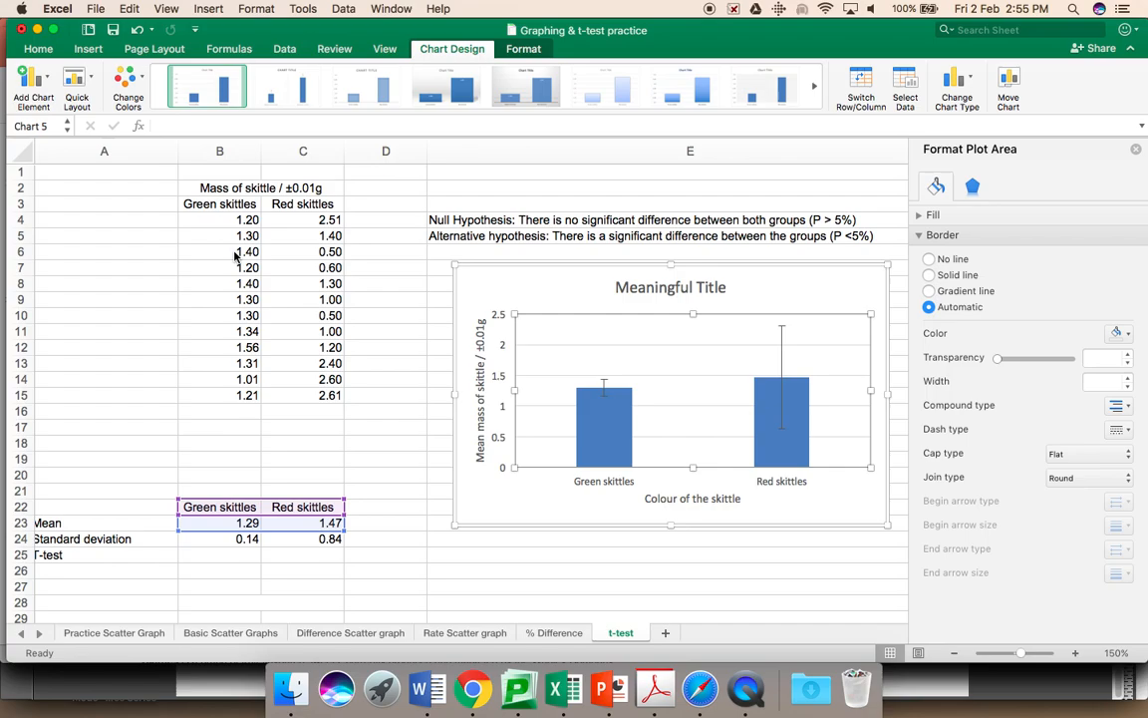
{"action": "left_click", "coordinate": [32, 83]}
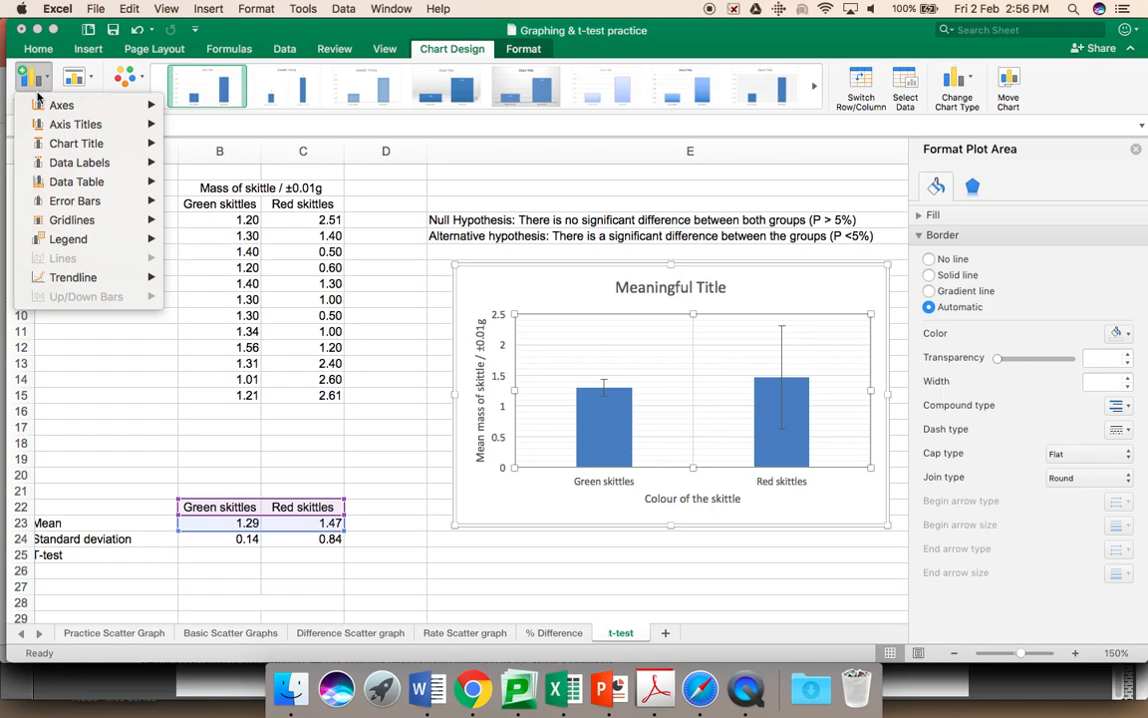
{"action": "left_click", "coordinate": [72, 219]}
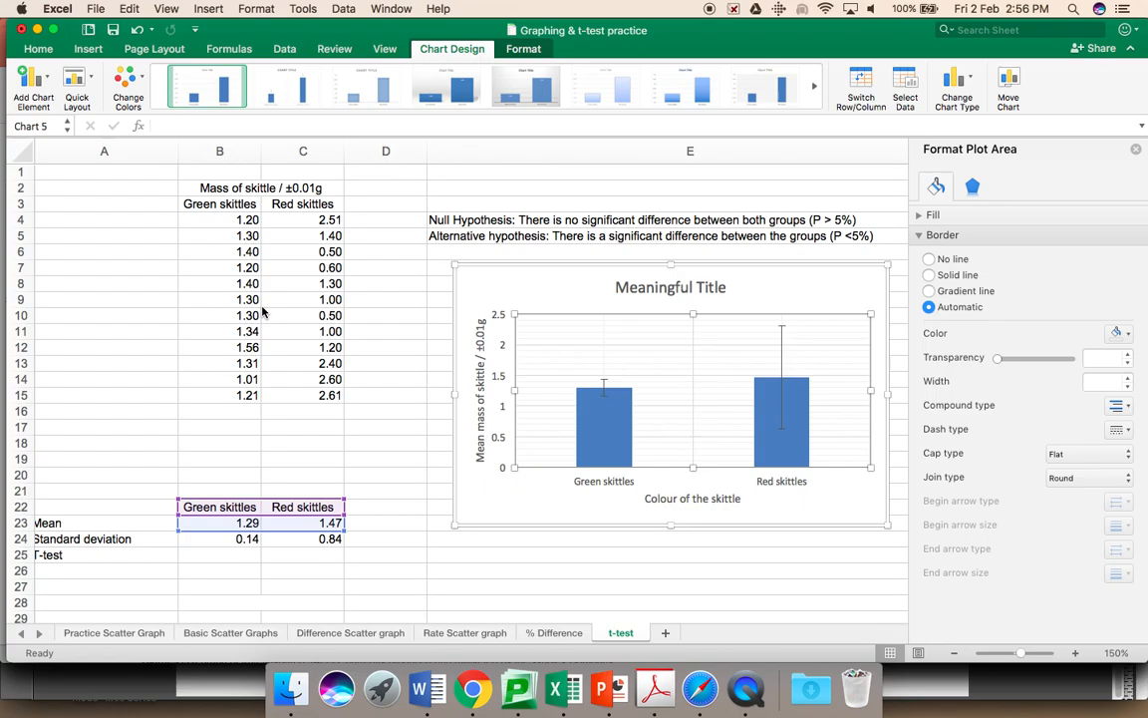
{"action": "mouse_move", "coordinate": [506, 329]}
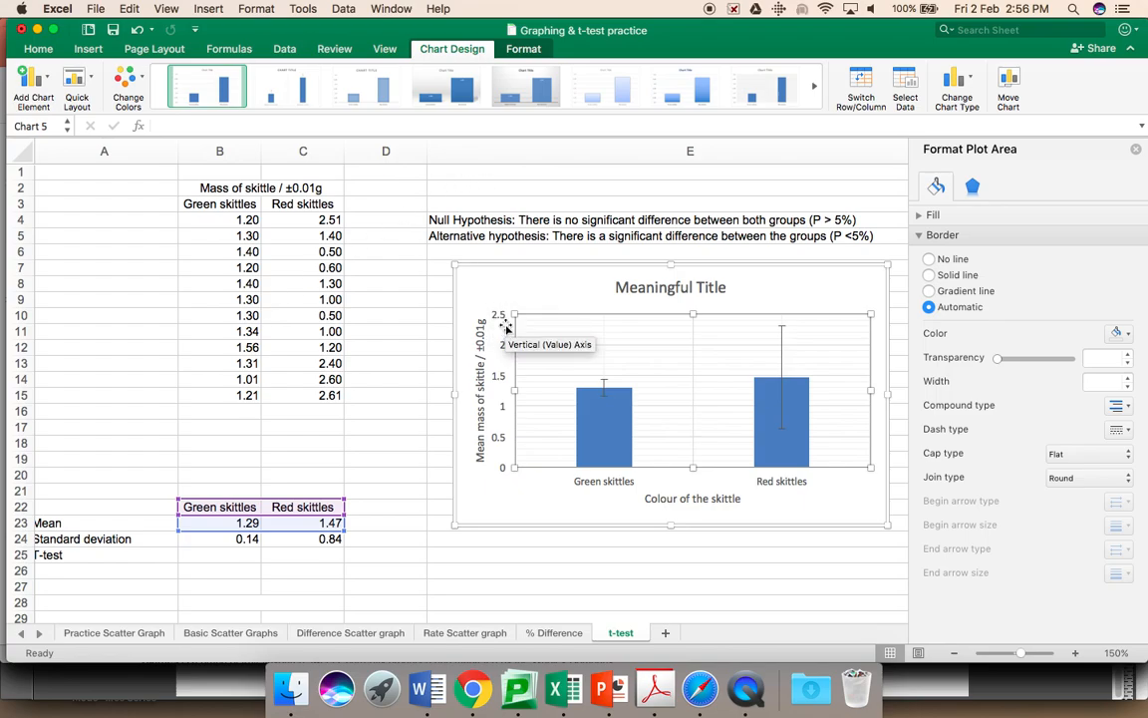
{"action": "mouse_move", "coordinate": [498, 434]}
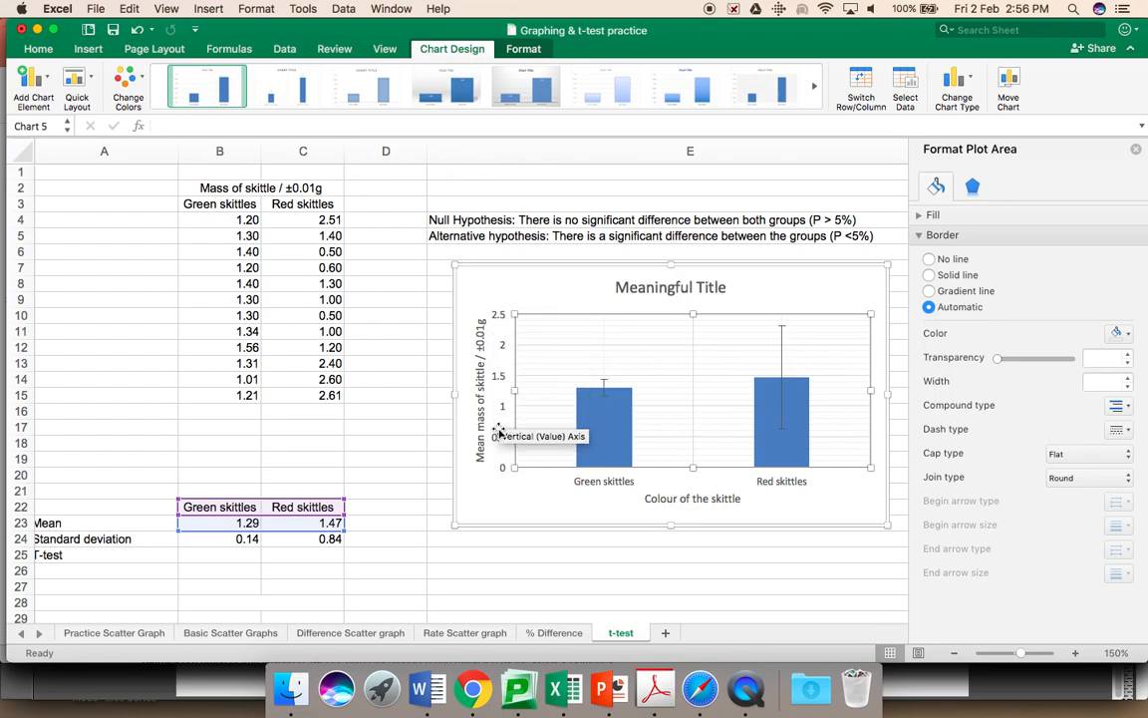
{"action": "mouse_move", "coordinate": [499, 458]}
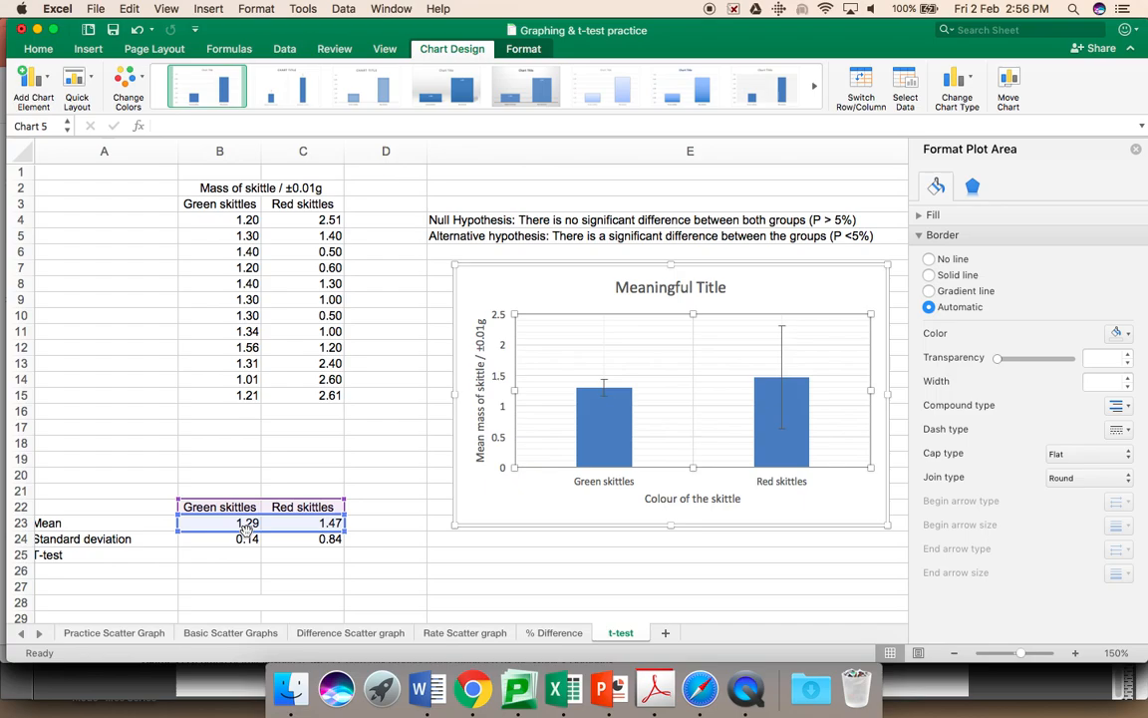
{"action": "mouse_move", "coordinate": [502, 389]}
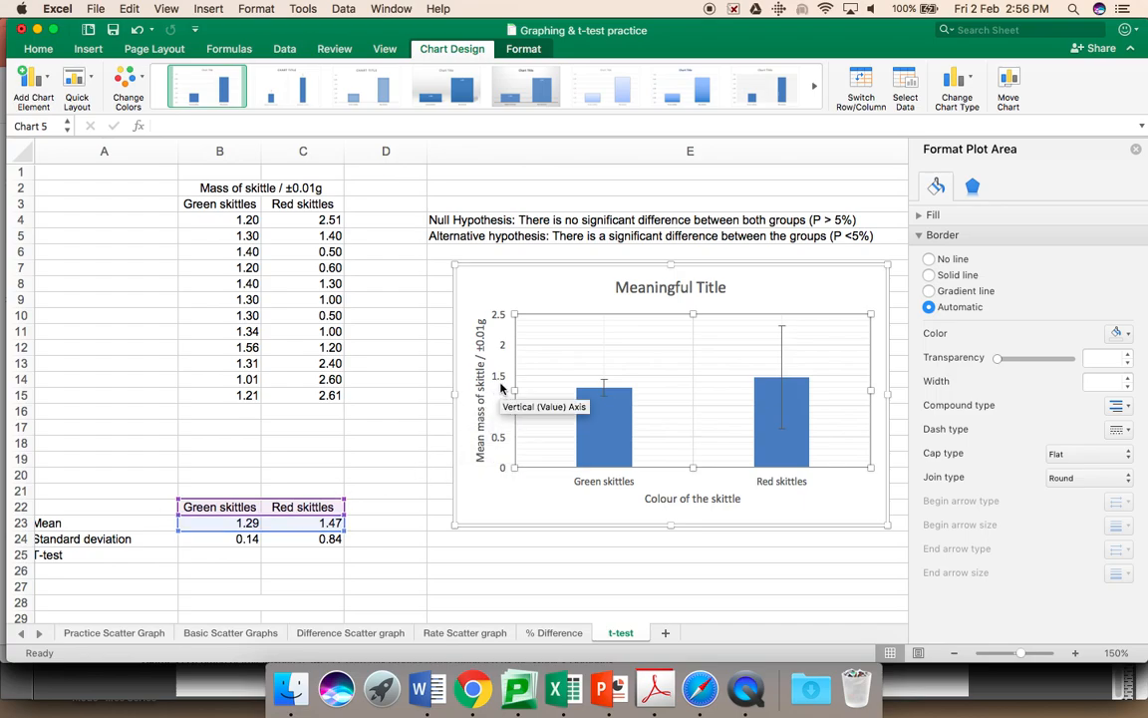
Select the chart's vertical axis and show its Axis Options for formatting
{"action": "left_click", "coordinate": [499, 399]}
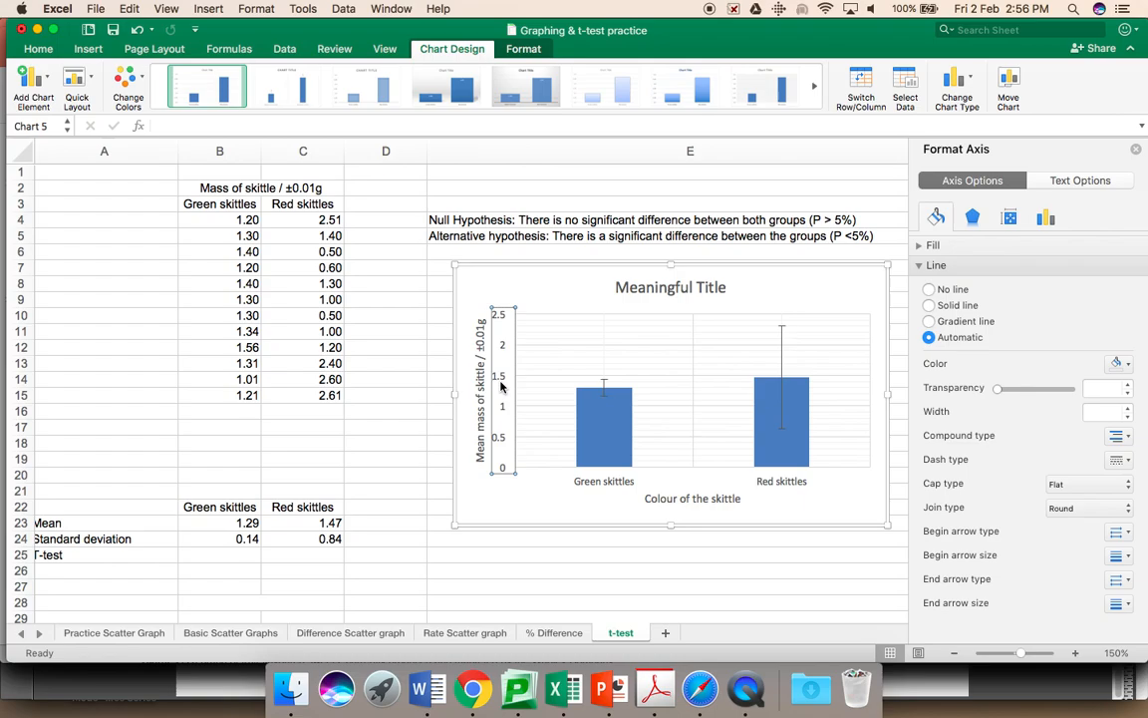
{"action": "mouse_move", "coordinate": [937, 236]}
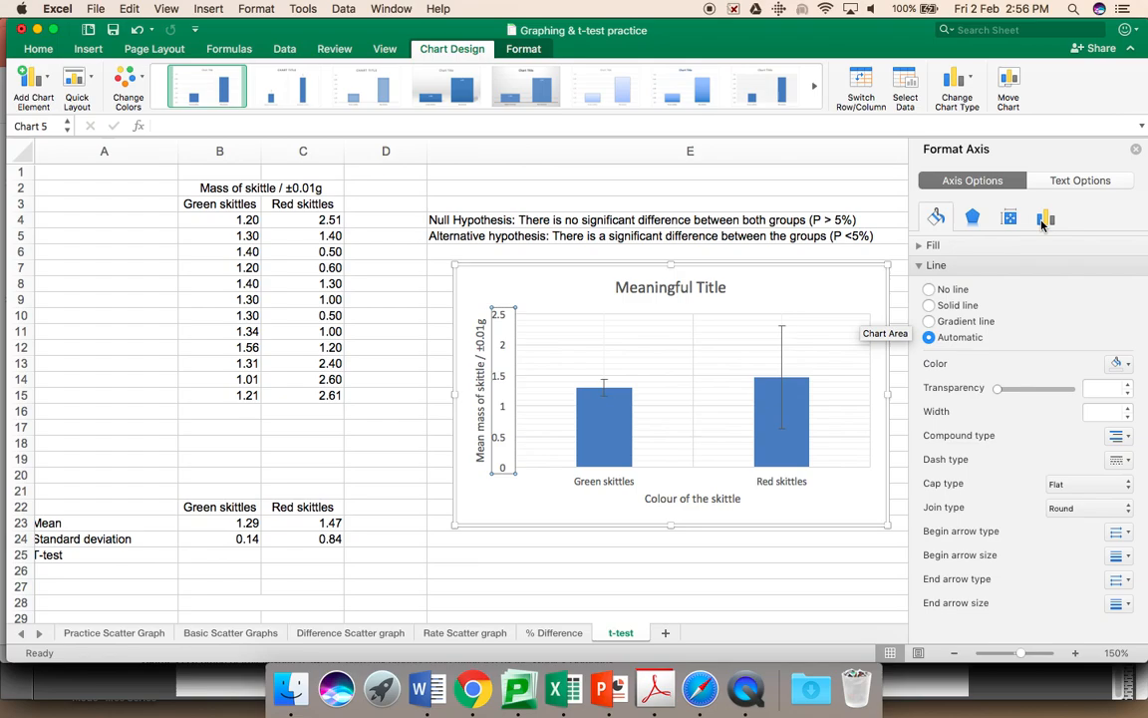
{"action": "left_click", "coordinate": [1044, 217]}
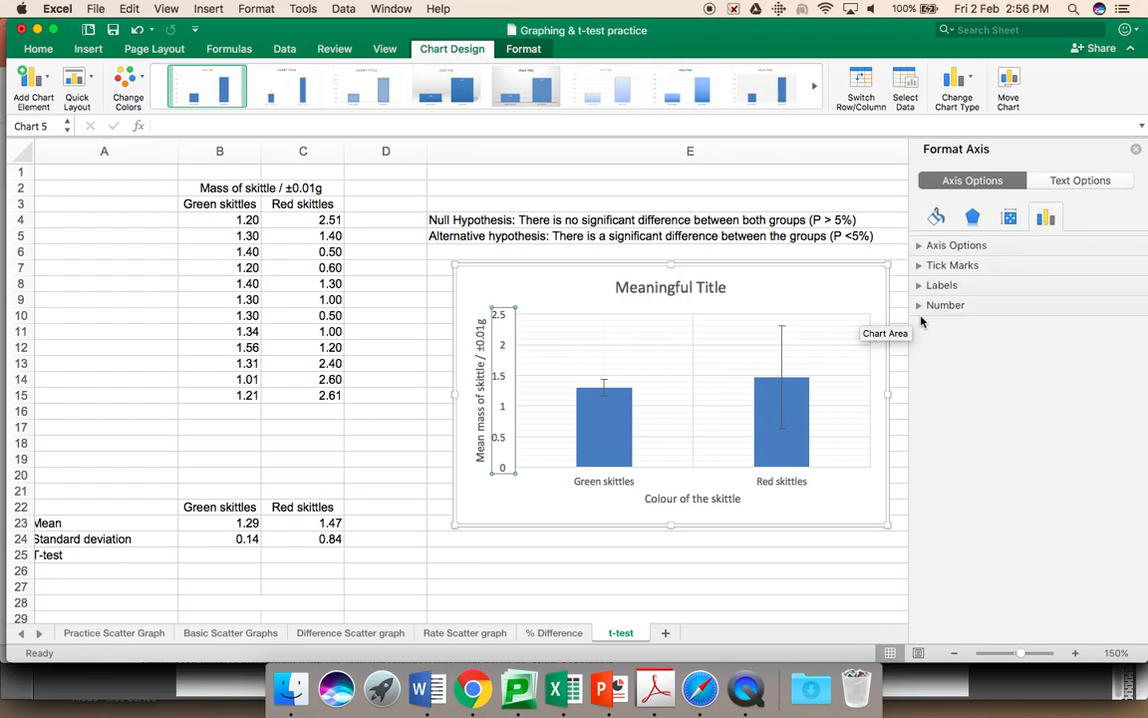
{"action": "mouse_move", "coordinate": [941, 303]}
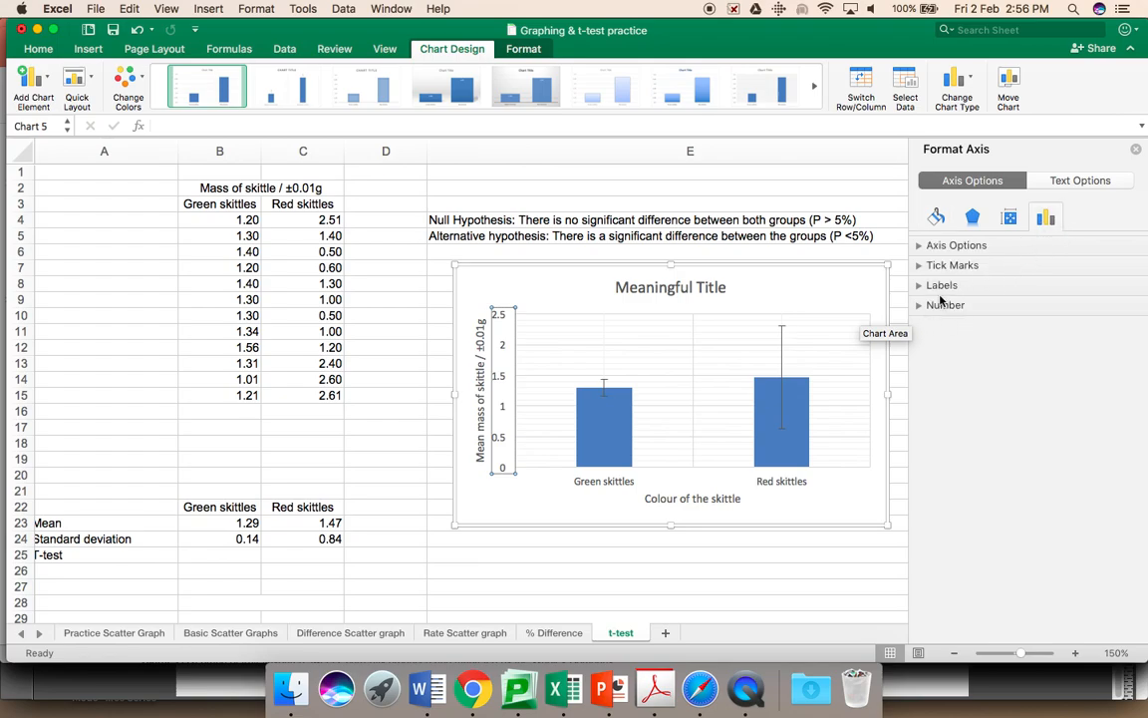
Format the vertical axis labels as Number with 2 decimal places (0.00 to 2.50)
{"action": "left_click", "coordinate": [945, 303]}
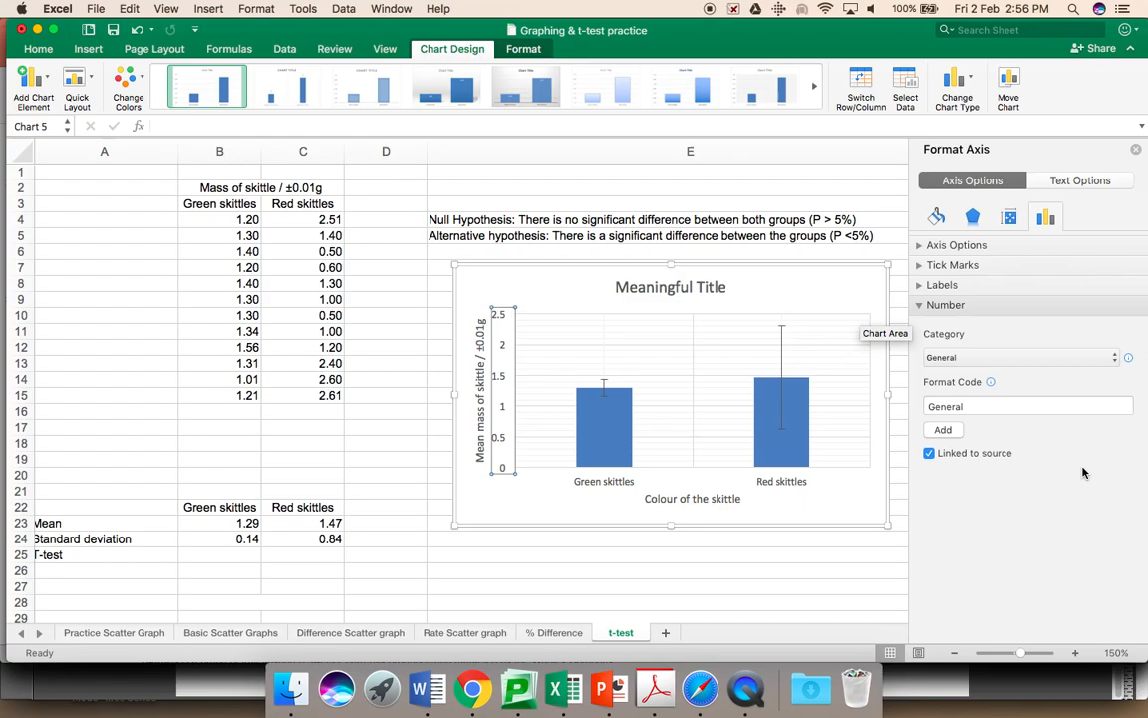
{"action": "left_click", "coordinate": [1021, 357]}
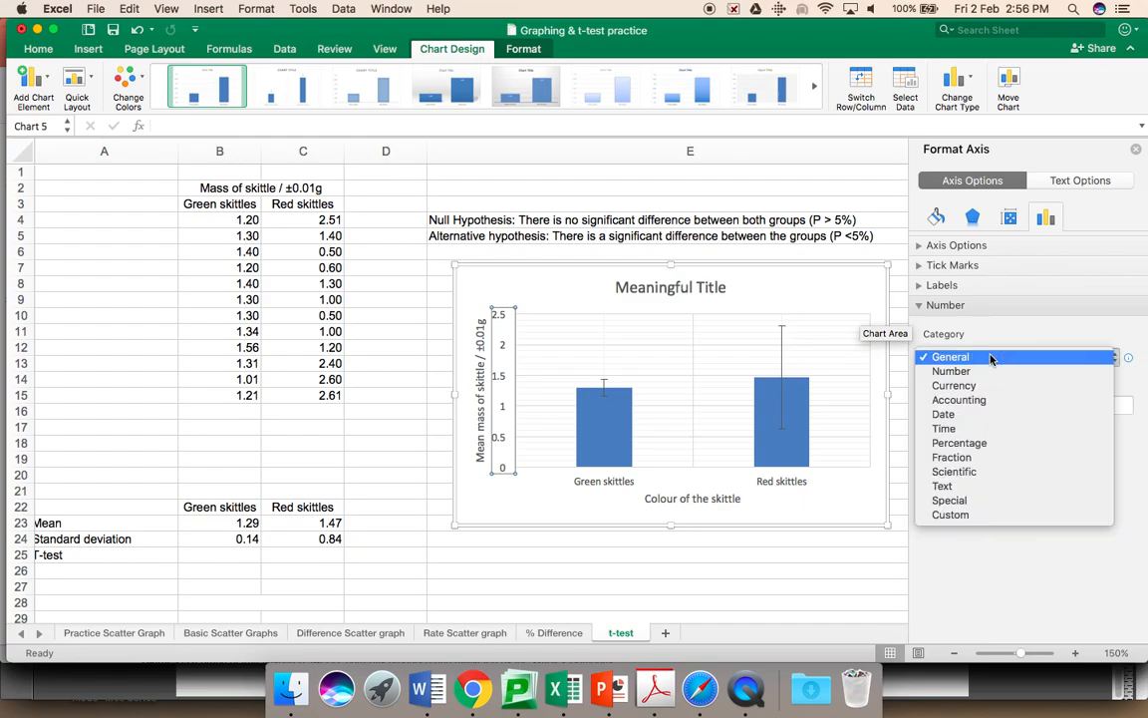
{"action": "left_click", "coordinate": [951, 371]}
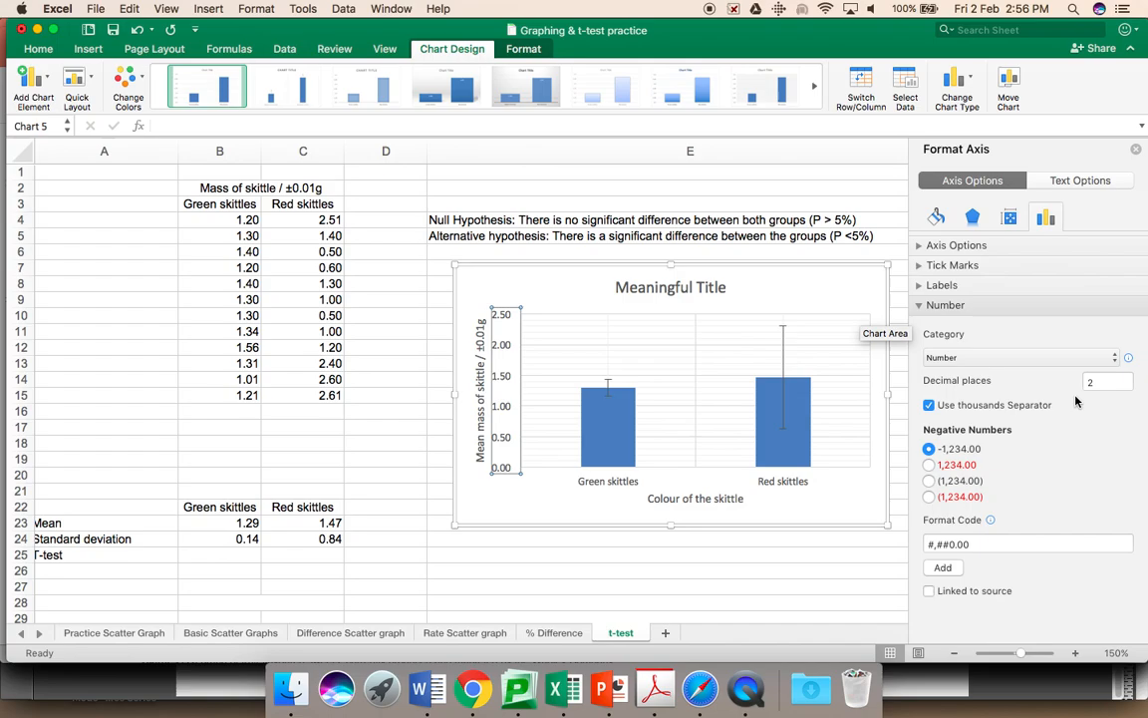
{"action": "mouse_move", "coordinate": [1088, 397]}
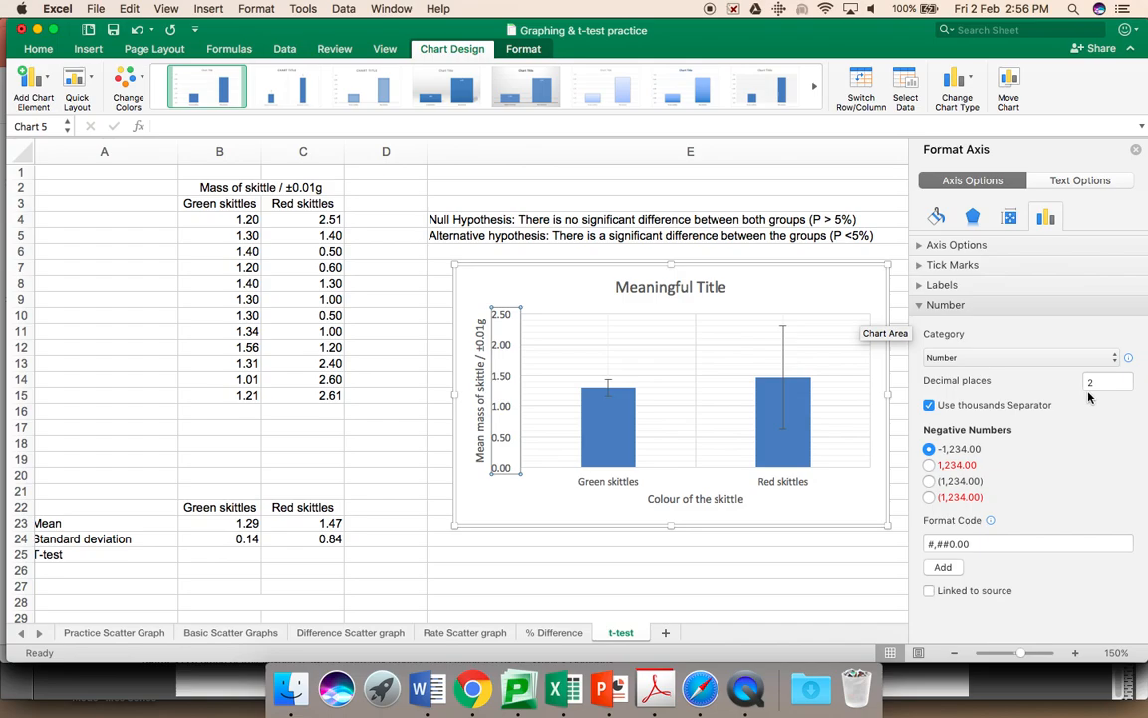
{"action": "mouse_move", "coordinate": [263, 219]}
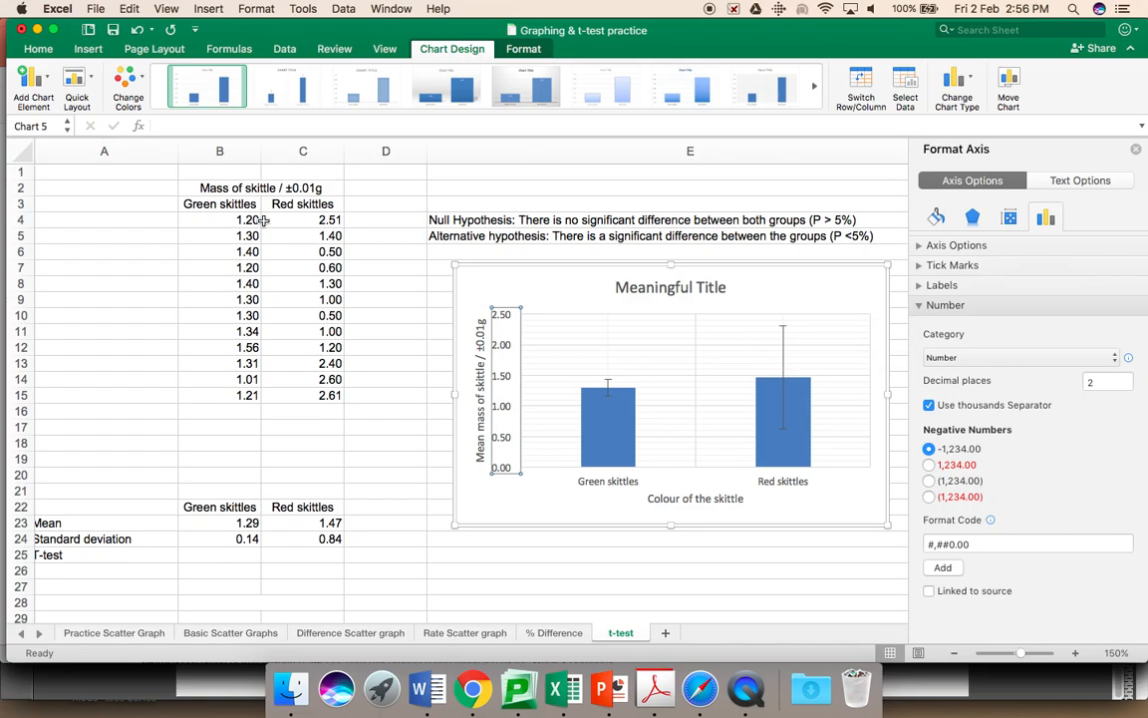
{"action": "mouse_move", "coordinate": [819, 387]}
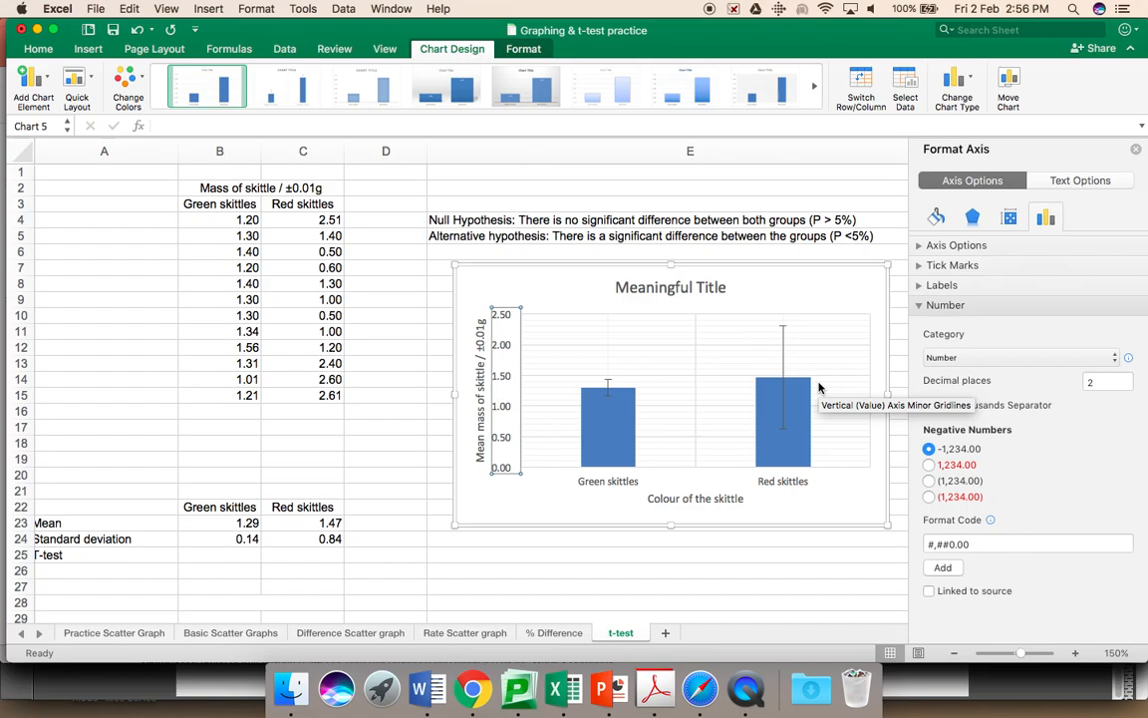
{"action": "left_click", "coordinate": [930, 405]}
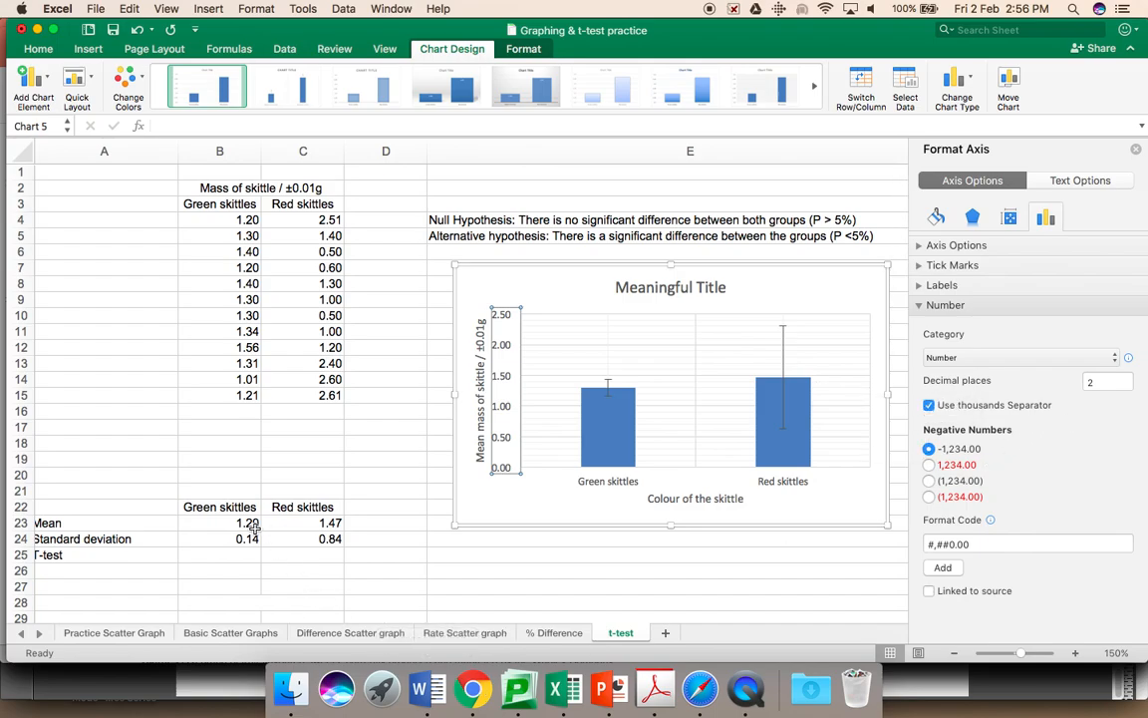
{"action": "mouse_move", "coordinate": [523, 439]}
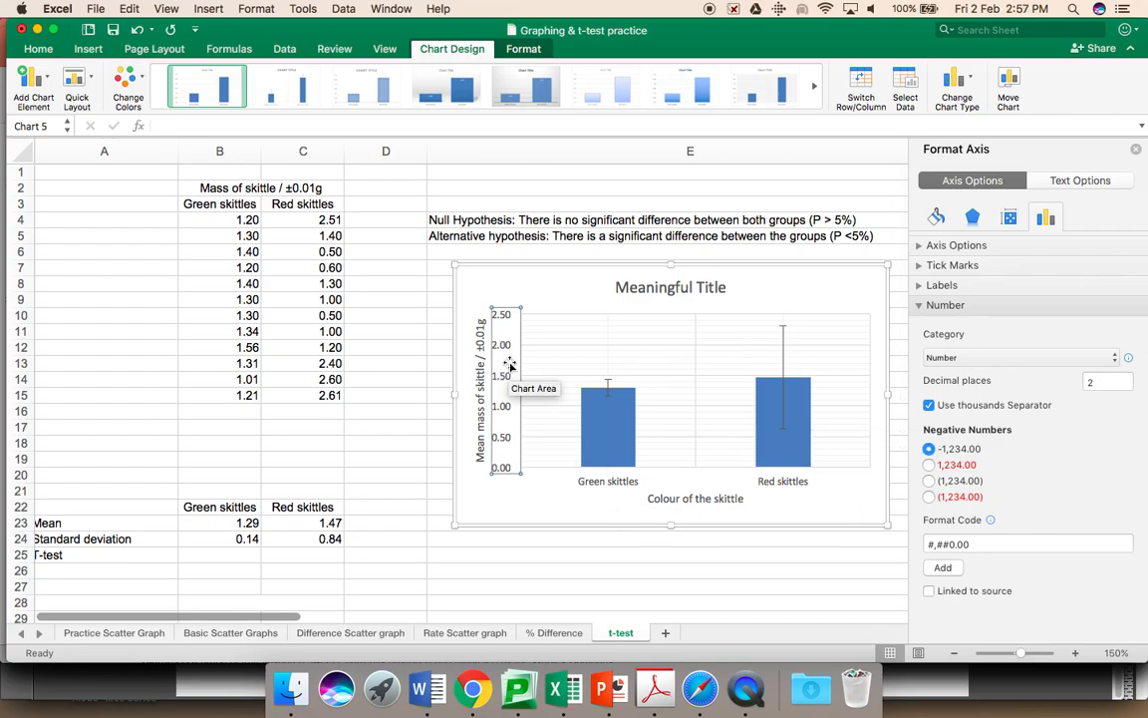
{"action": "mouse_move", "coordinate": [570, 582]}
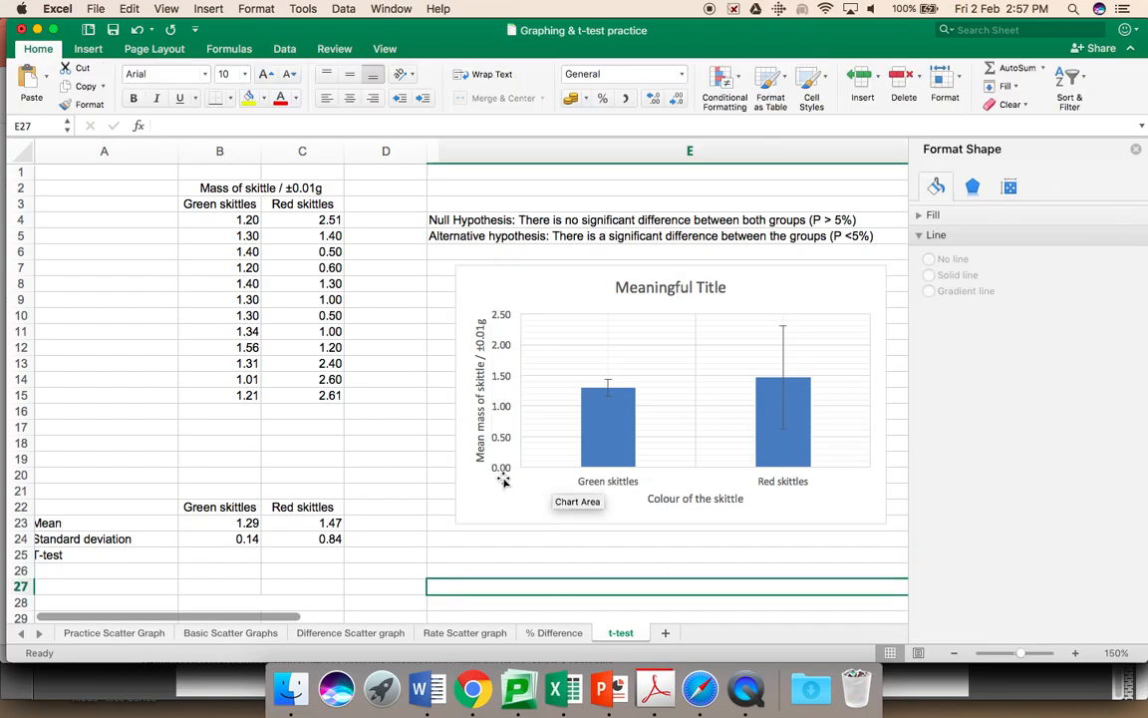
{"action": "mouse_move", "coordinate": [502, 477]}
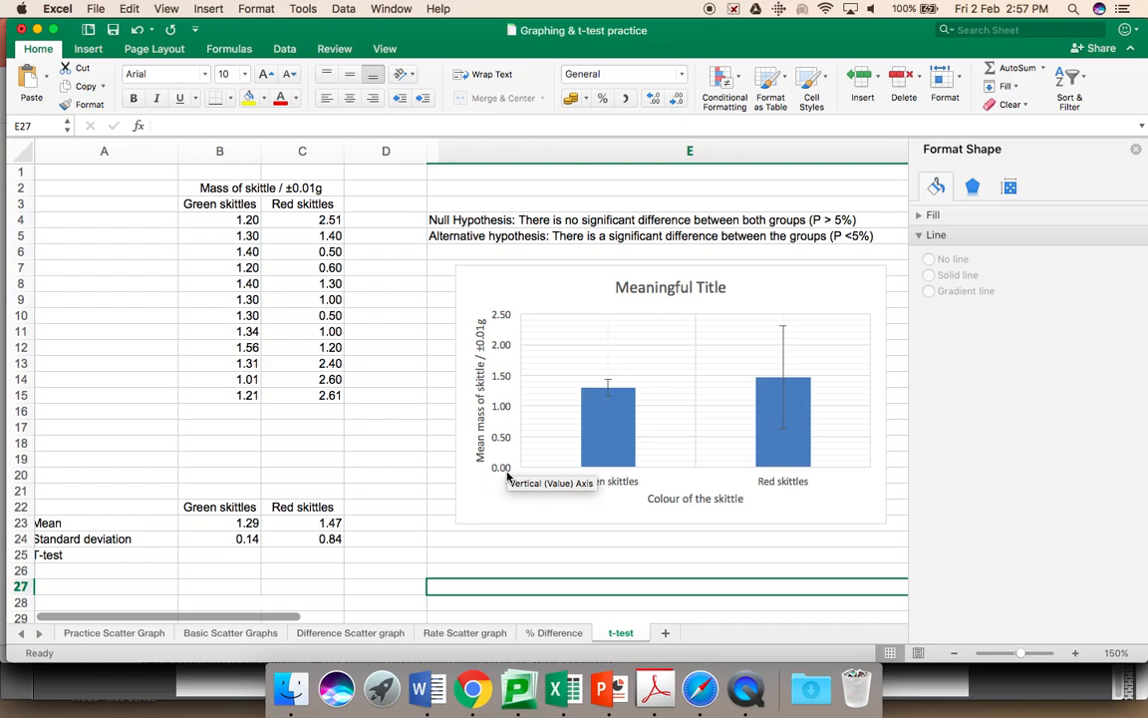
{"action": "mouse_move", "coordinate": [642, 388]}
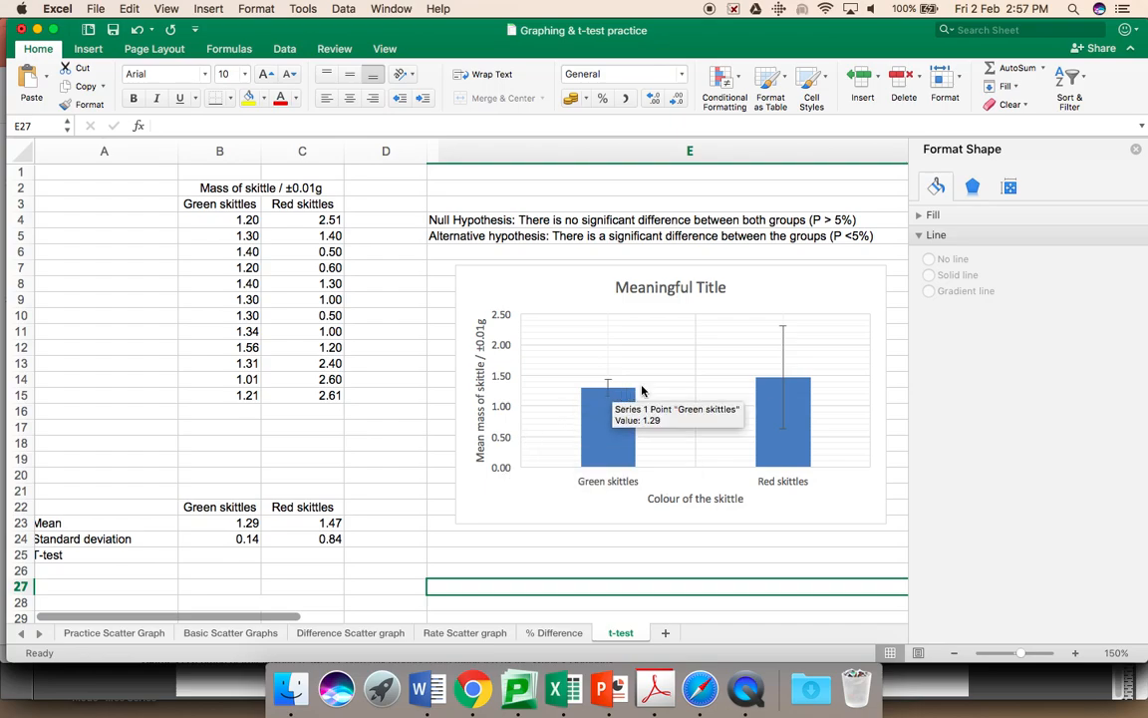
{"action": "mouse_move", "coordinate": [782, 387]}
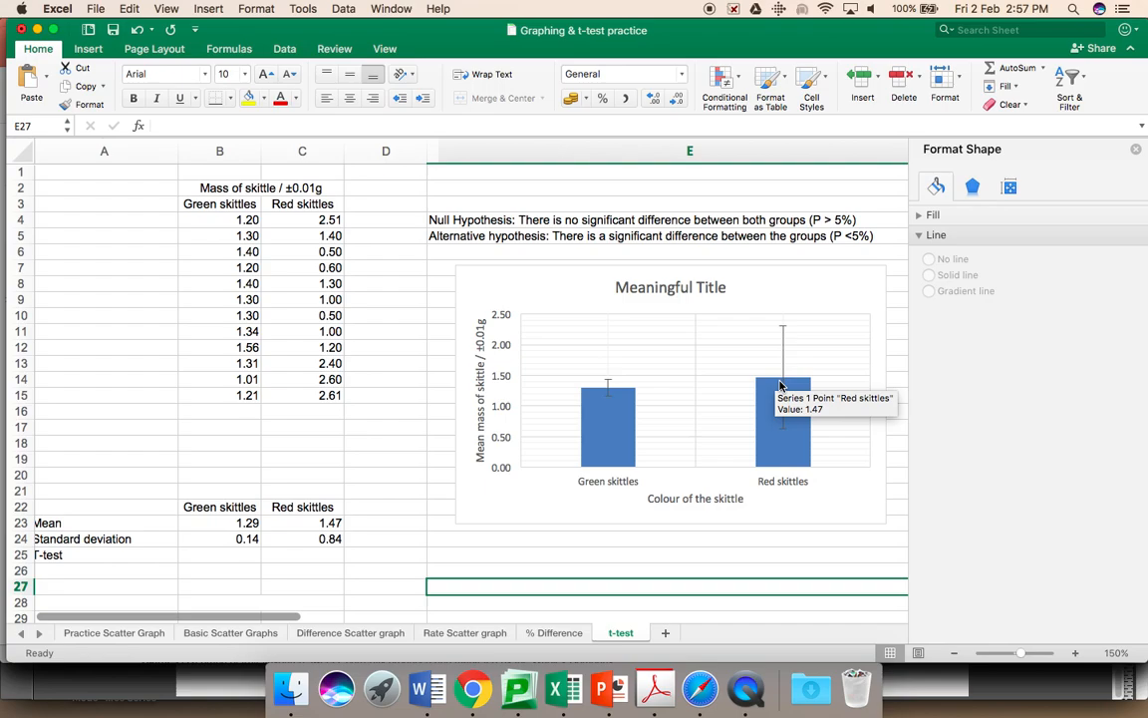
{"action": "mouse_move", "coordinate": [686, 369]}
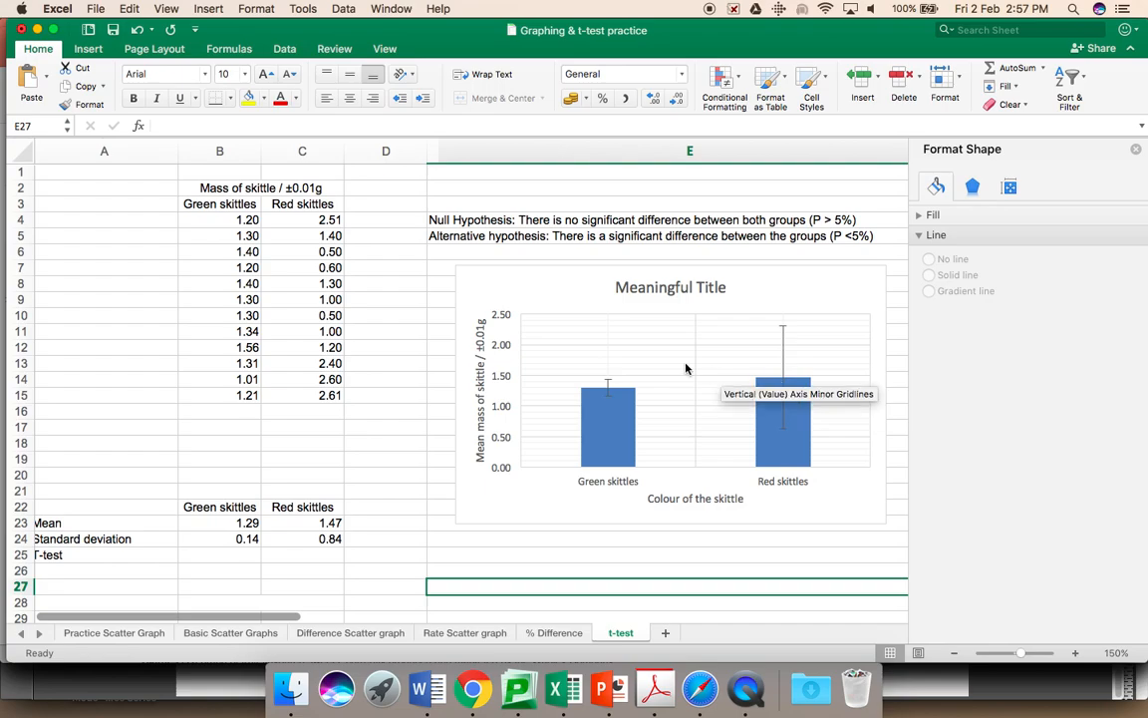
{"action": "mouse_move", "coordinate": [781, 389]}
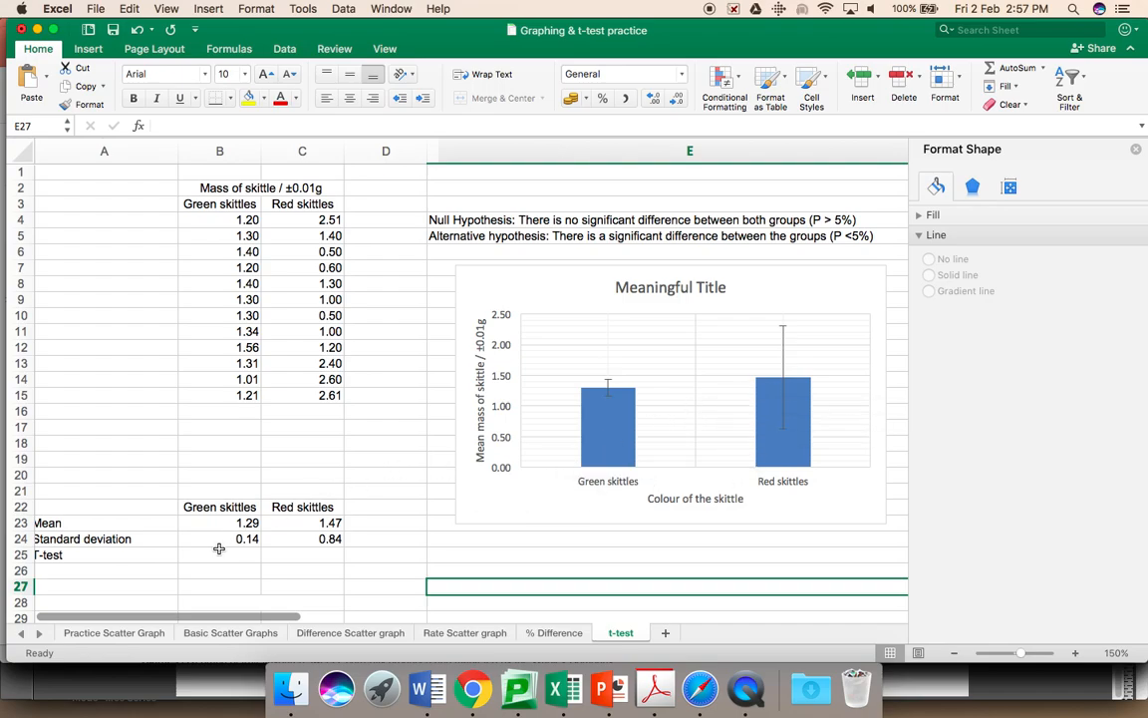
{"action": "mouse_move", "coordinate": [211, 554]}
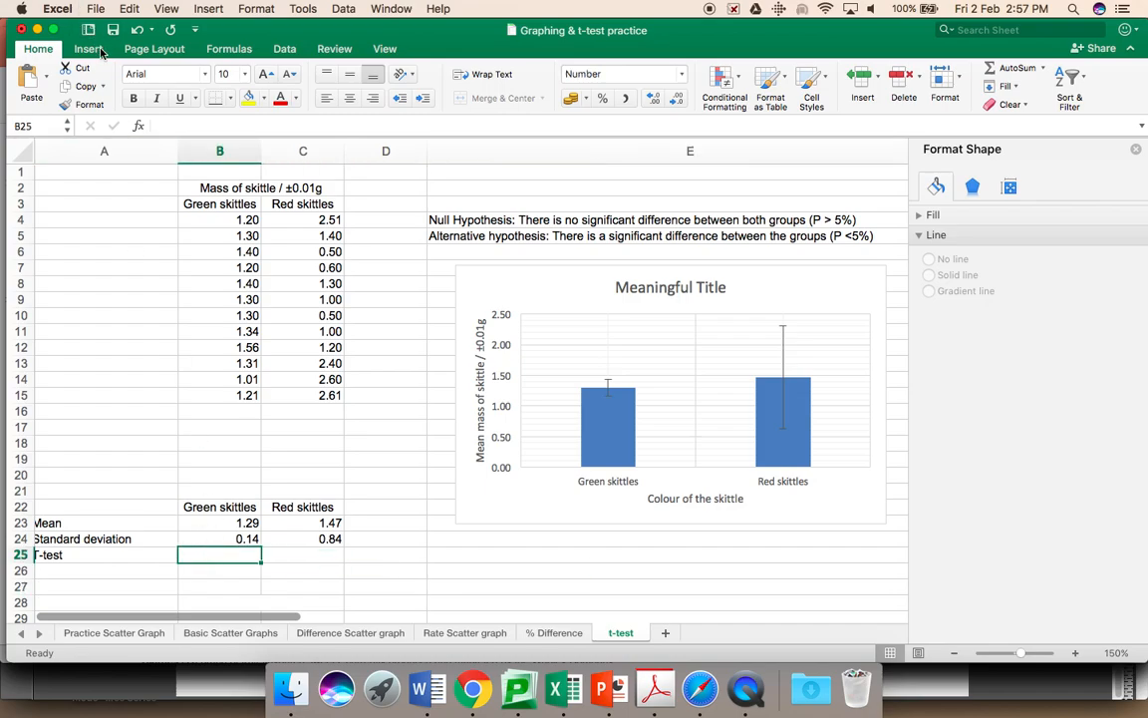
Insert a TTEST function into cell B25 via the Formula Builder, searching for 'tt'
{"action": "left_click", "coordinate": [88, 48]}
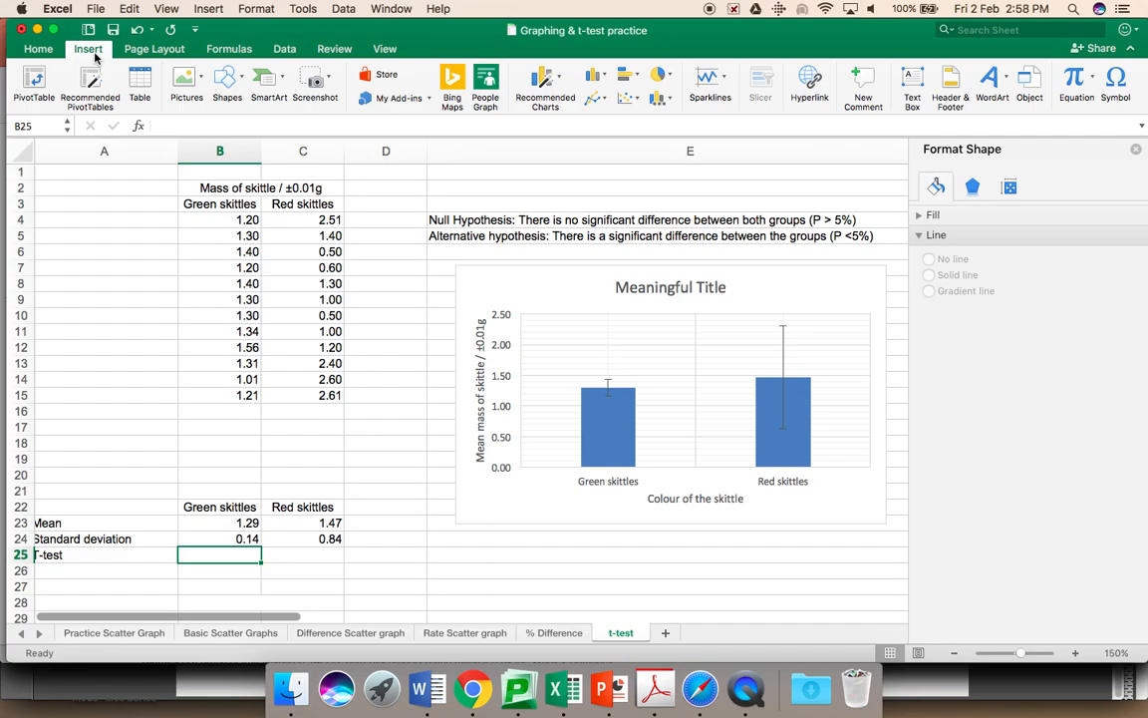
{"action": "left_click", "coordinate": [208, 8]}
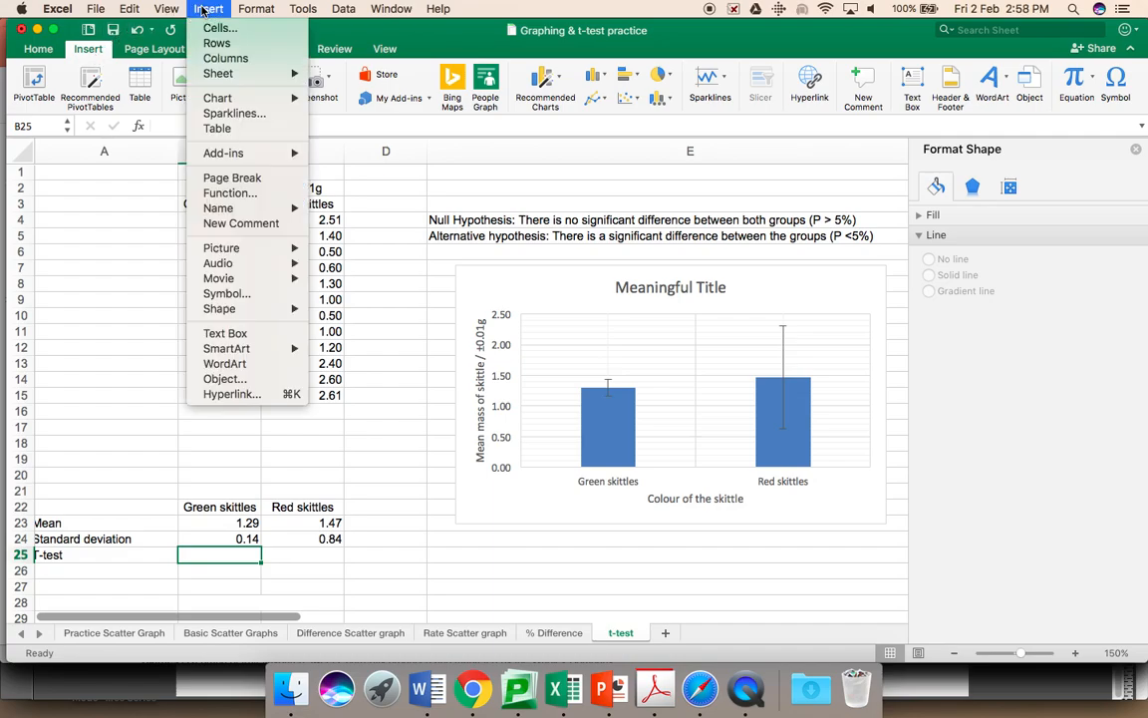
{"action": "mouse_move", "coordinate": [239, 223]}
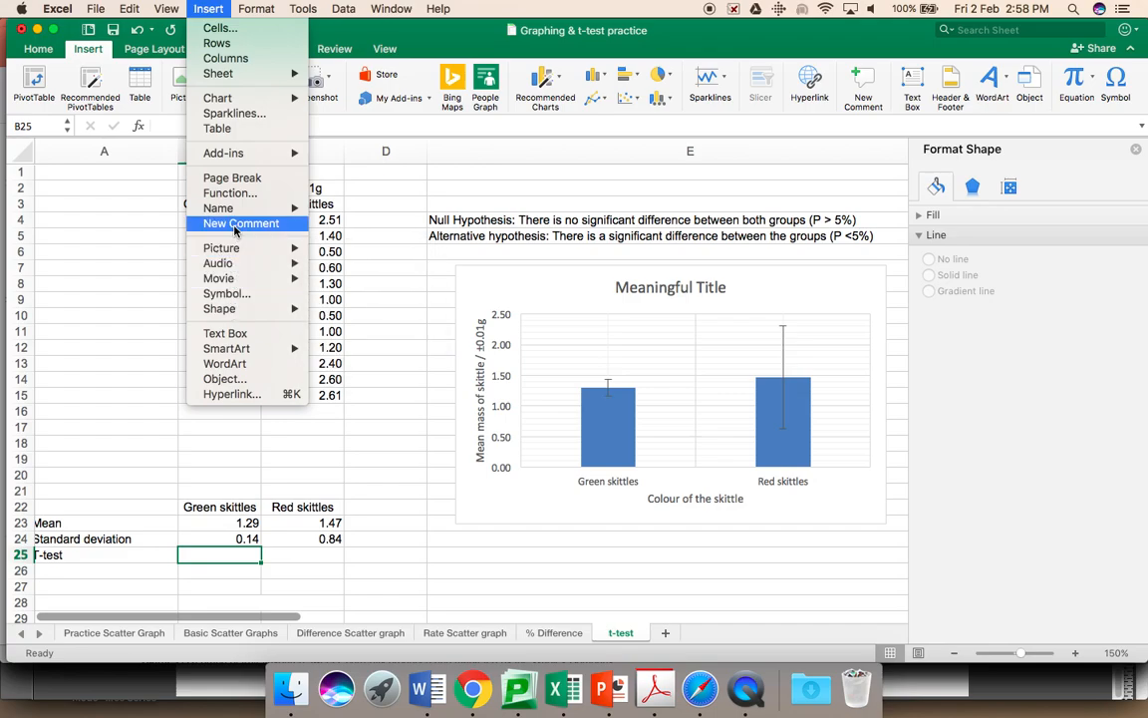
{"action": "mouse_move", "coordinate": [231, 191]}
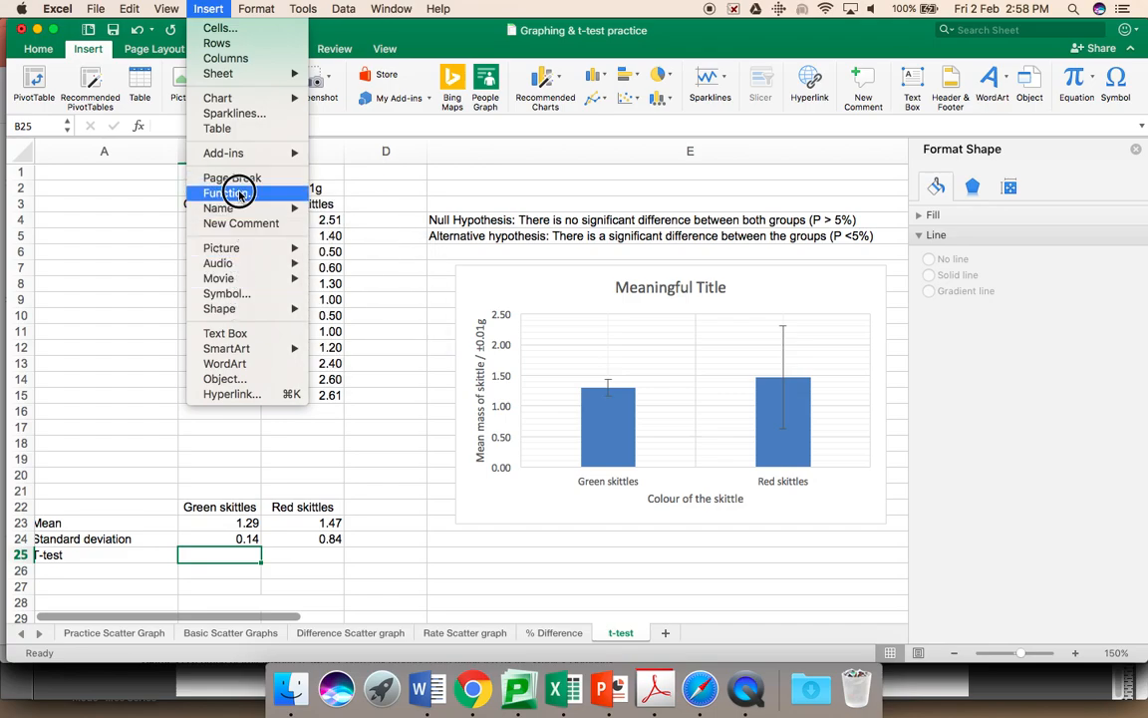
{"action": "left_click", "coordinate": [227, 191]}
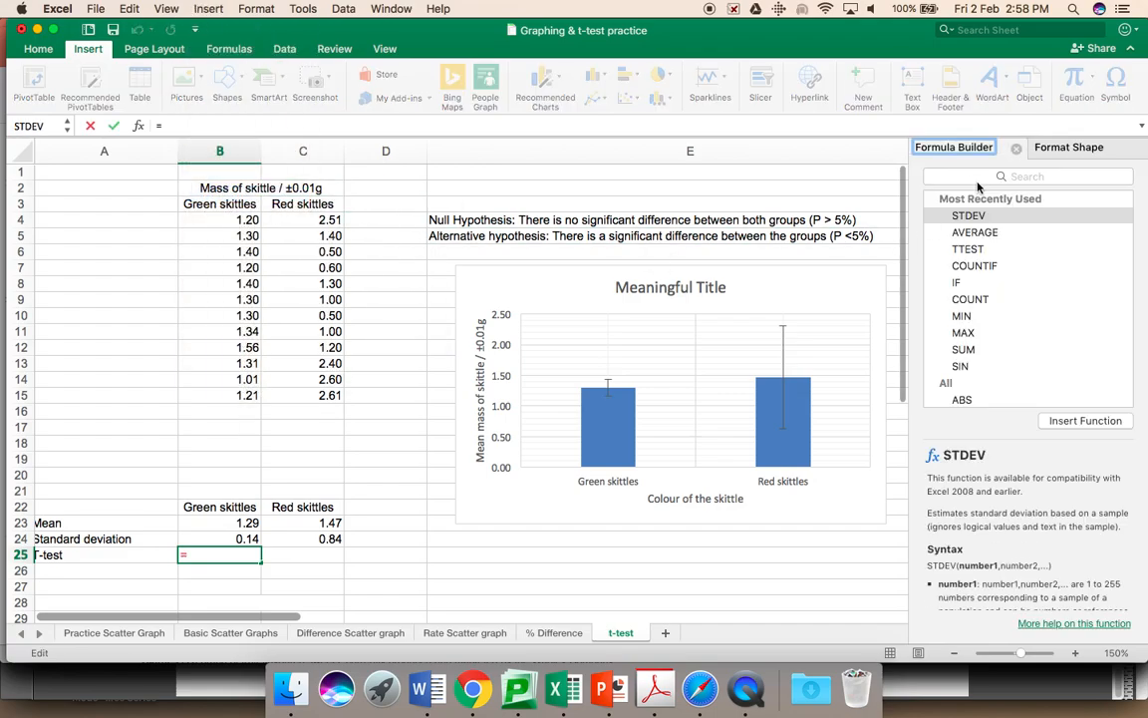
{"action": "left_click", "coordinate": [1028, 175]}
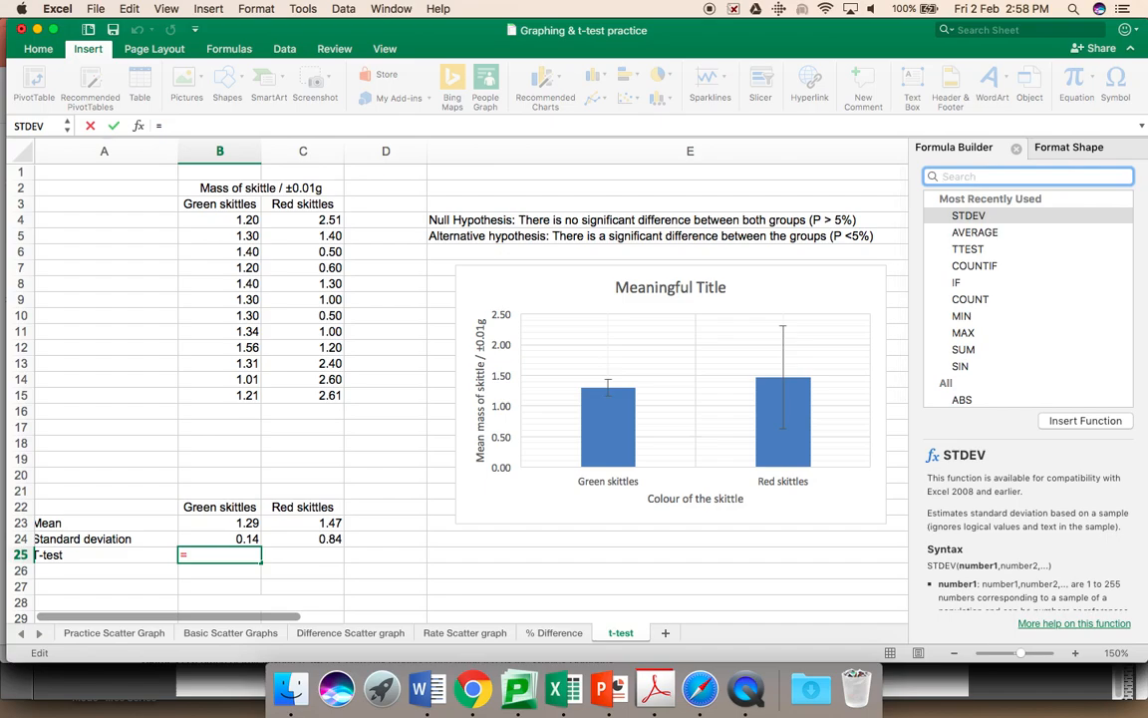
{"action": "type", "text": "tt"}
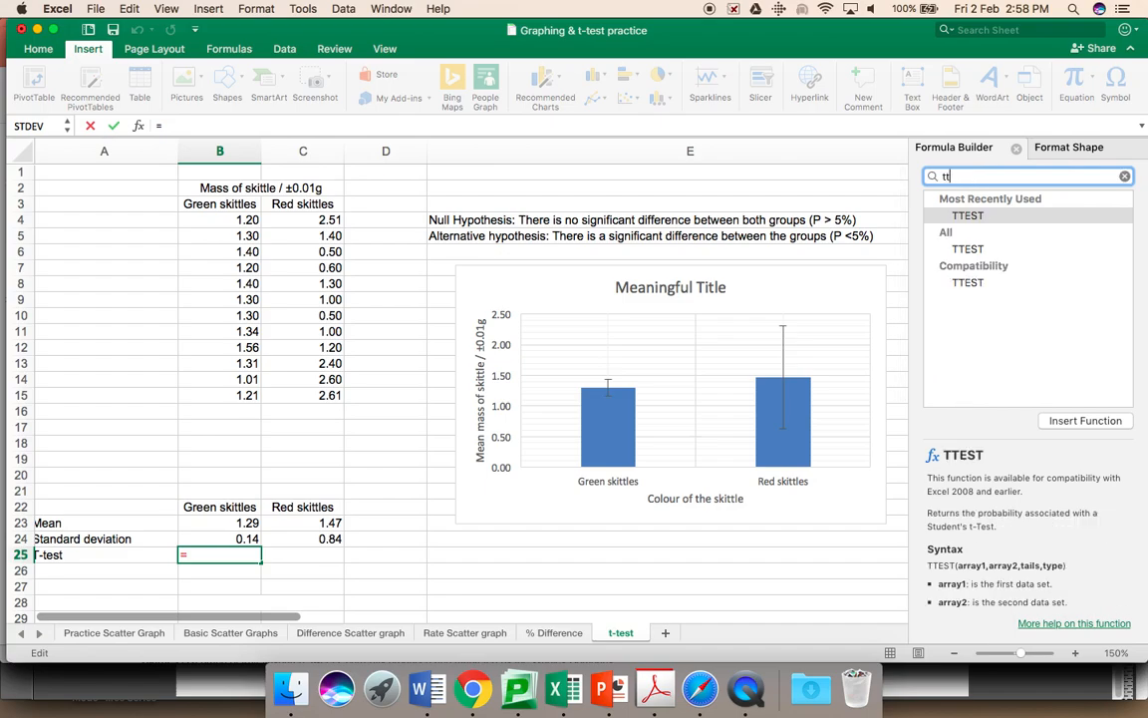
{"action": "mouse_move", "coordinate": [969, 221]}
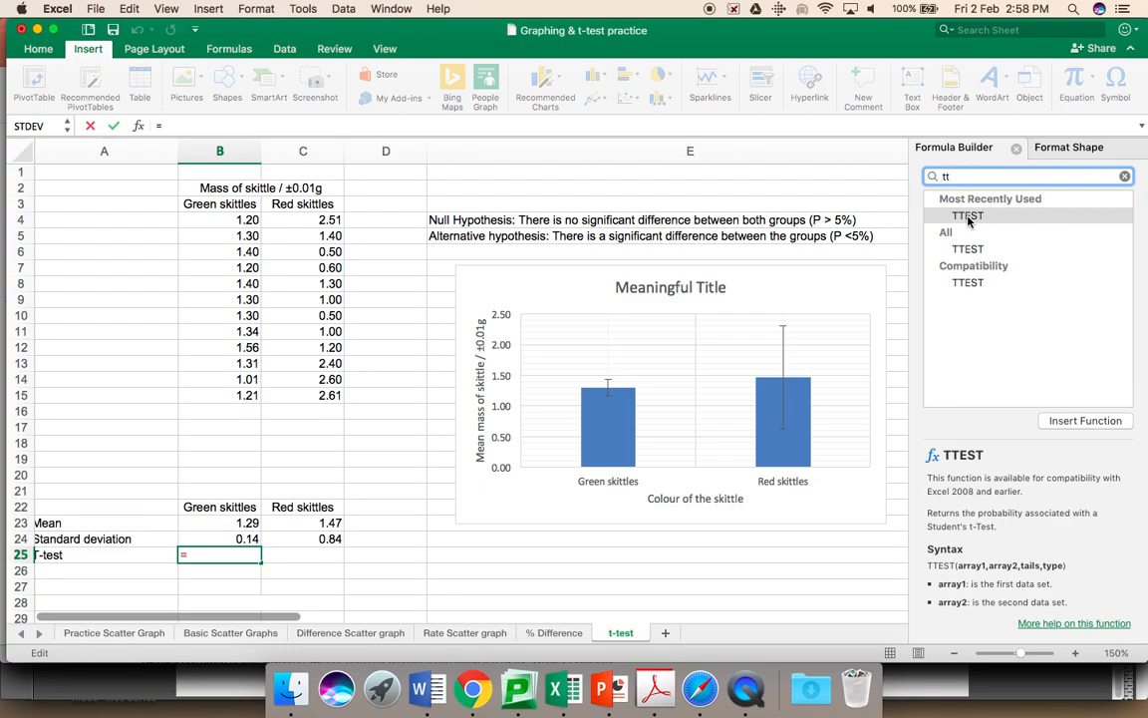
{"action": "left_click", "coordinate": [967, 215]}
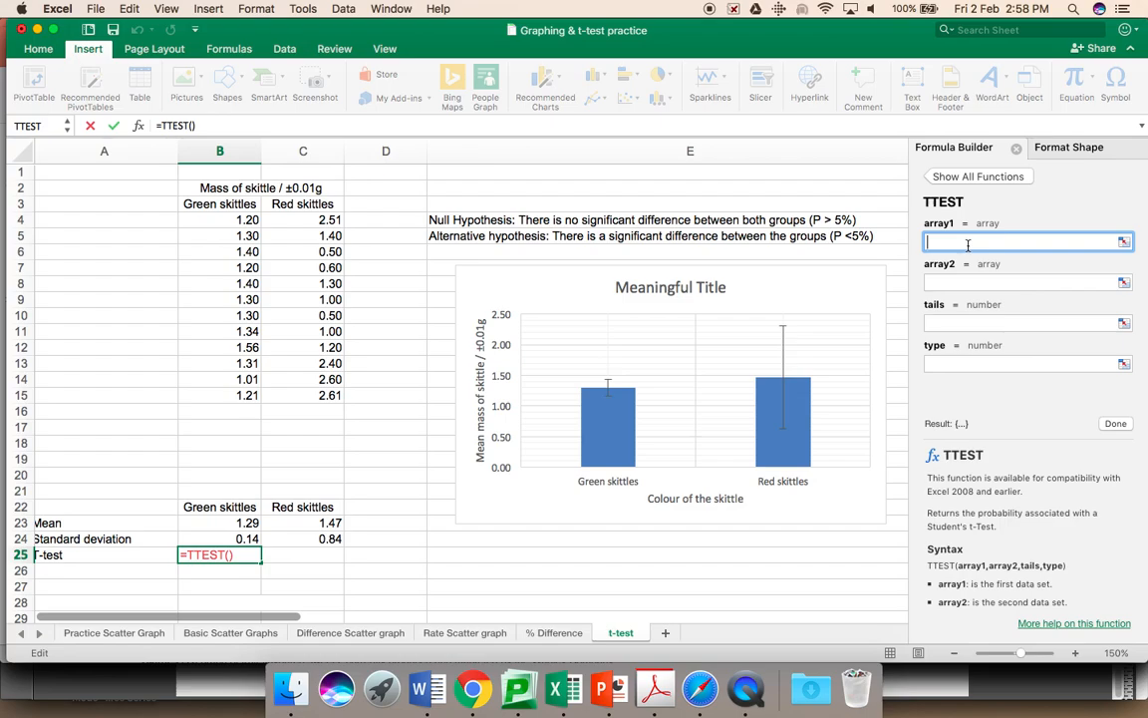
Fill array1 with green masses B4:B15 and array2 with red masses C4:C15
{"action": "left_click", "coordinate": [247, 219]}
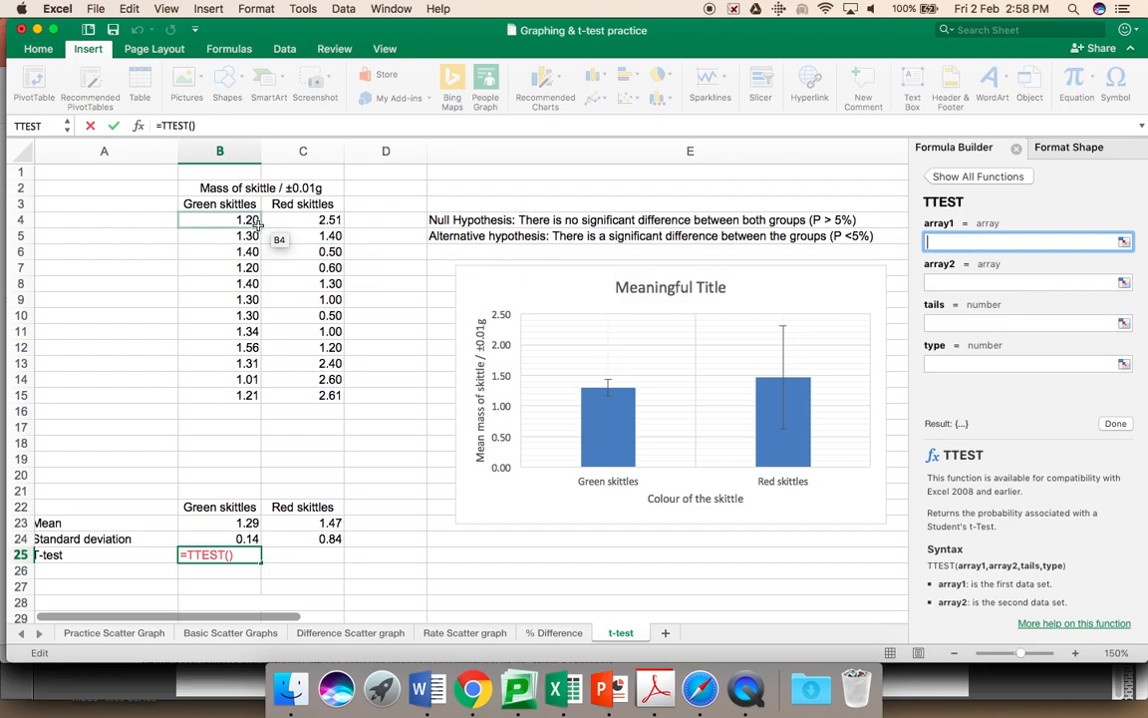
{"action": "left_click", "coordinate": [220, 220]}
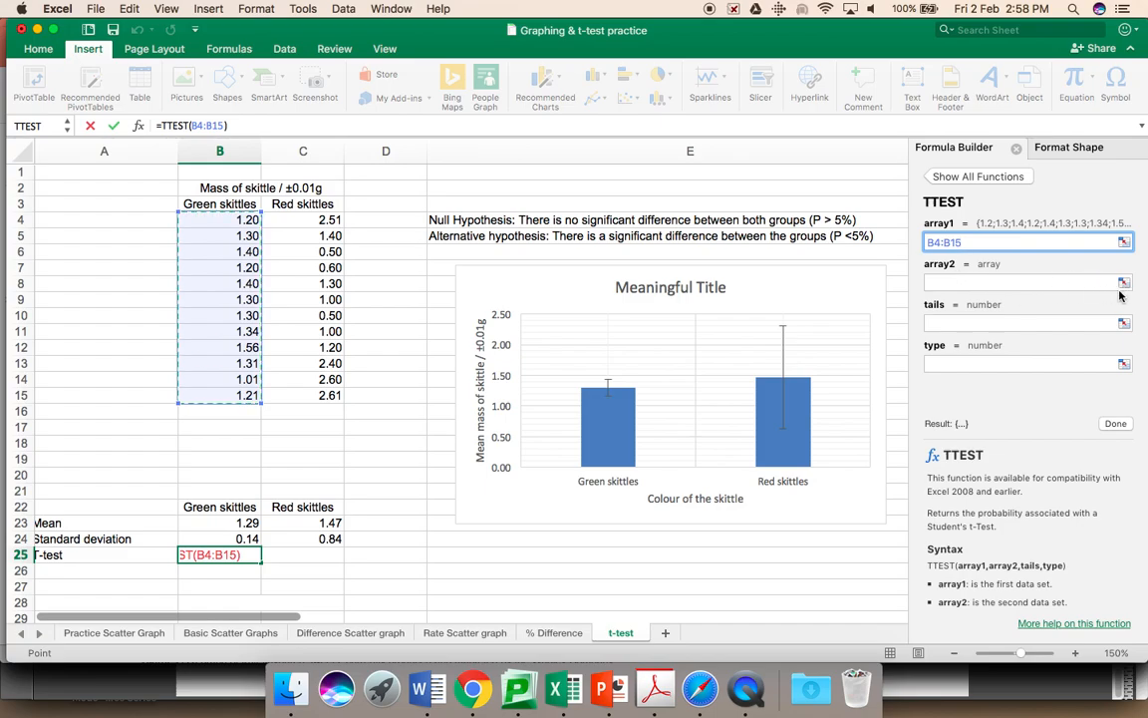
{"action": "left_click", "coordinate": [1021, 281]}
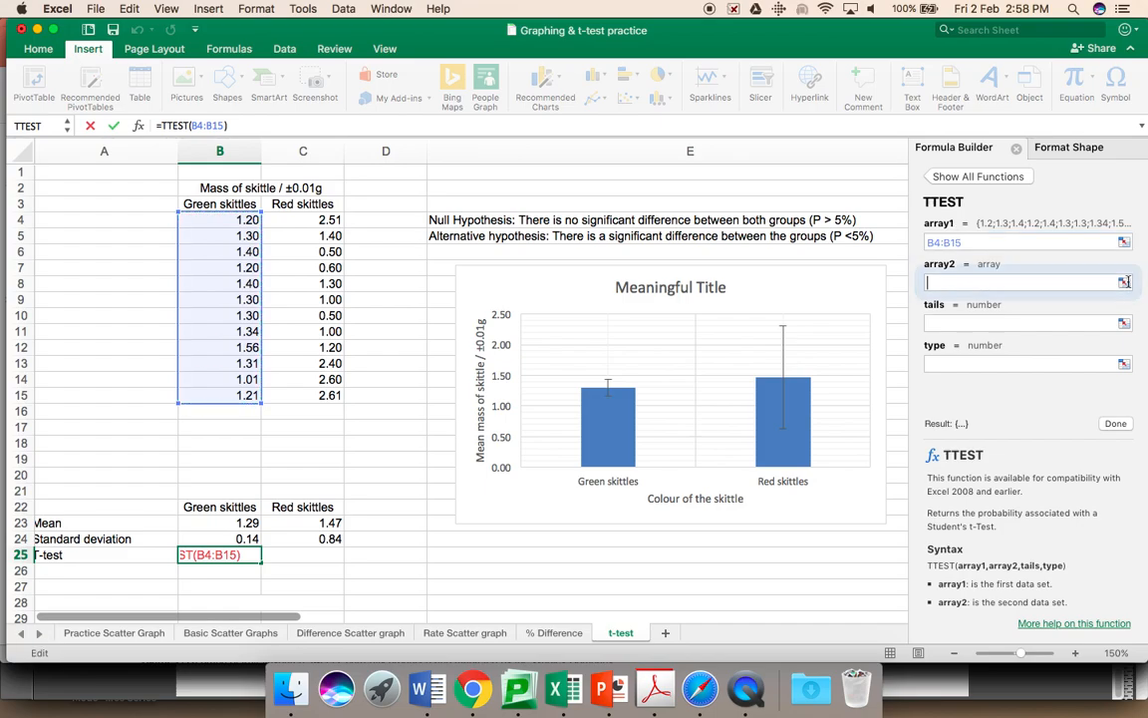
{"action": "left_click", "coordinate": [1020, 283]}
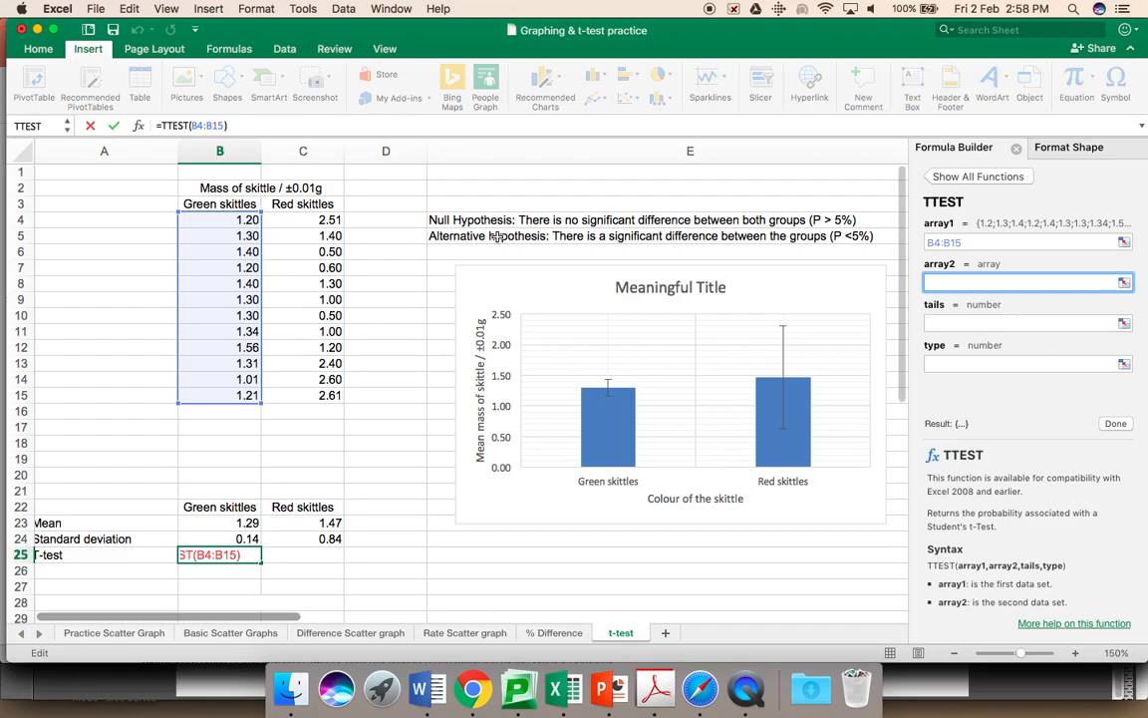
{"action": "left_click", "coordinate": [303, 220]}
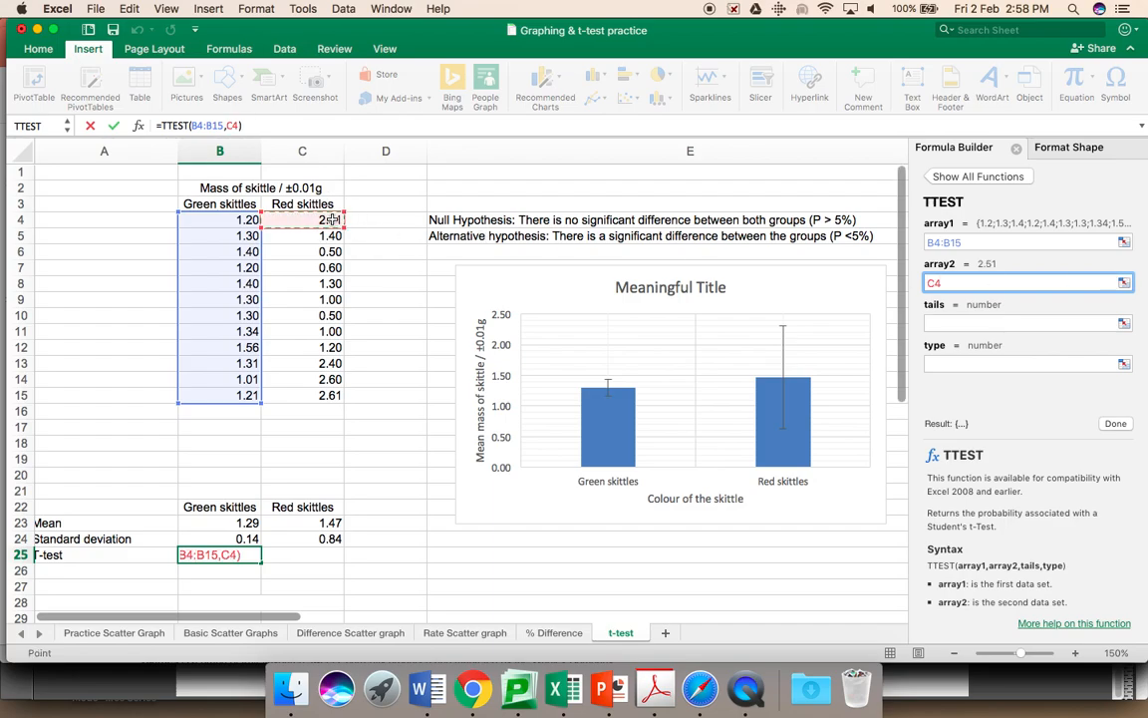
{"action": "left_click_drag", "start_coordinate": [303, 220], "coordinate": [303, 395]}
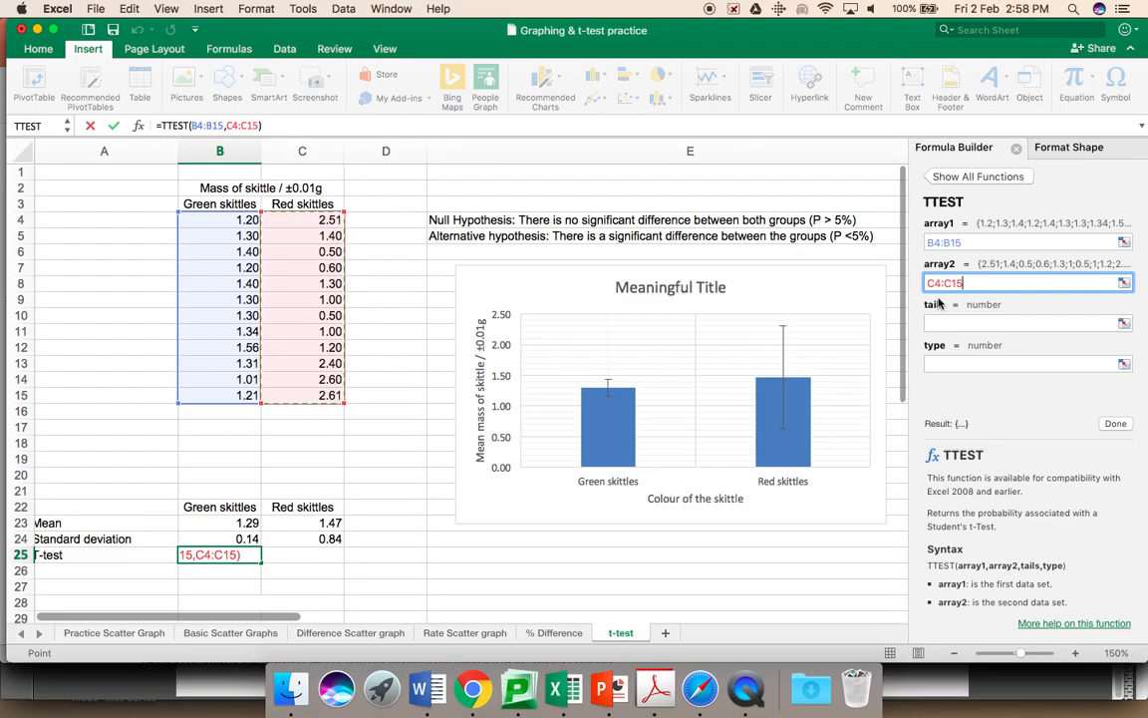
{"action": "left_click", "coordinate": [1021, 323]}
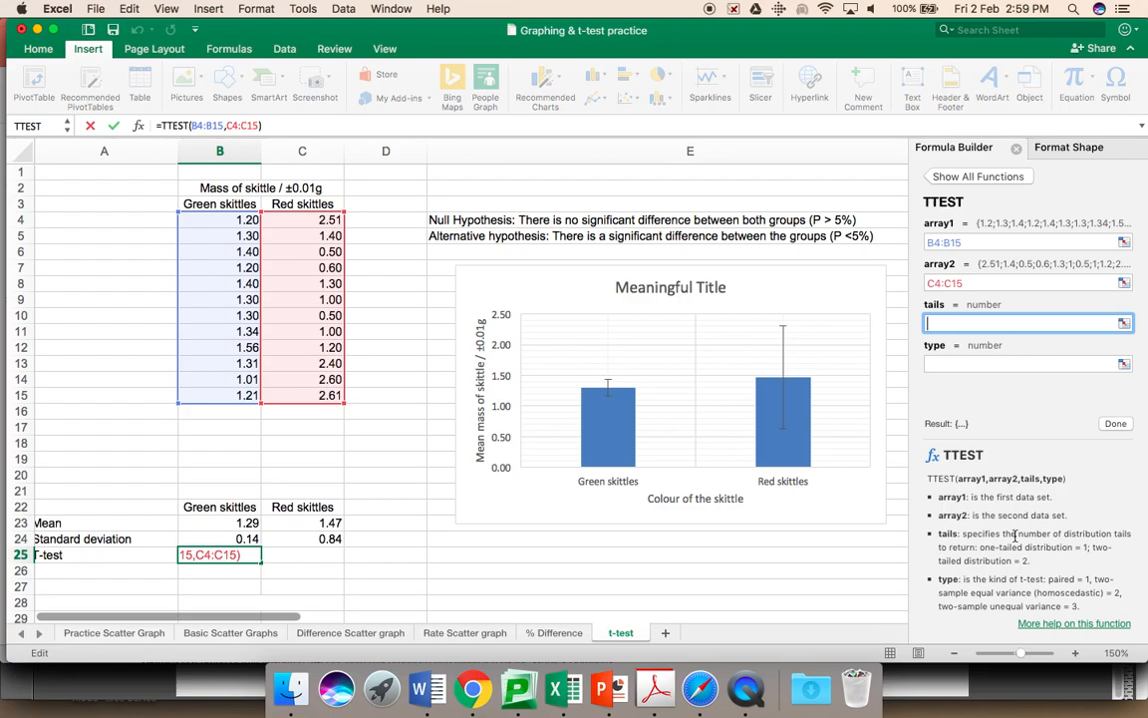
Set tails 2 and type 2 and enter the TTEST, returning 0.484296565
{"action": "type", "text": "2"}
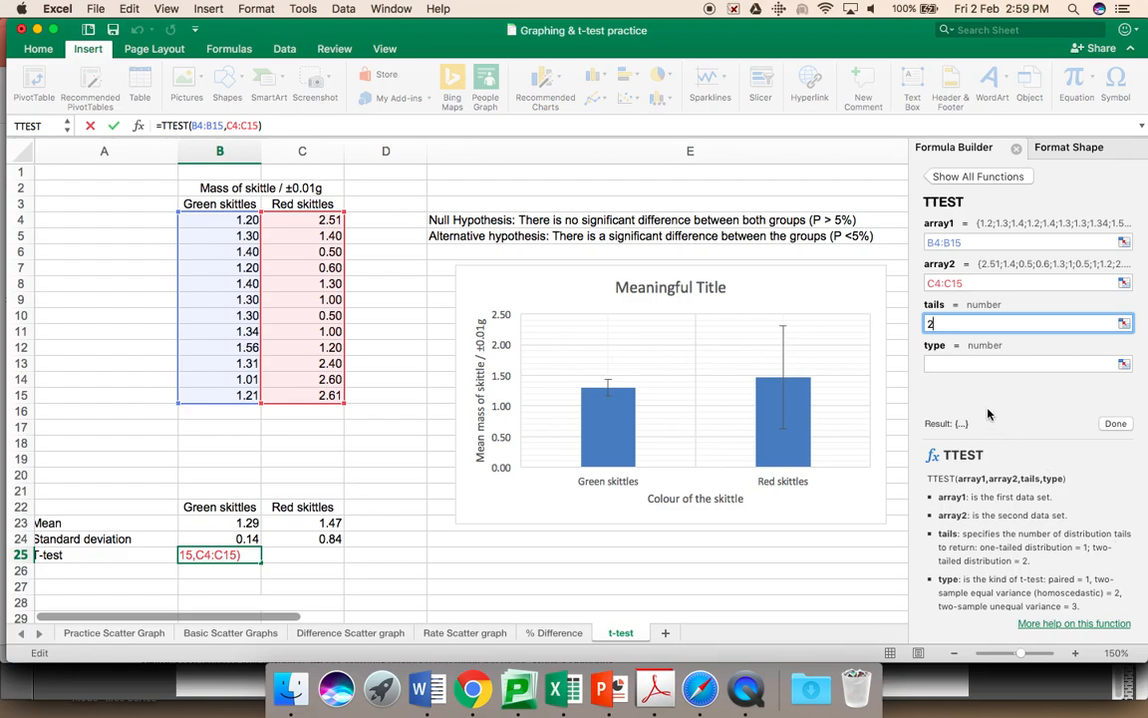
{"action": "left_click", "coordinate": [1026, 363]}
{"action": "type", "text": "2"}
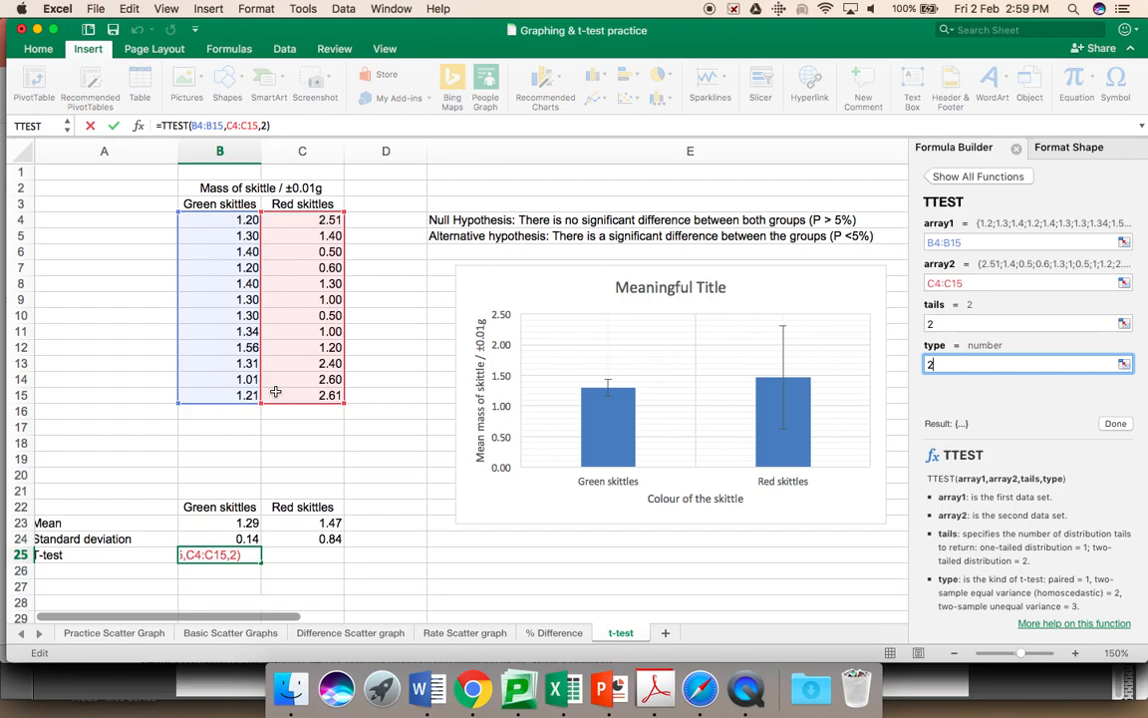
{"action": "mouse_move", "coordinate": [981, 285]}
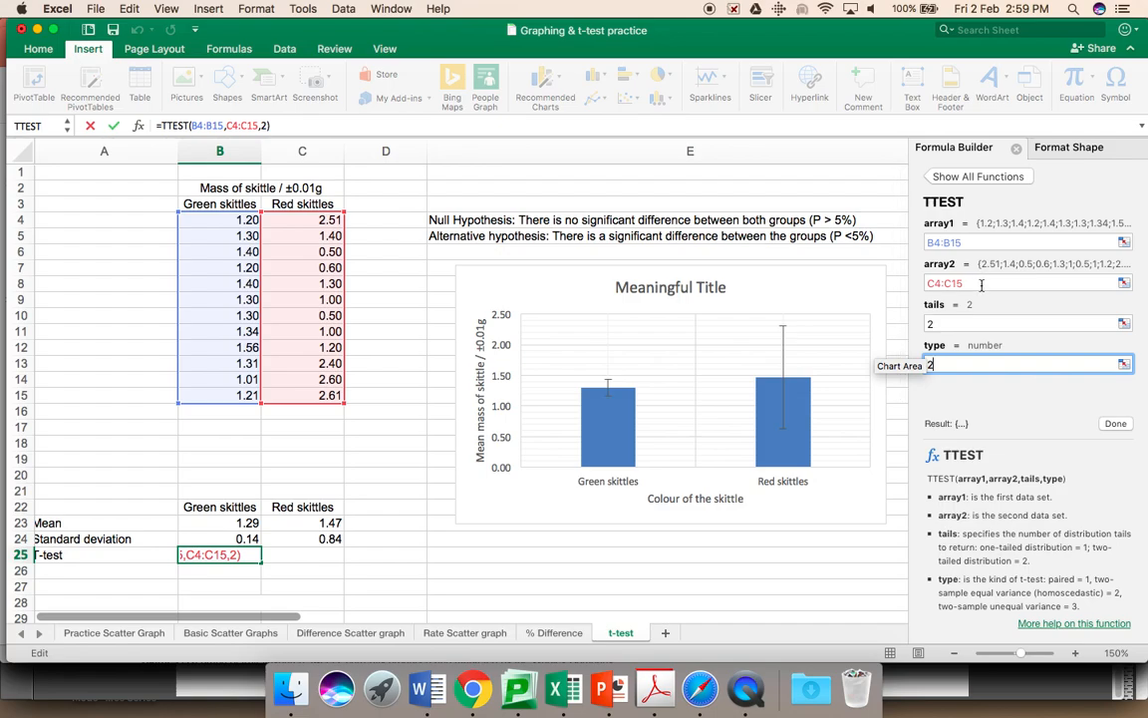
{"action": "mouse_move", "coordinate": [311, 424]}
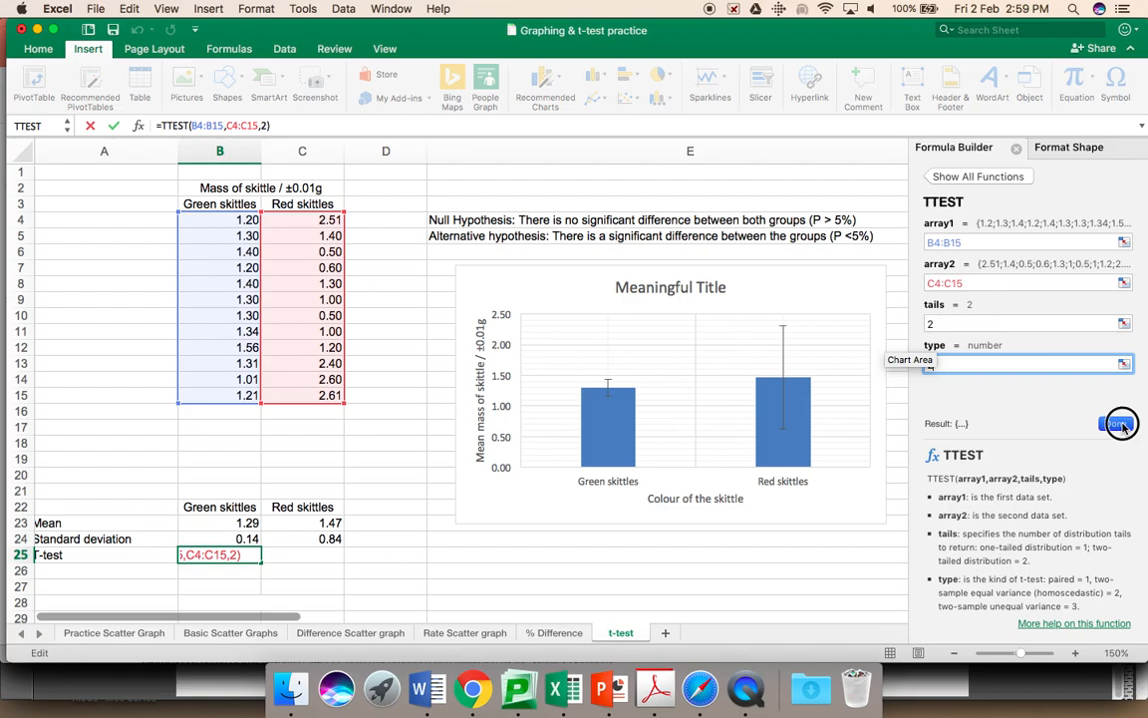
{"action": "left_click", "coordinate": [1120, 422]}
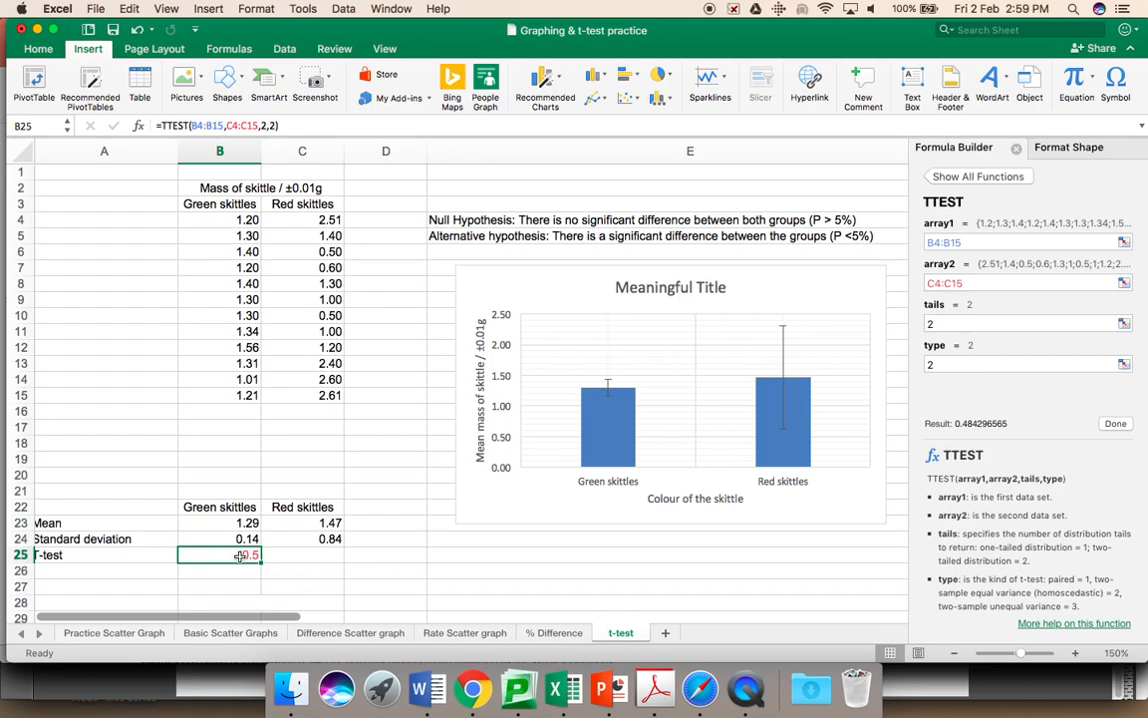
Close the Formula Builder and bring up formatting options for B25 and B26 below it
{"action": "right_click", "coordinate": [243, 555]}
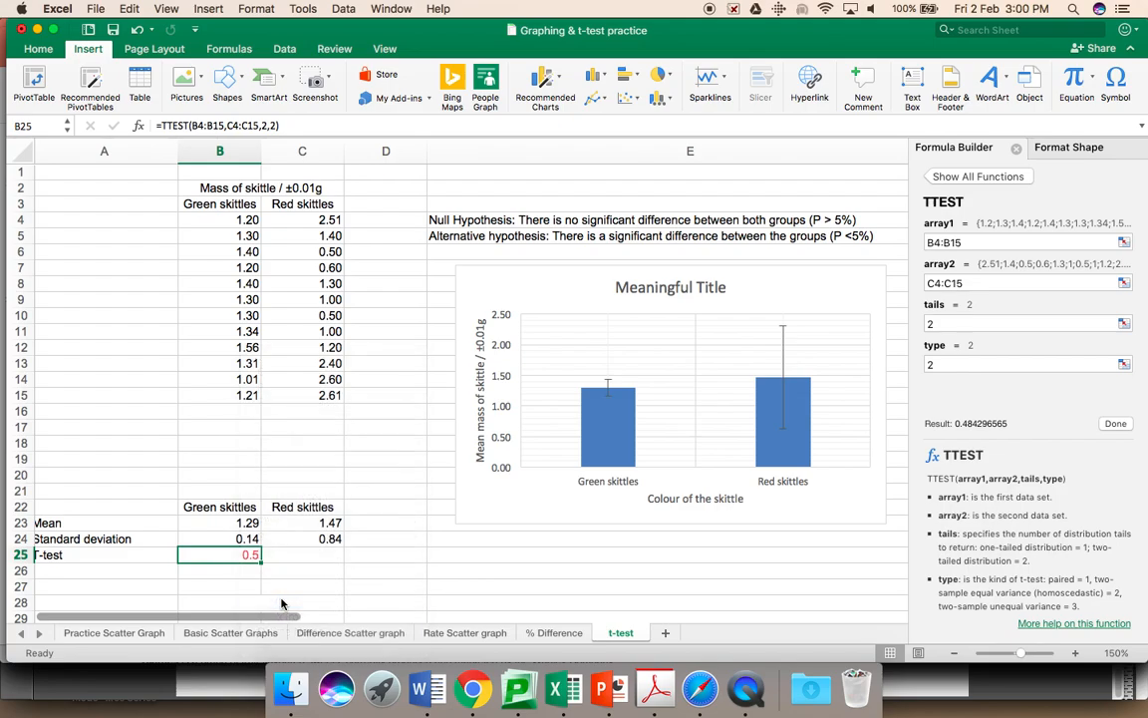
{"action": "mouse_move", "coordinate": [236, 534]}
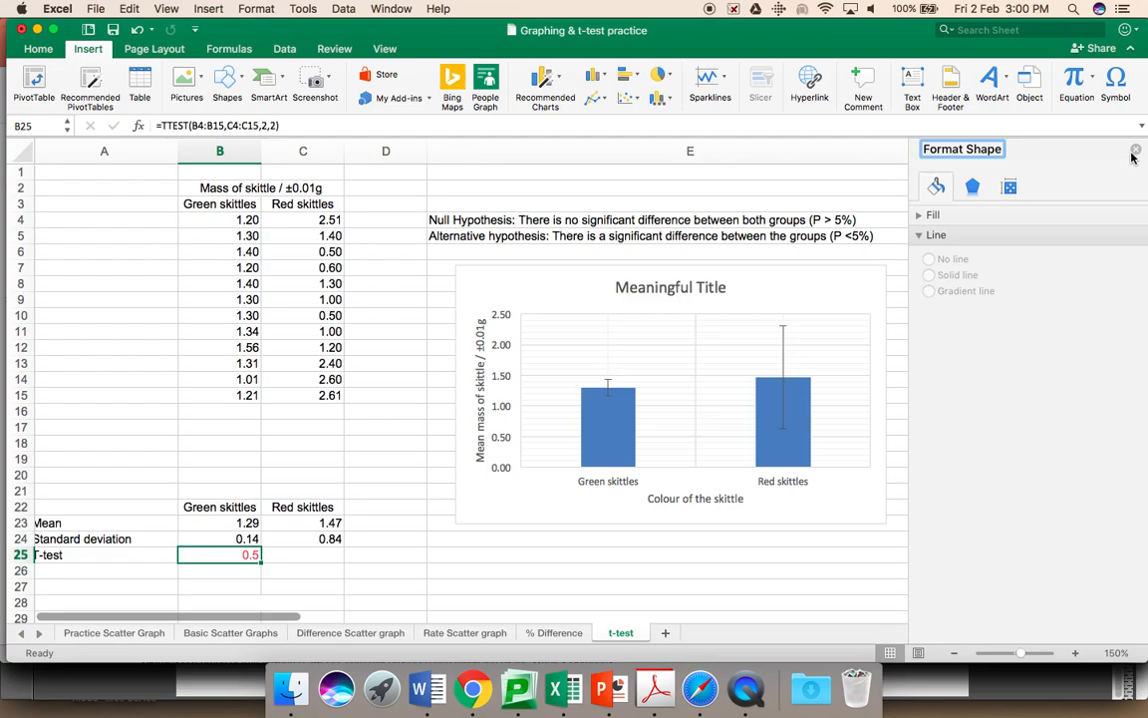
{"action": "left_click", "coordinate": [1134, 149]}
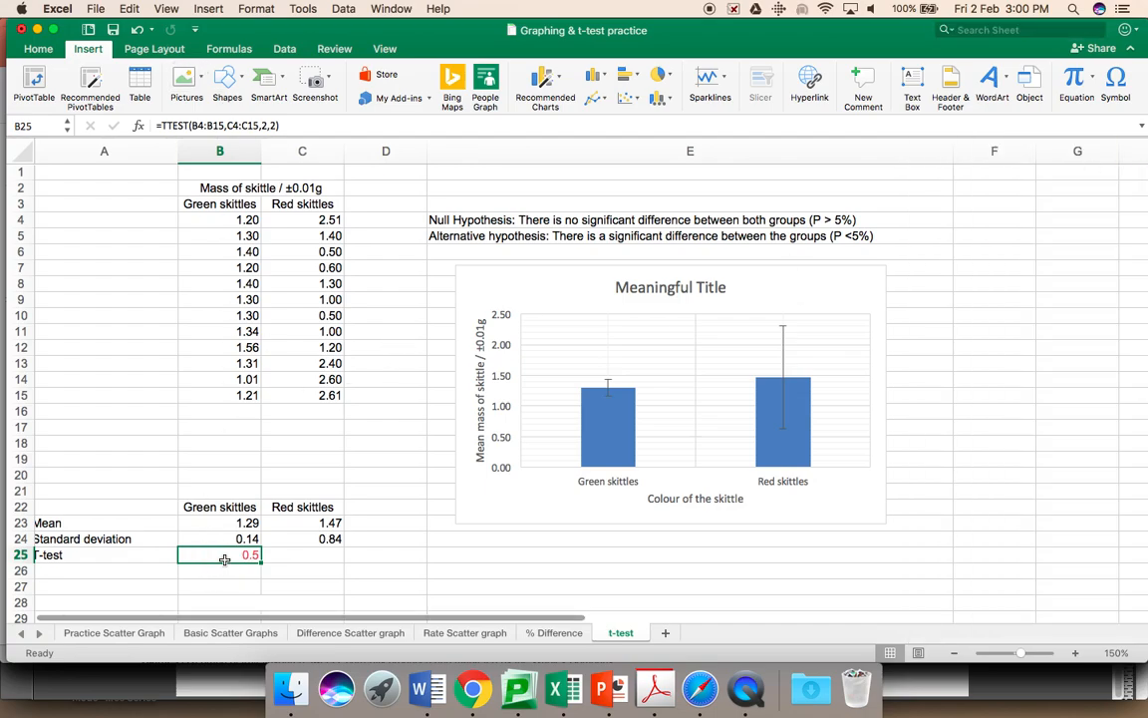
{"action": "right_click", "coordinate": [223, 554]}
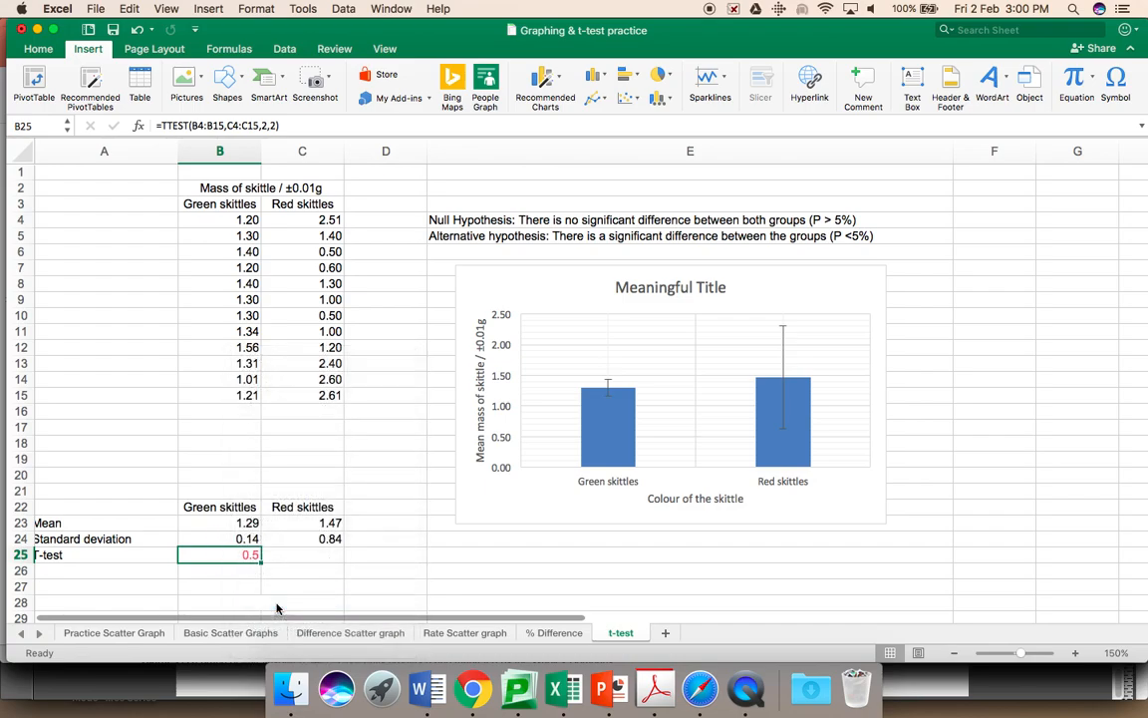
{"action": "mouse_move", "coordinate": [236, 575]}
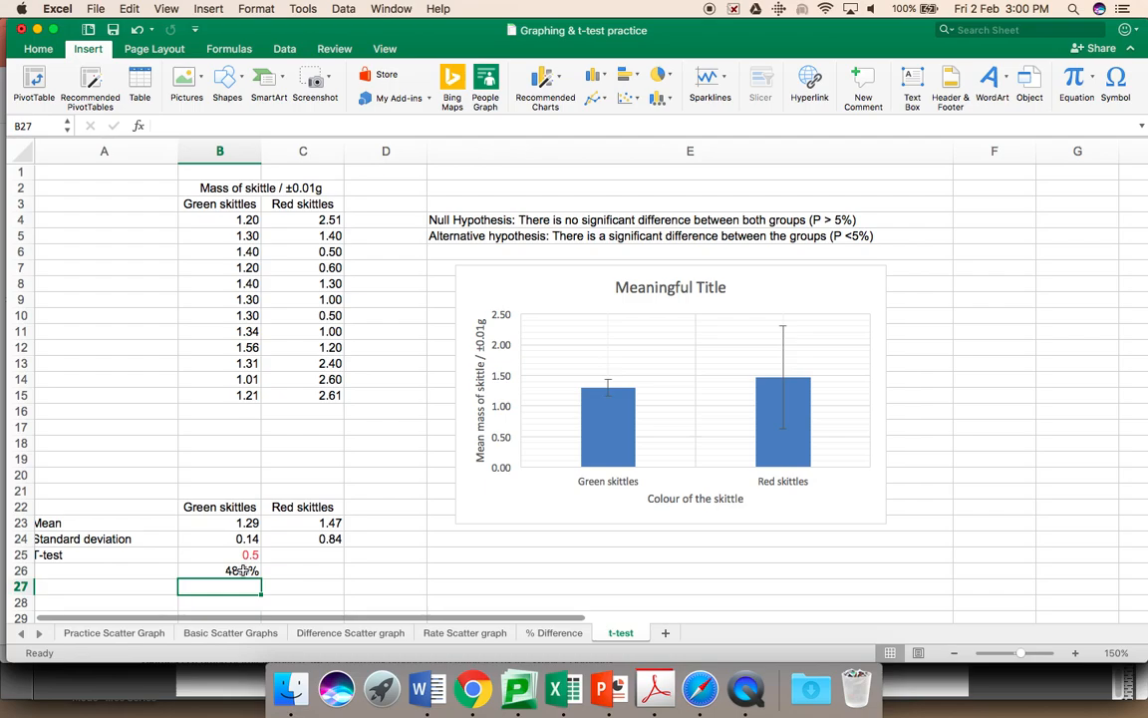
Format B26 as Percentage with one decimal place so the p-value reads 48.4%
{"action": "left_click", "coordinate": [219, 571]}
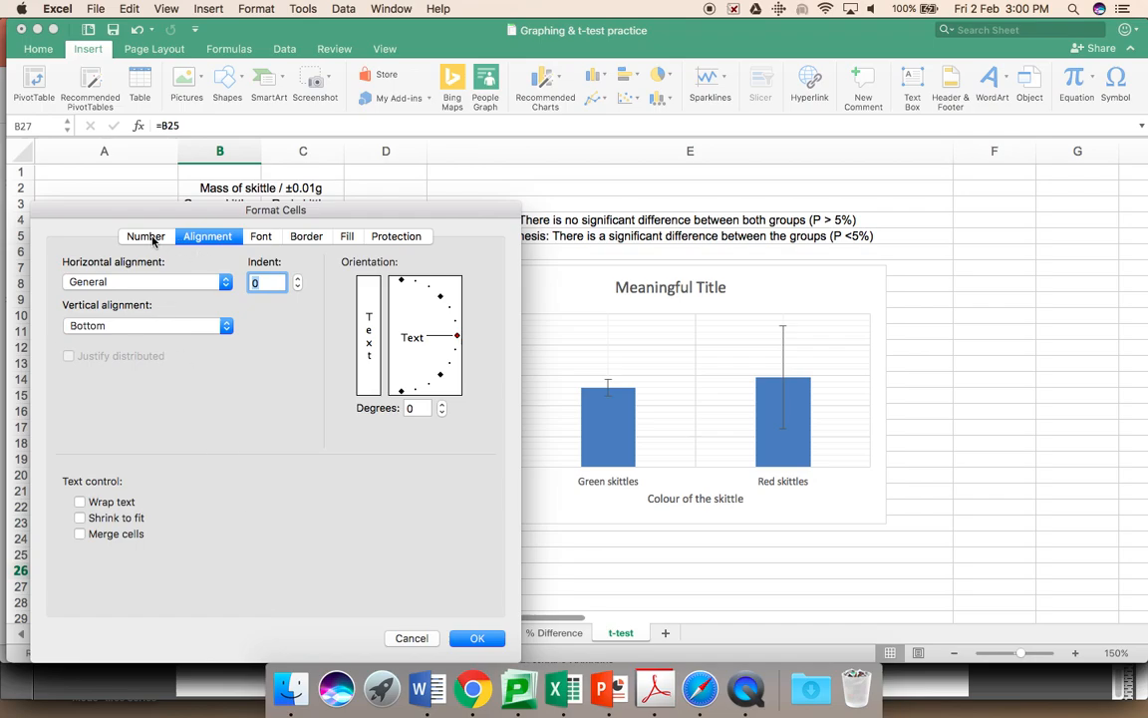
{"action": "left_click", "coordinate": [144, 235]}
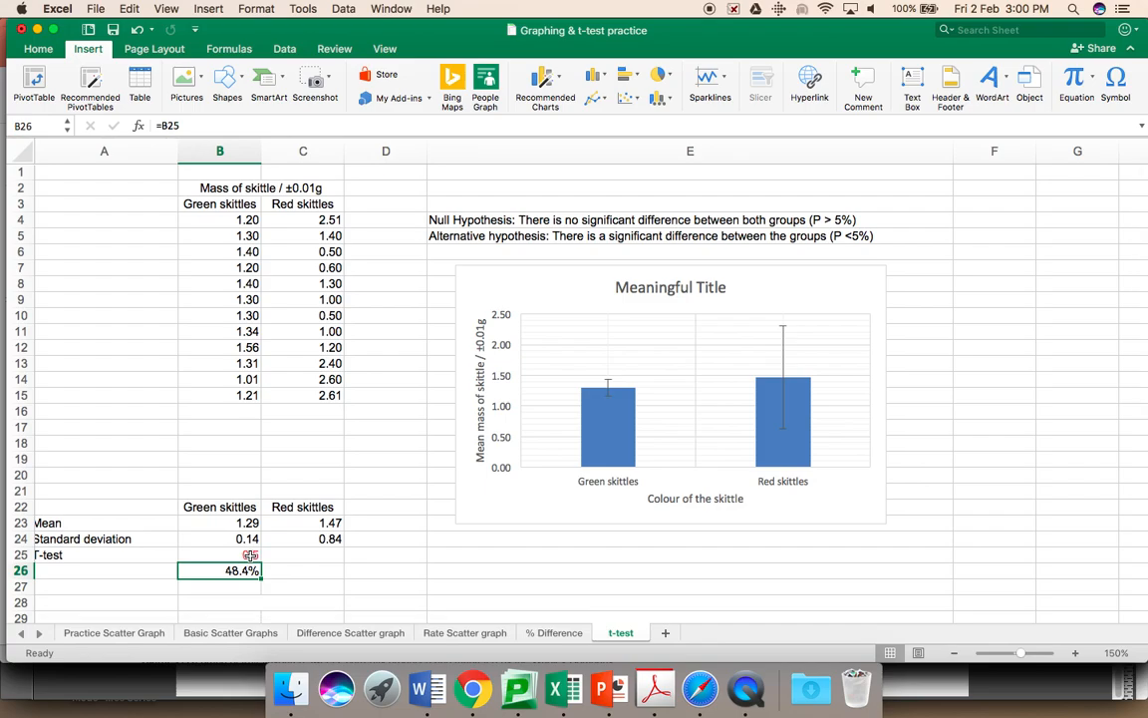
{"action": "left_click", "coordinate": [219, 554]}
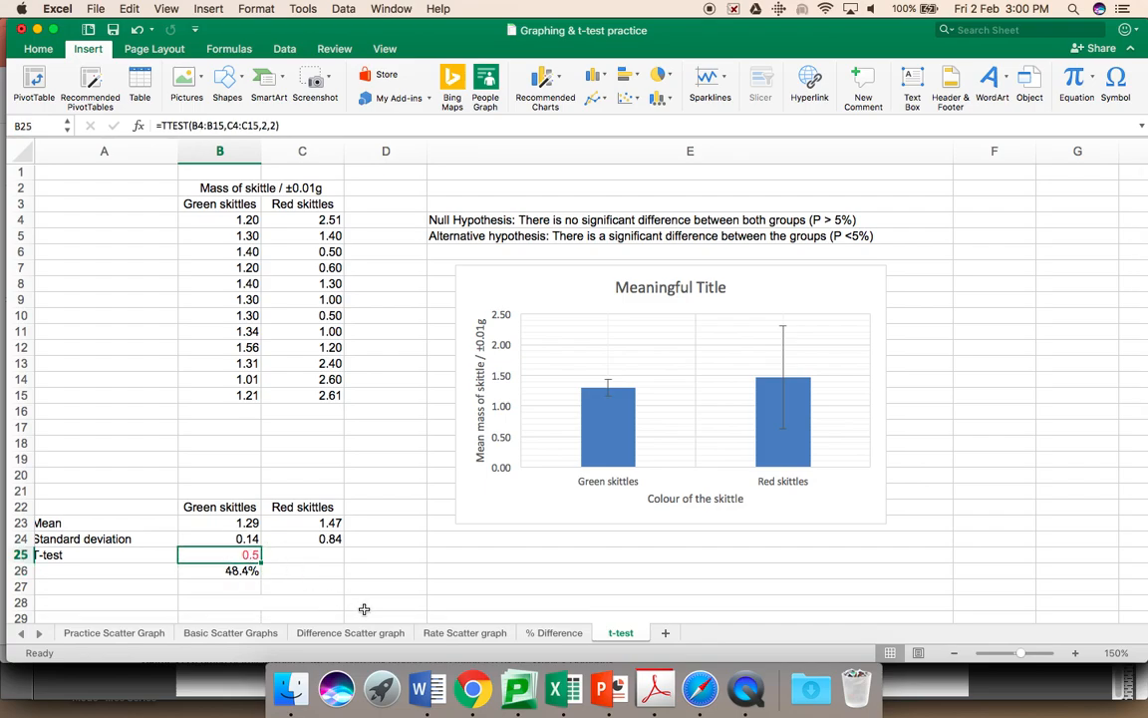
{"action": "left_click", "coordinate": [219, 570]}
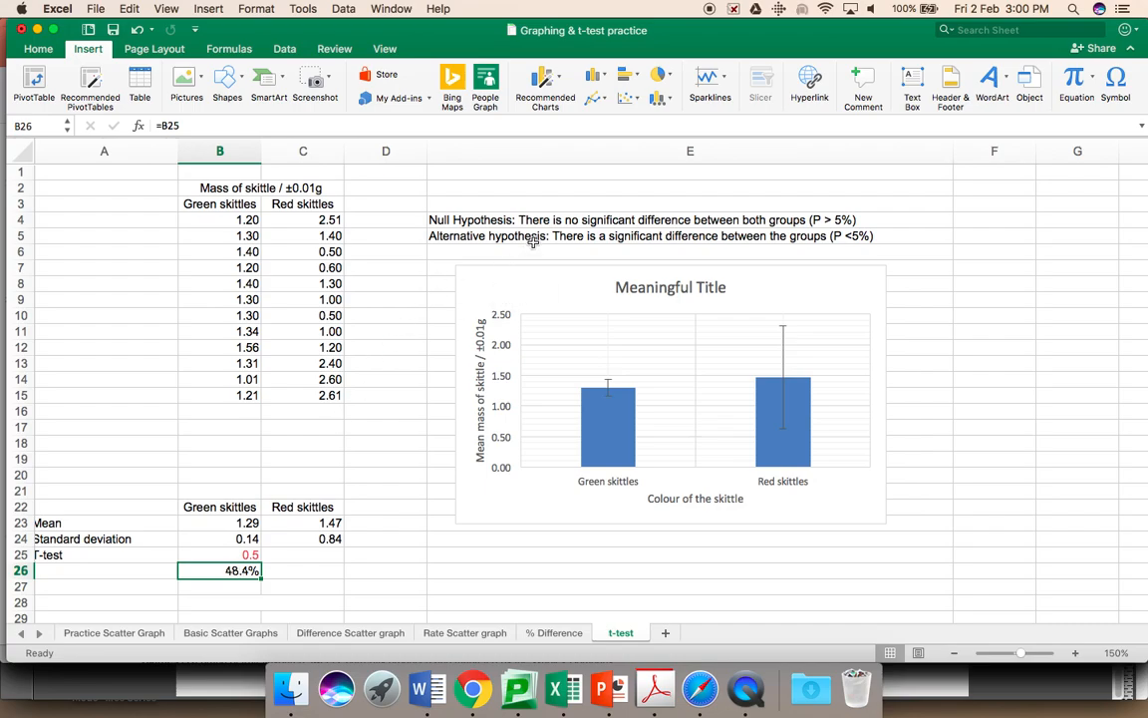
{"action": "mouse_move", "coordinate": [554, 226]}
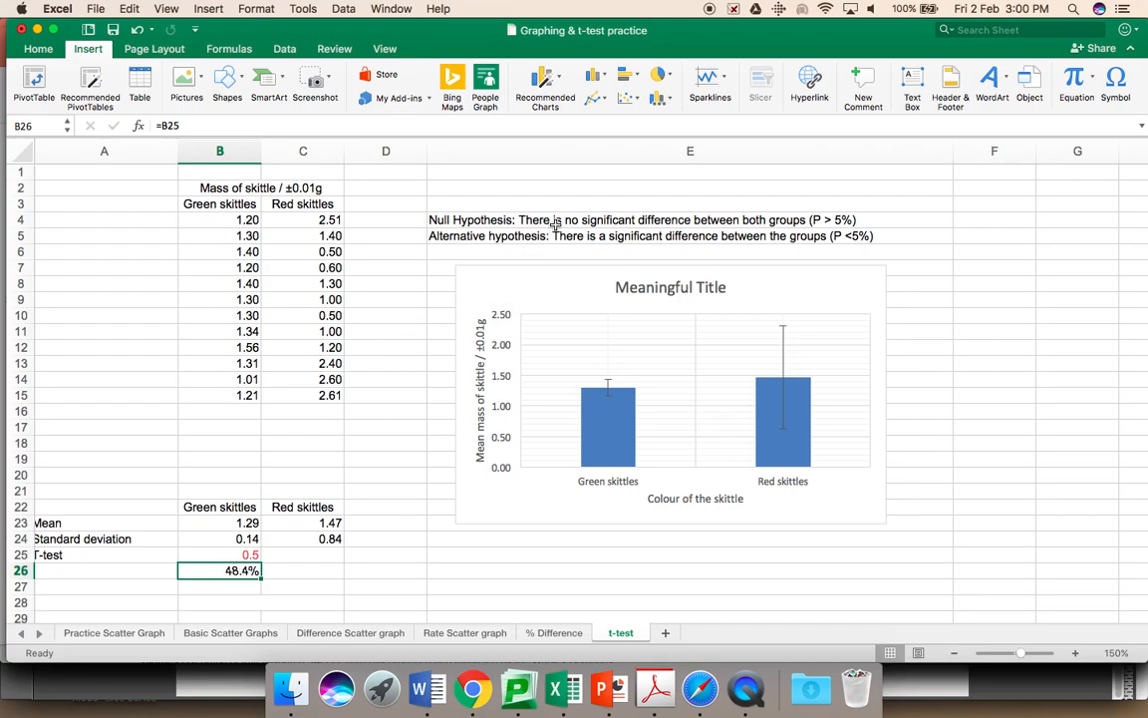
{"action": "mouse_move", "coordinate": [554, 224]}
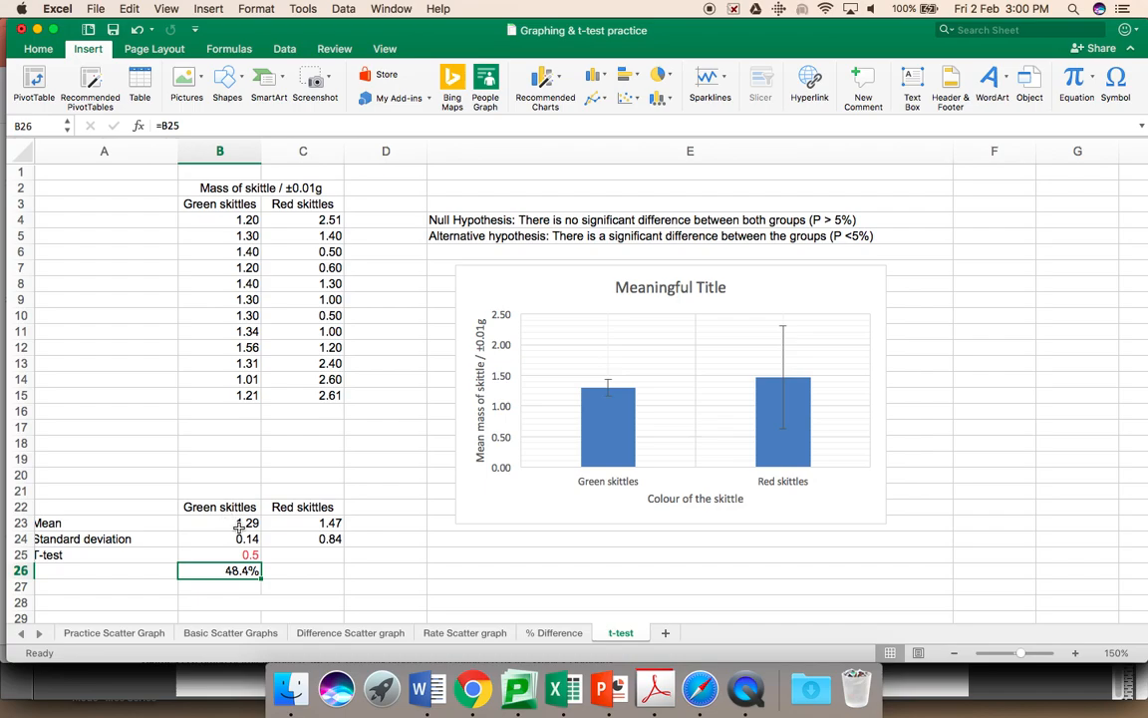
{"action": "mouse_move", "coordinate": [321, 522]}
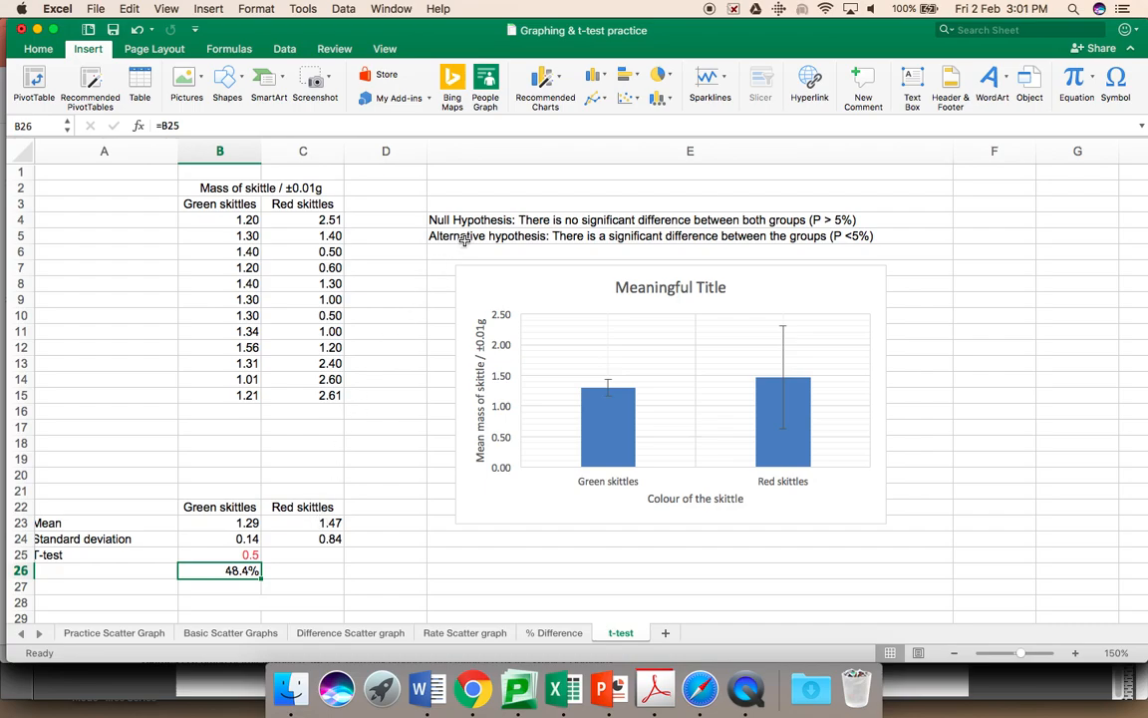
Review the hypothesis statements and the B26 percentage, then select E4 with the Home ribbon shown
{"action": "left_click", "coordinate": [648, 236]}
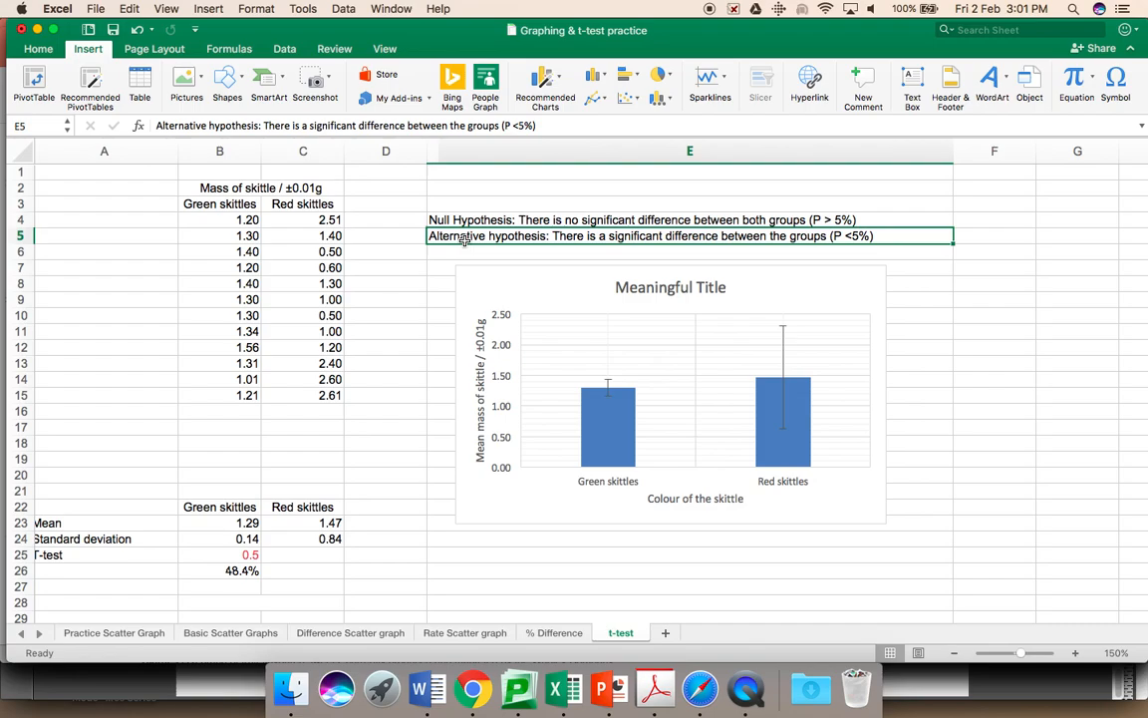
{"action": "mouse_move", "coordinate": [670, 441]}
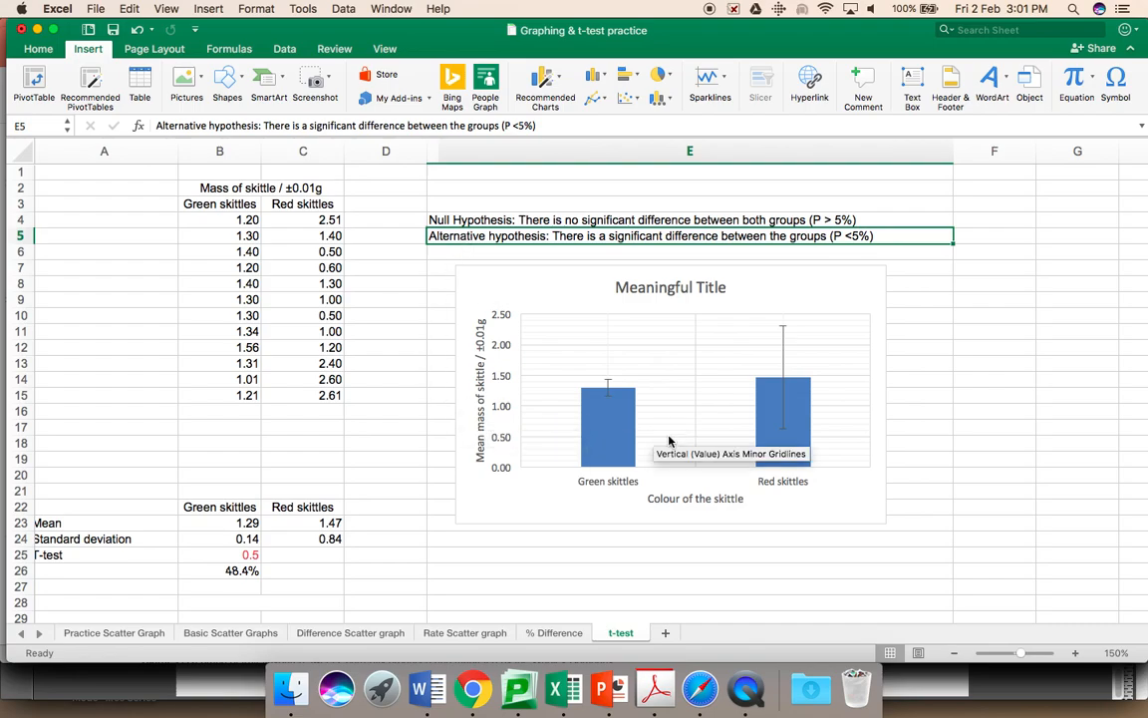
{"action": "mouse_move", "coordinate": [782, 387]}
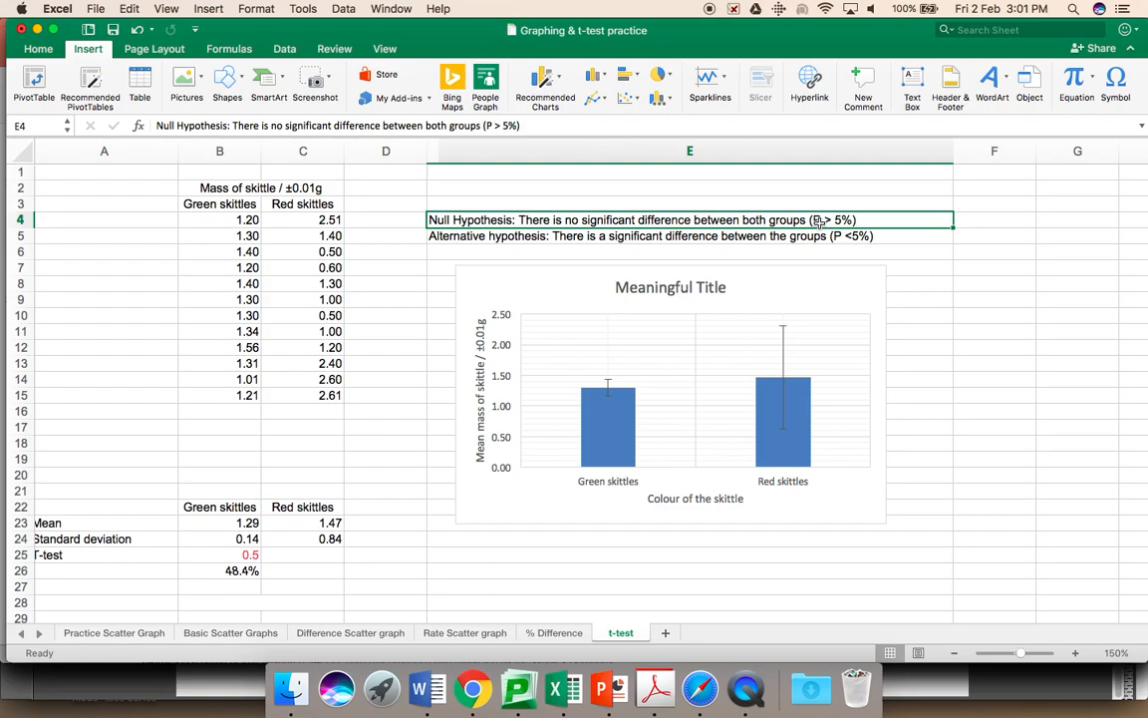
{"action": "left_click", "coordinate": [238, 554]}
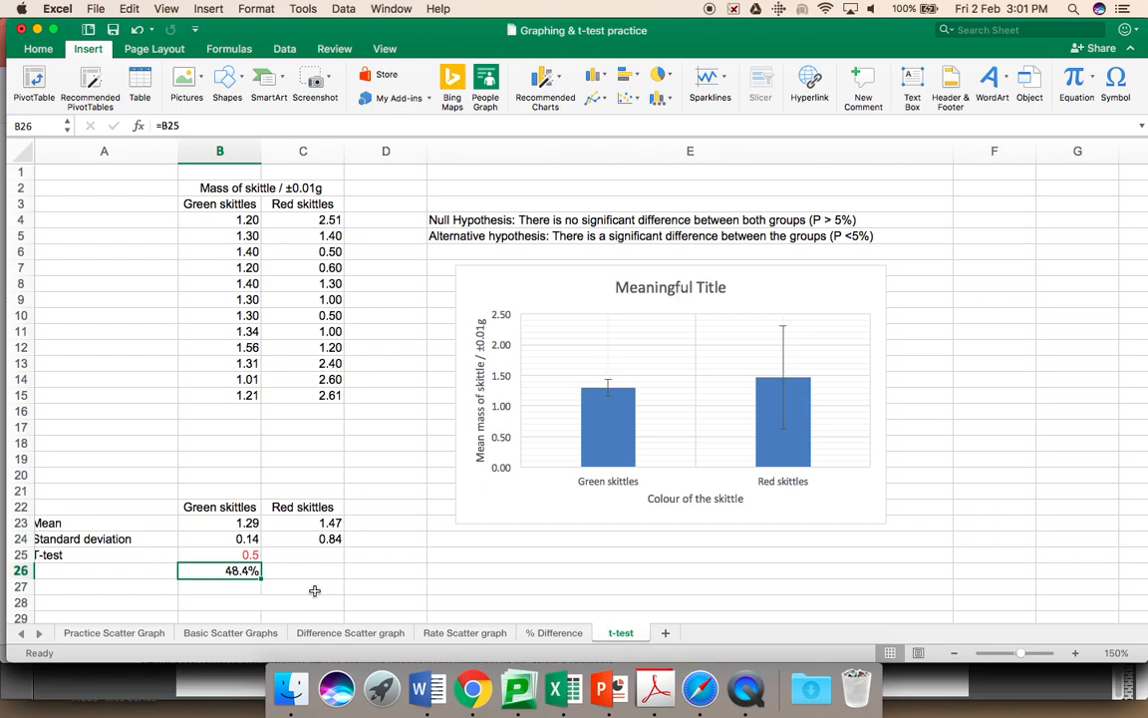
{"action": "left_click", "coordinate": [690, 219]}
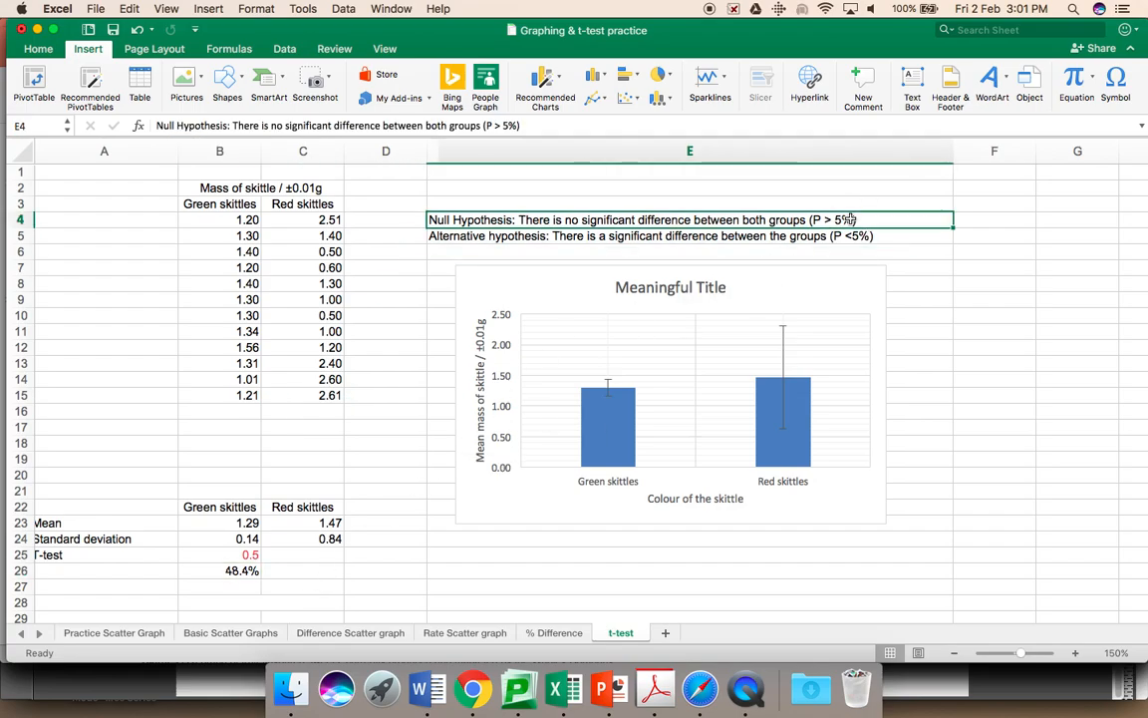
{"action": "left_click", "coordinate": [690, 152]}
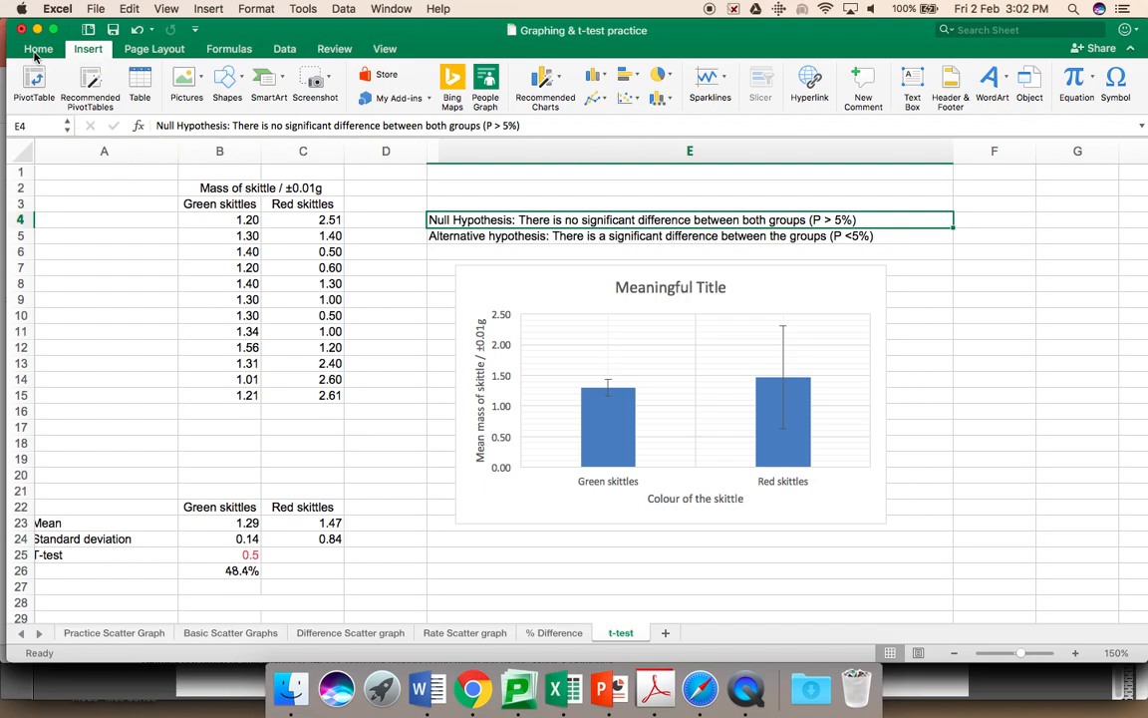
{"action": "left_click", "coordinate": [38, 48]}
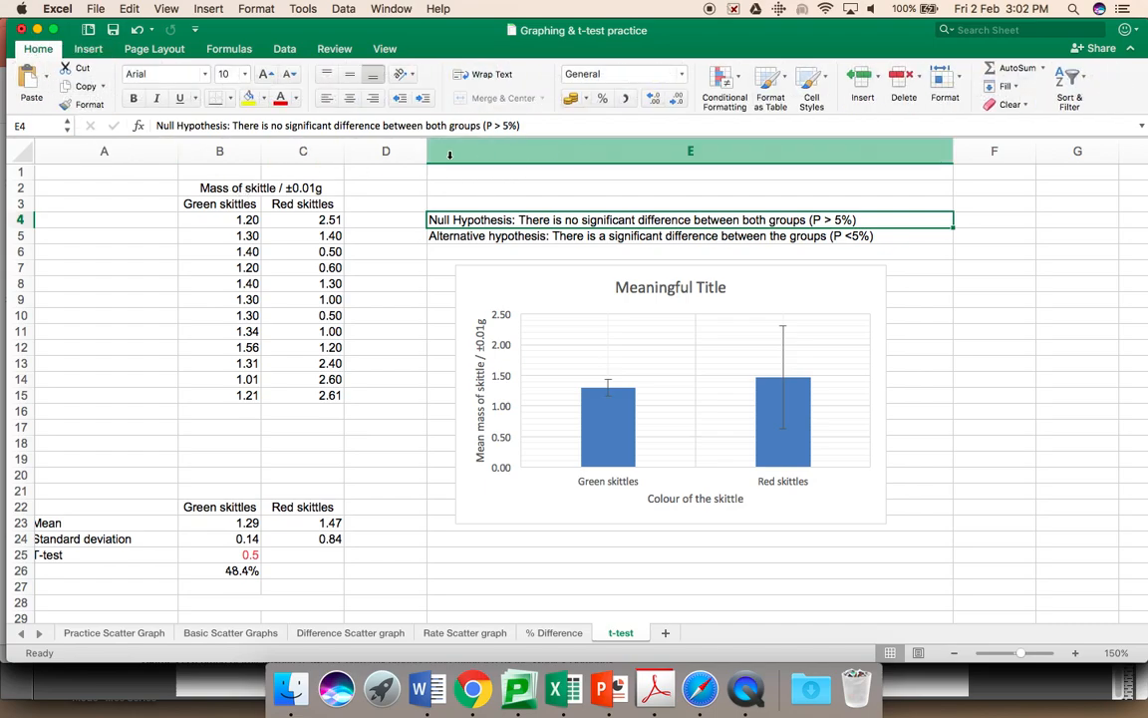
Make the Null Hypothesis statement in E4 bold
{"action": "left_click", "coordinate": [131, 97]}
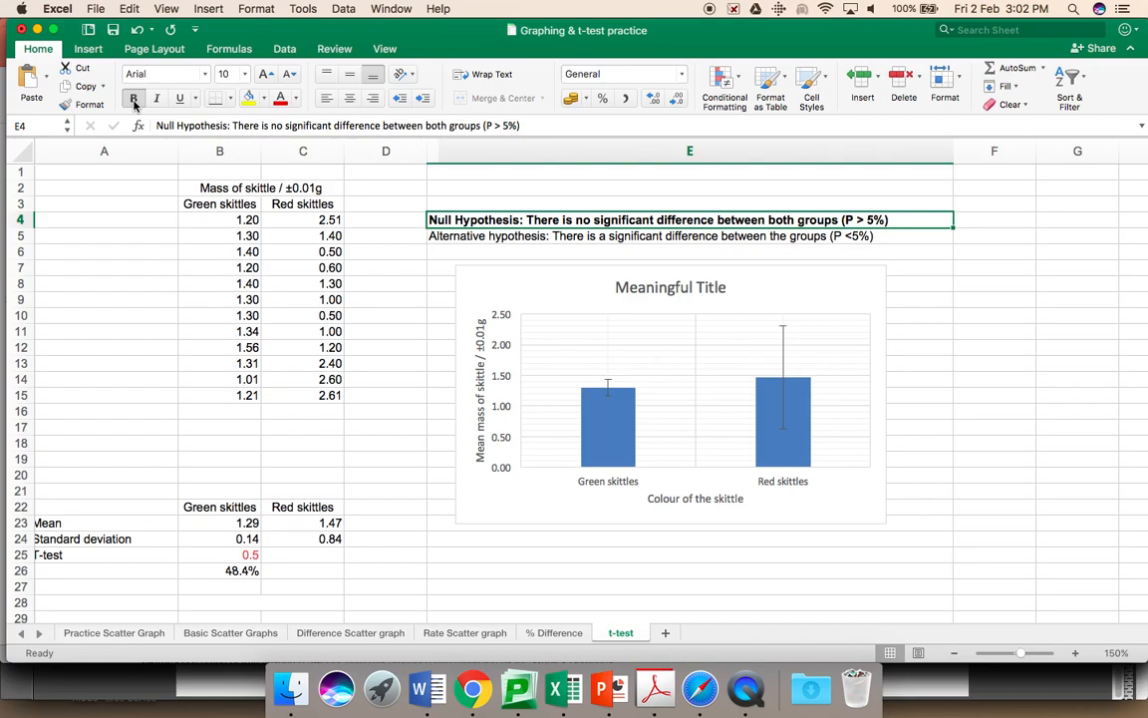
{"action": "left_click", "coordinate": [303, 283]}
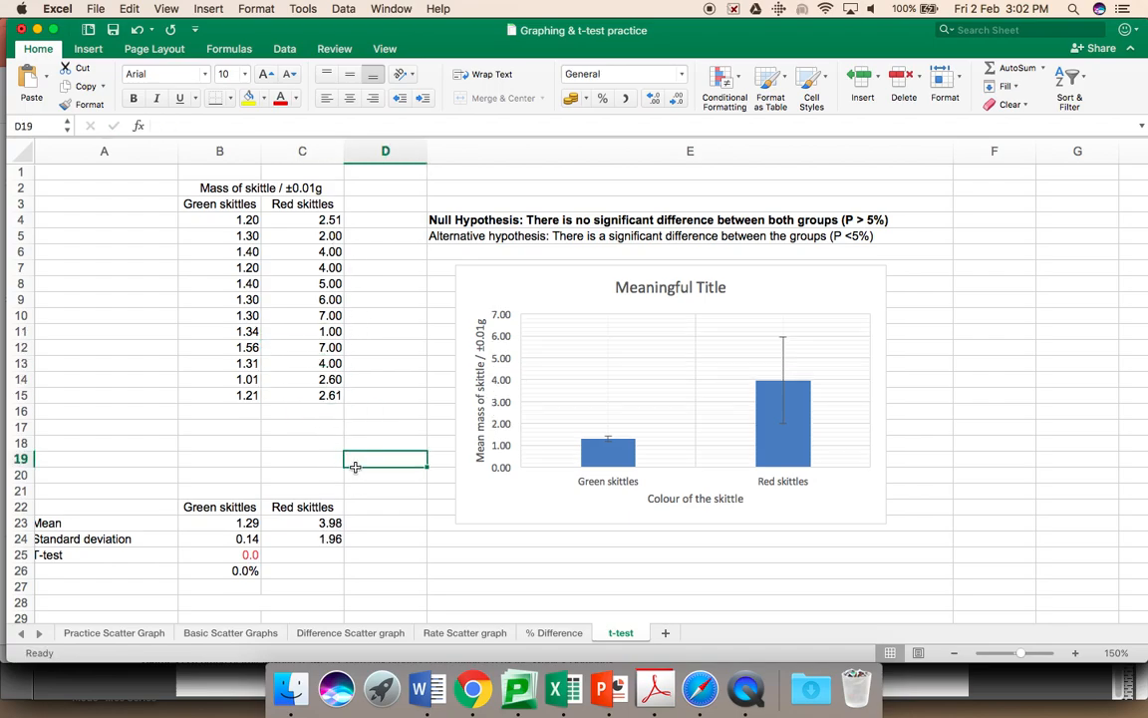
{"action": "mouse_move", "coordinate": [562, 454]}
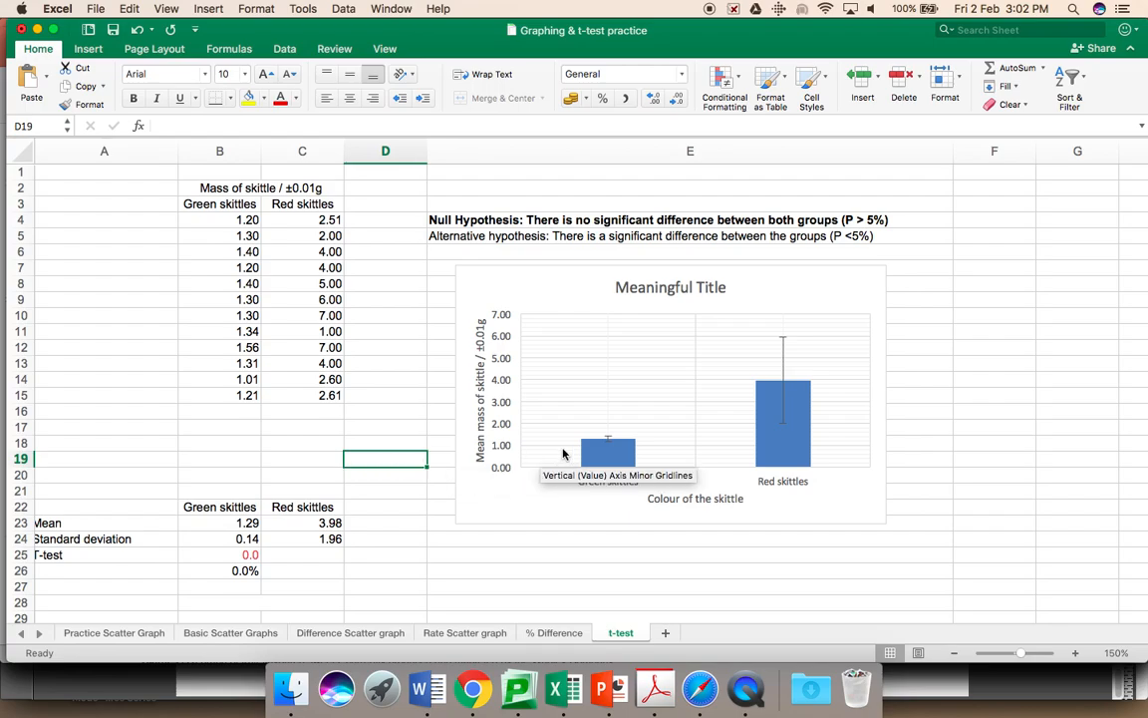
{"action": "mouse_move", "coordinate": [787, 423]}
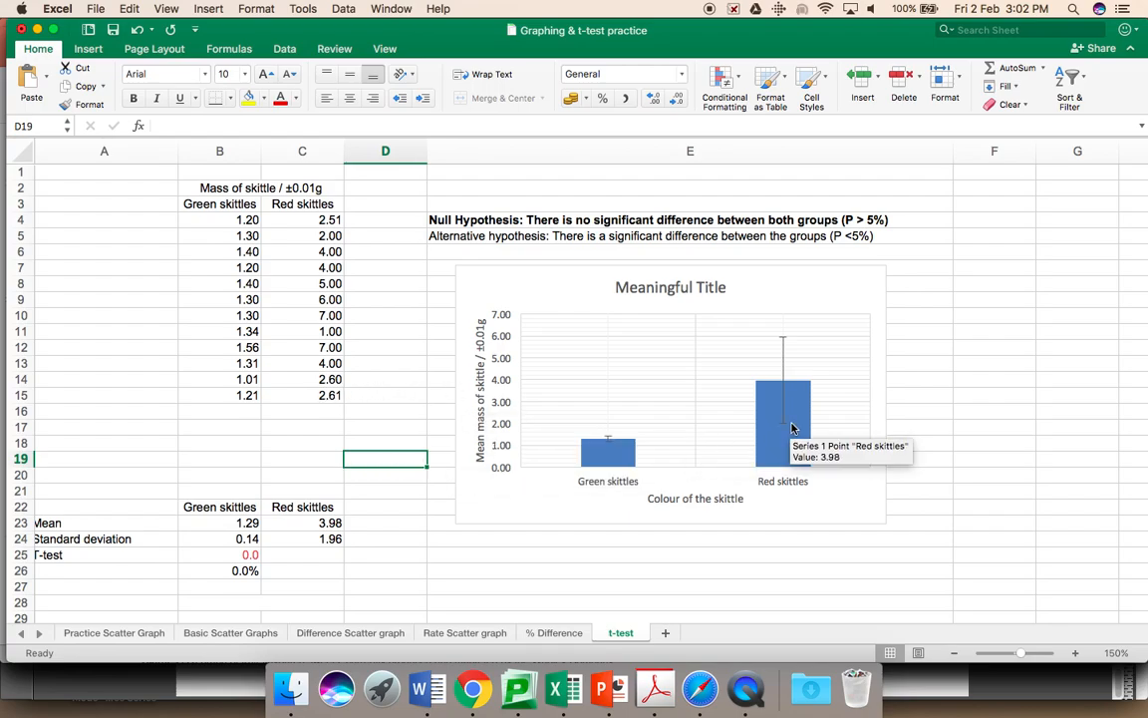
{"action": "mouse_move", "coordinate": [762, 548]}
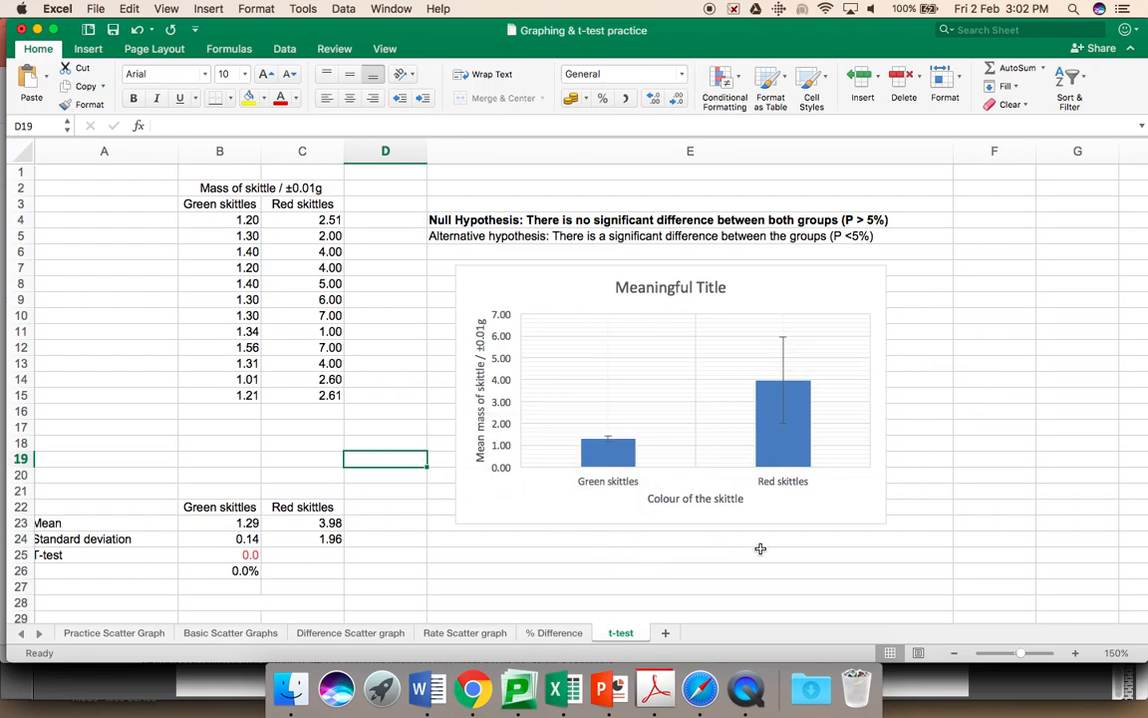
{"action": "mouse_move", "coordinate": [813, 554]}
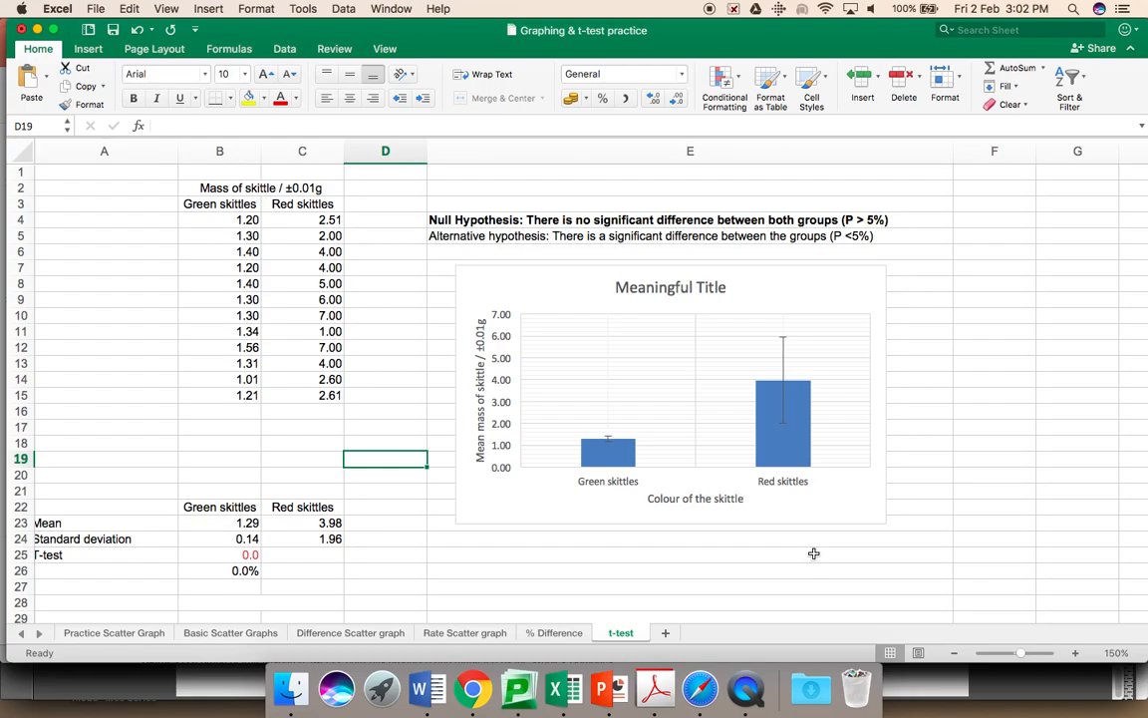
{"action": "mouse_move", "coordinate": [781, 337]}
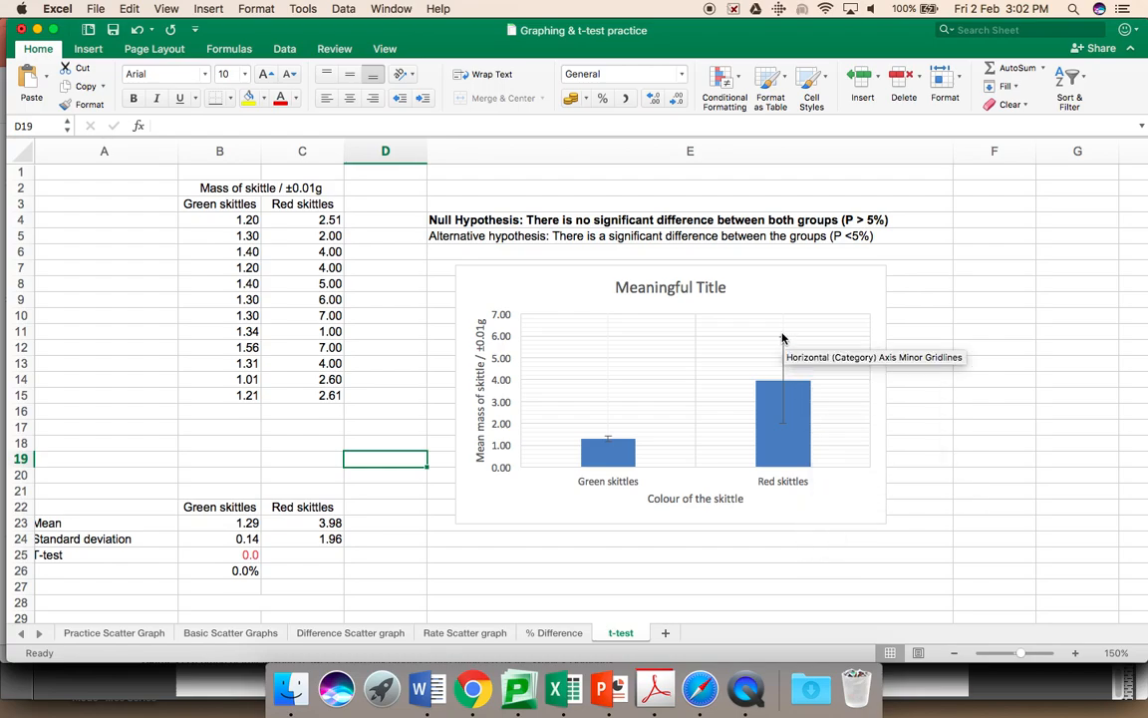
{"action": "mouse_move", "coordinate": [783, 419]}
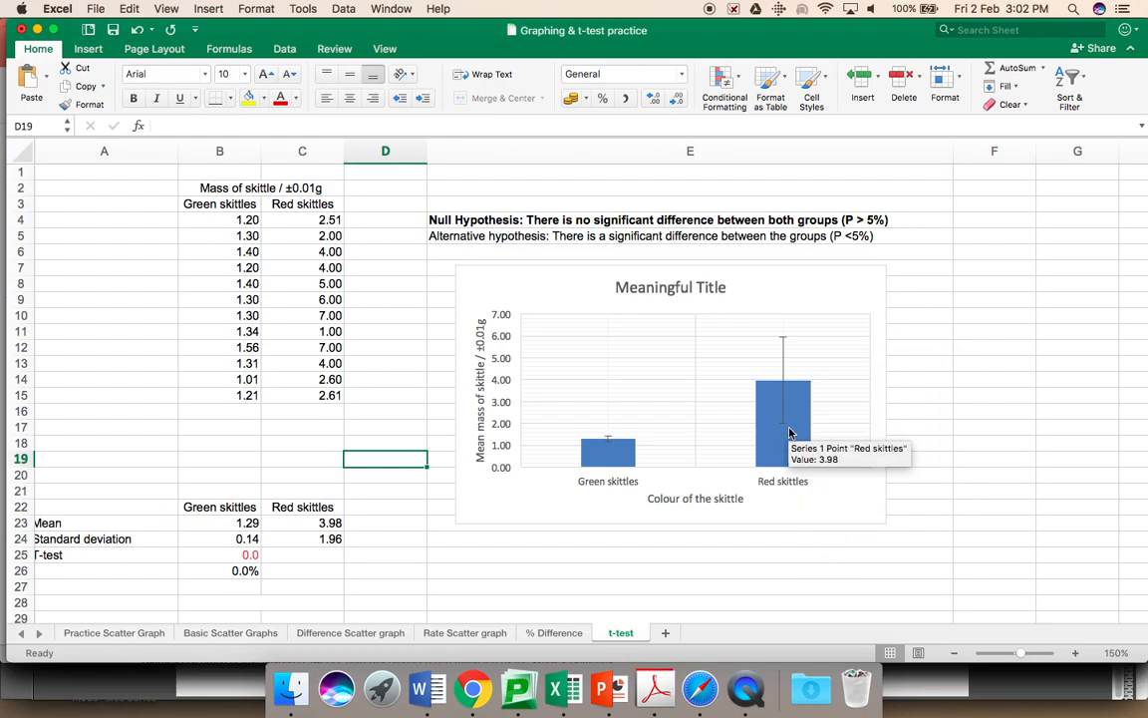
{"action": "mouse_move", "coordinate": [748, 437]}
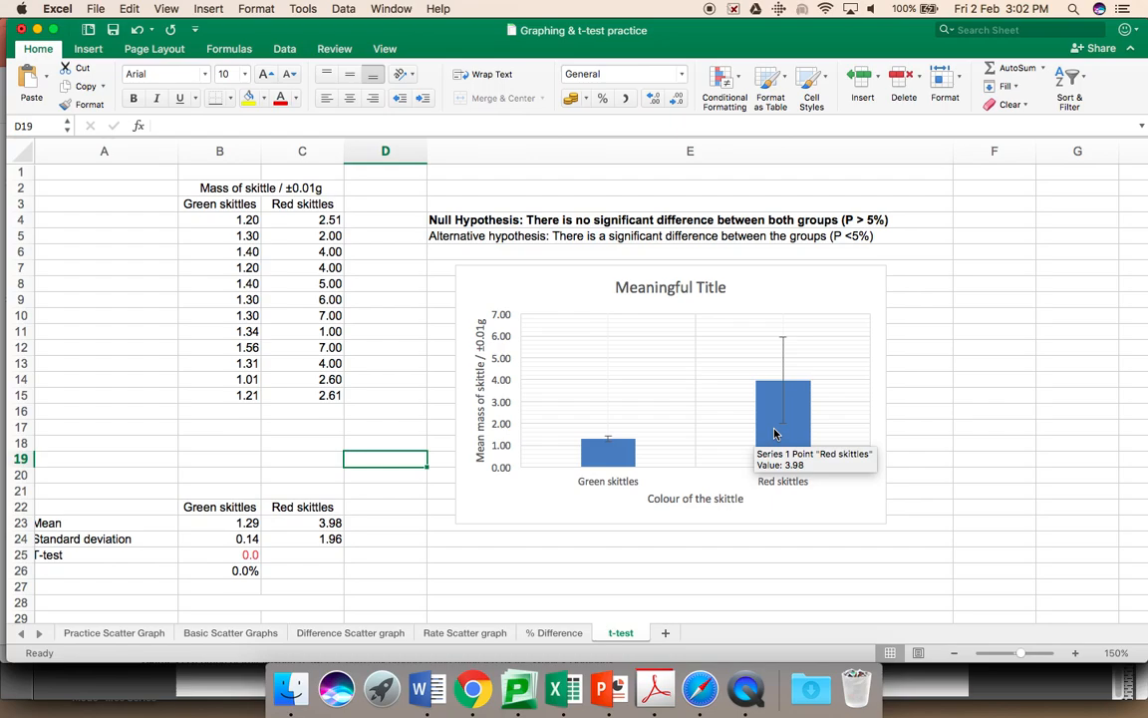
Select a Red skittles mass in column C to overtype with a larger value
{"action": "left_click", "coordinate": [303, 347]}
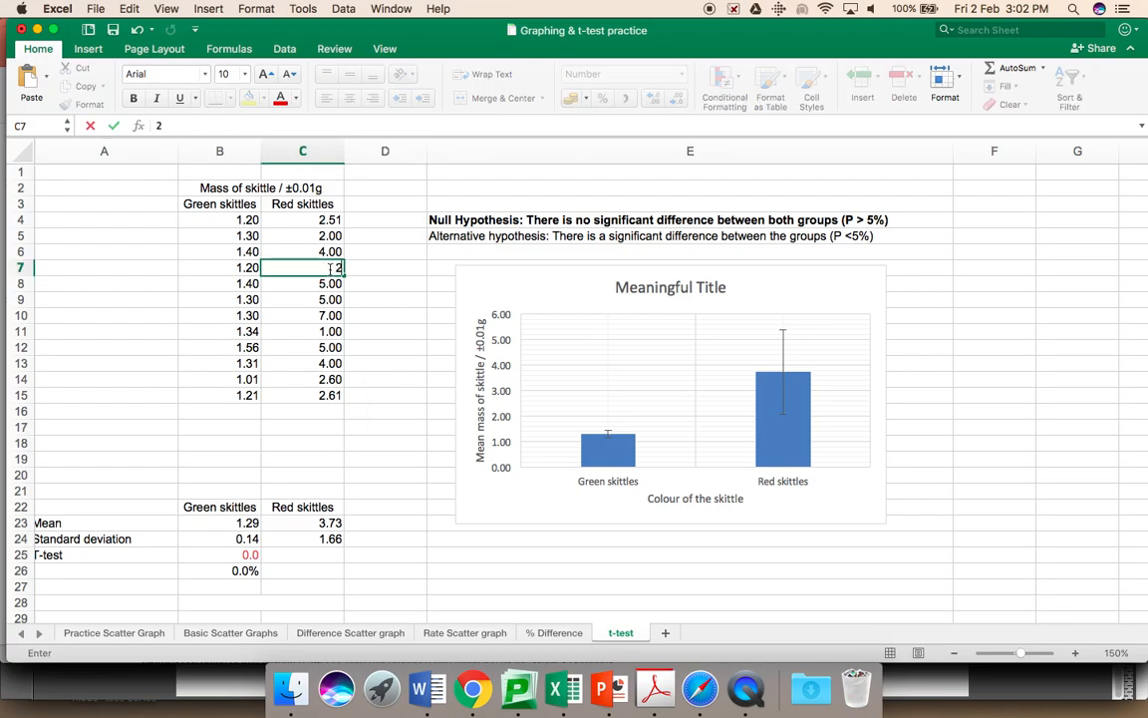
Confirm the new Red skittles value so the mean, SD and p-value recalculate
{"action": "type", "text": "2"}
{"action": "key", "text": "Enter"}
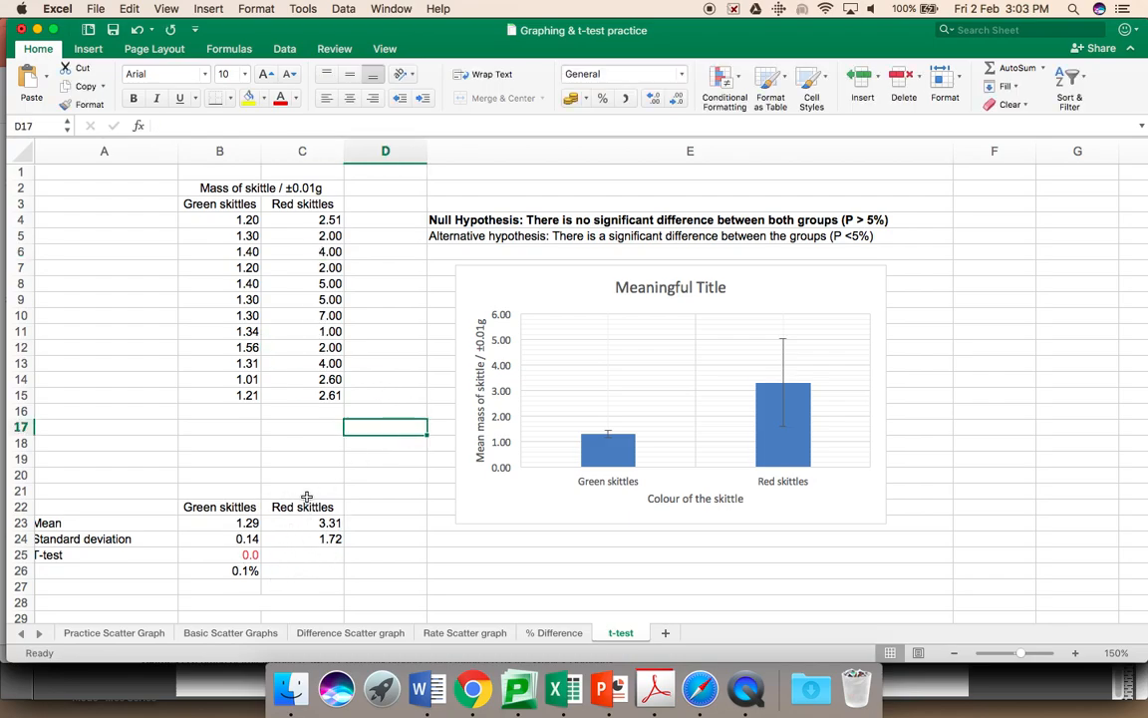
{"action": "mouse_move", "coordinate": [440, 582]}
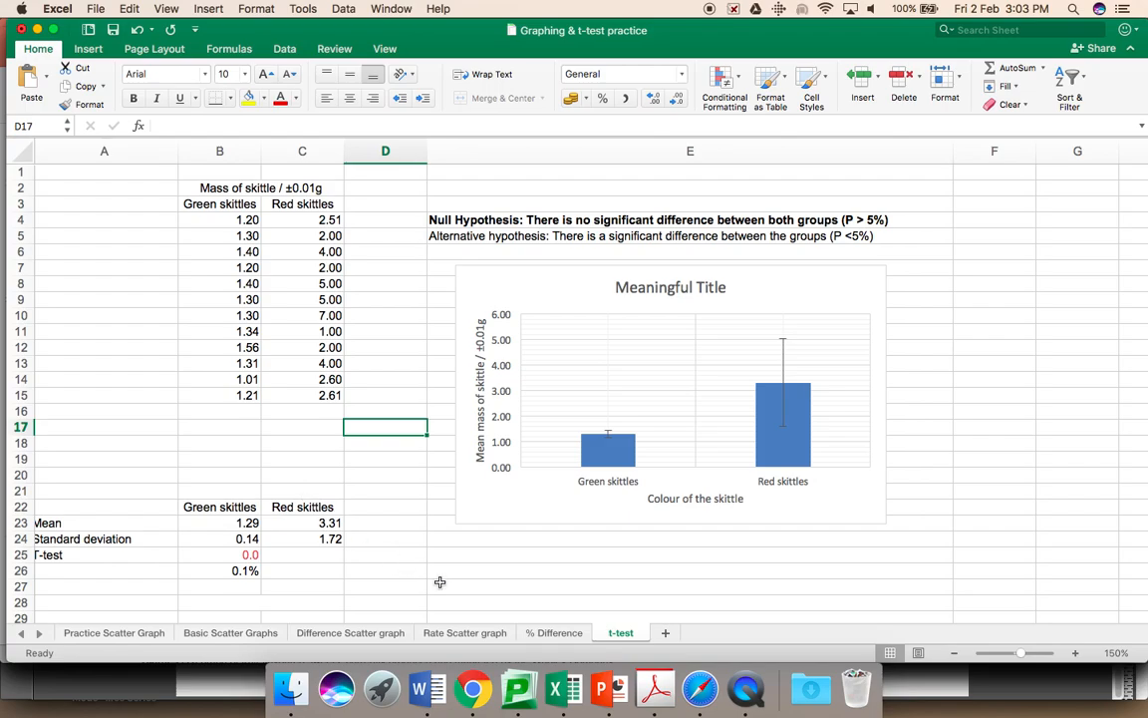
{"action": "mouse_move", "coordinate": [335, 522]}
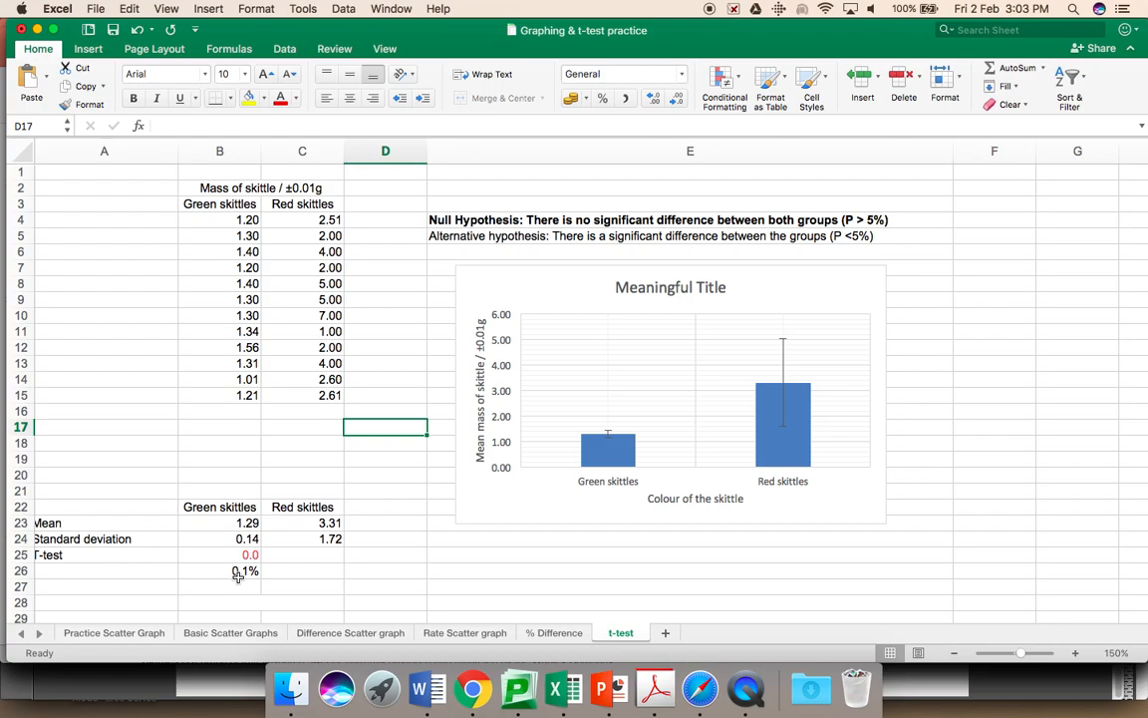
{"action": "mouse_move", "coordinate": [721, 365]}
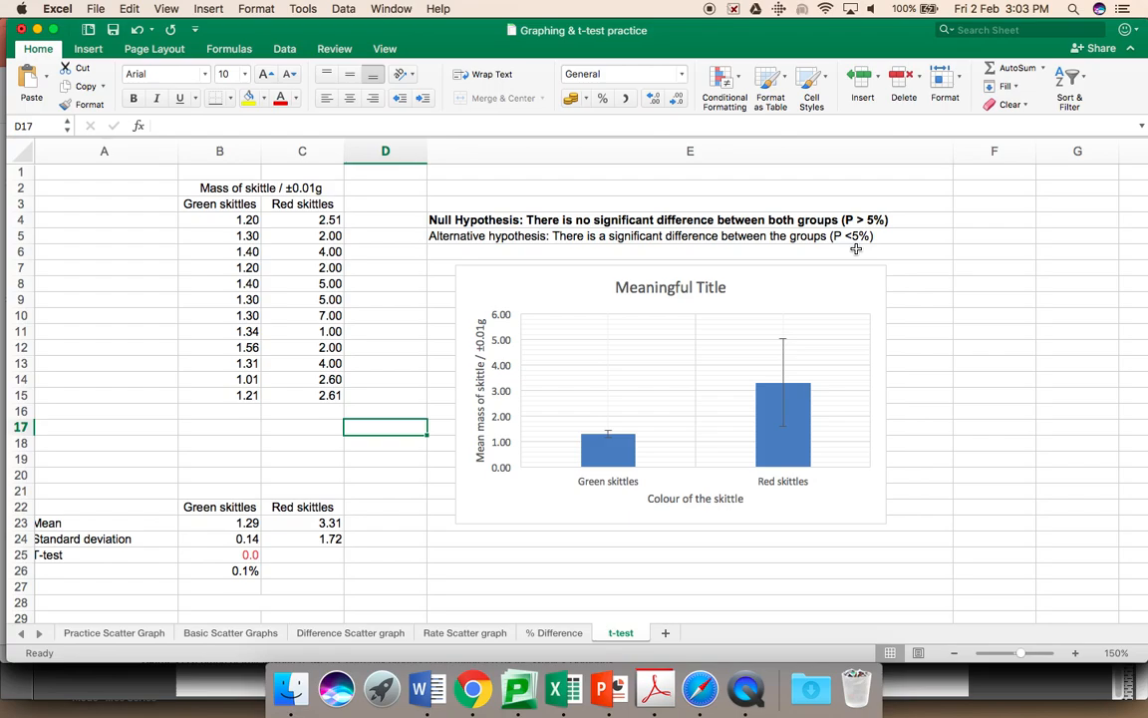
{"action": "mouse_move", "coordinate": [610, 235]}
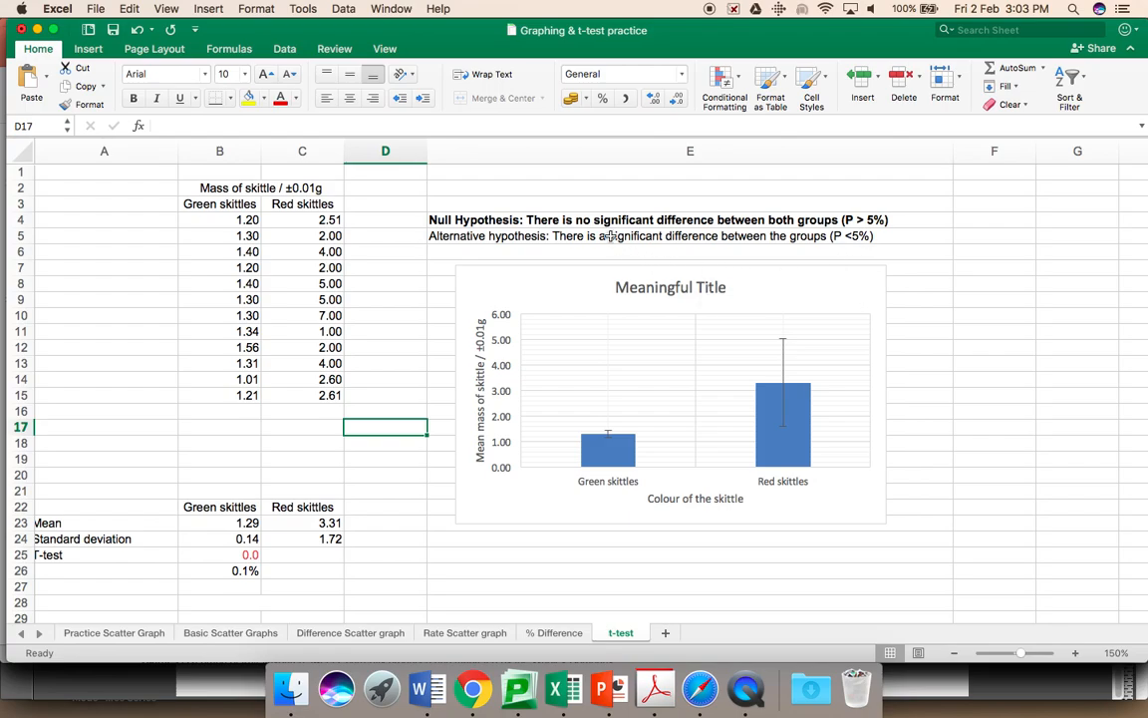
{"action": "mouse_move", "coordinate": [313, 387]}
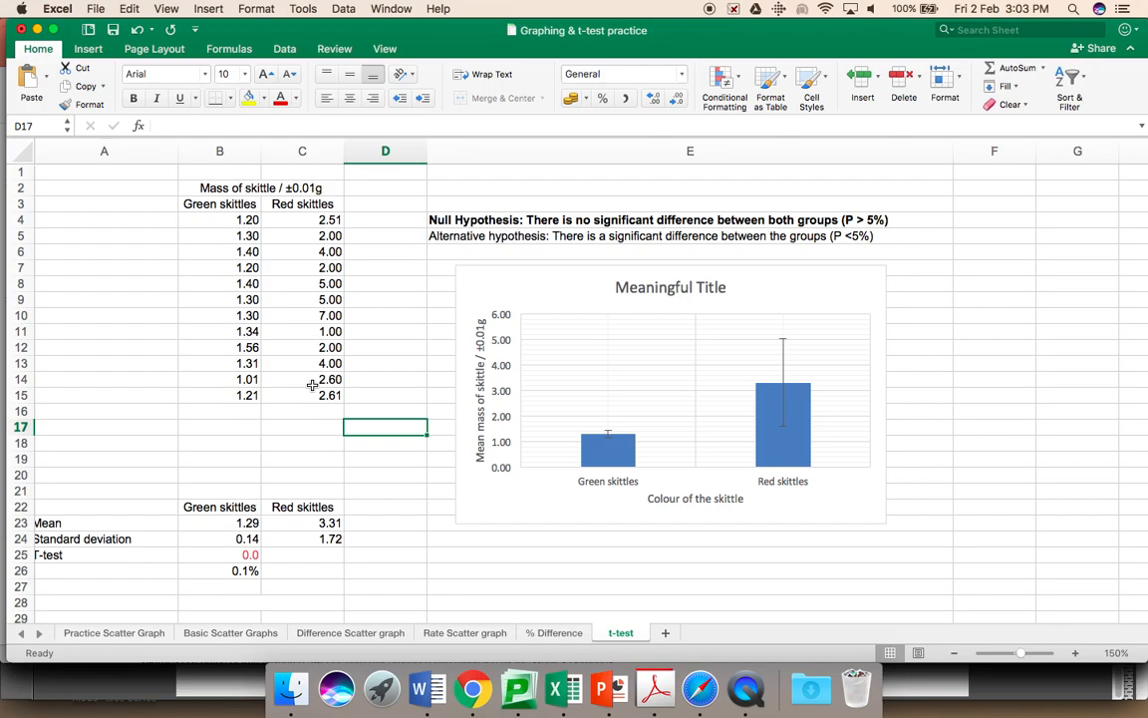
{"action": "mouse_move", "coordinate": [622, 301]}
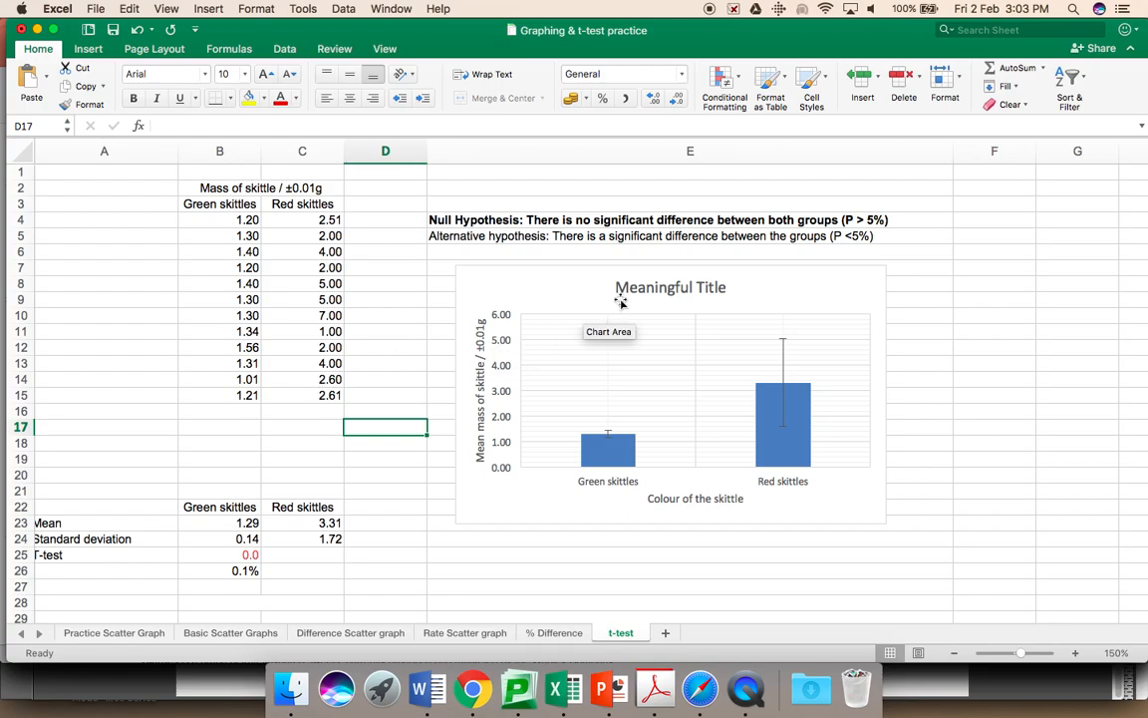
{"action": "mouse_move", "coordinate": [654, 359]}
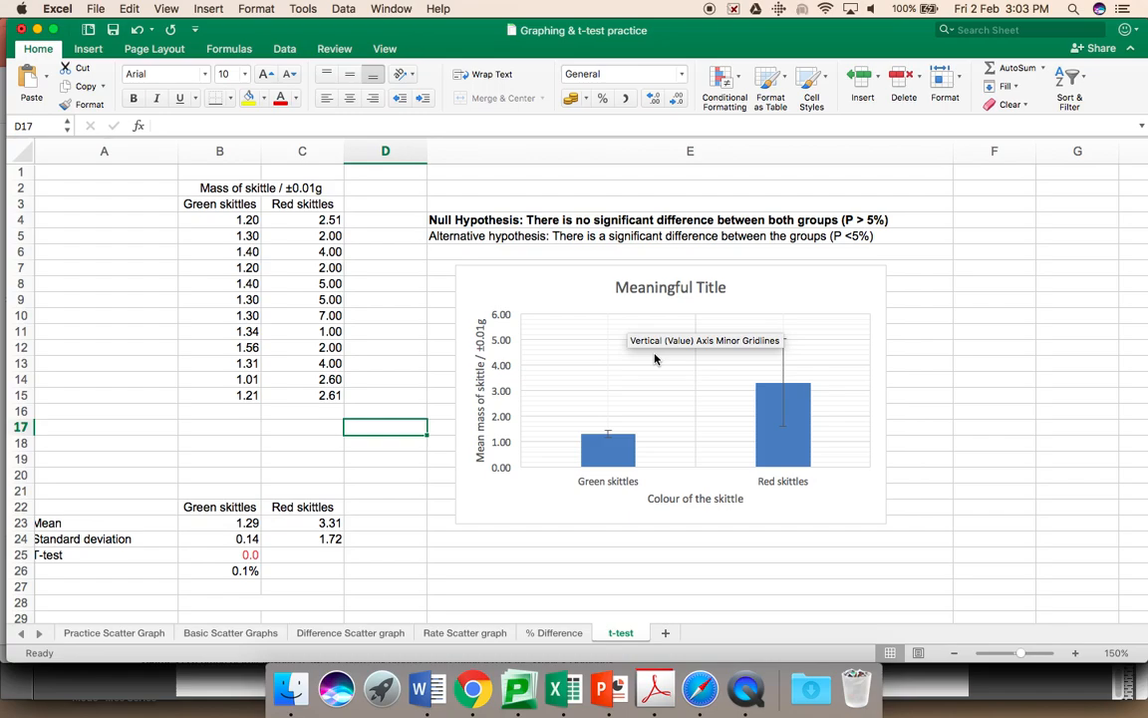
{"action": "left_click", "coordinate": [670, 395]}
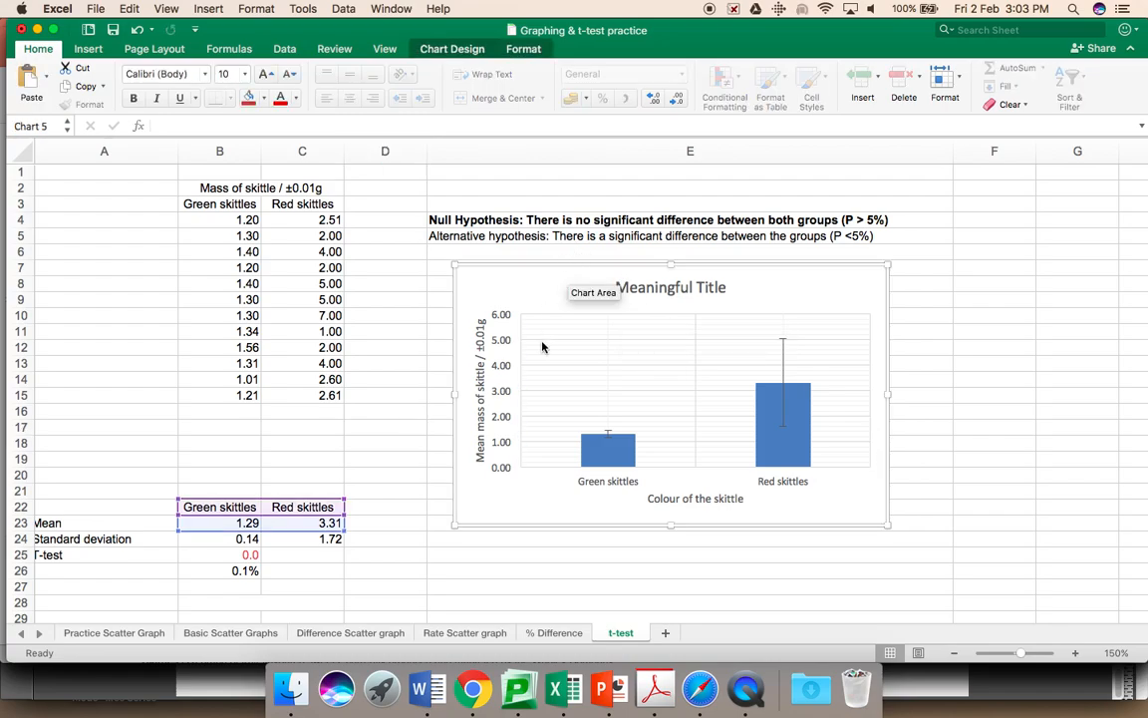
{"action": "mouse_move", "coordinate": [606, 687]}
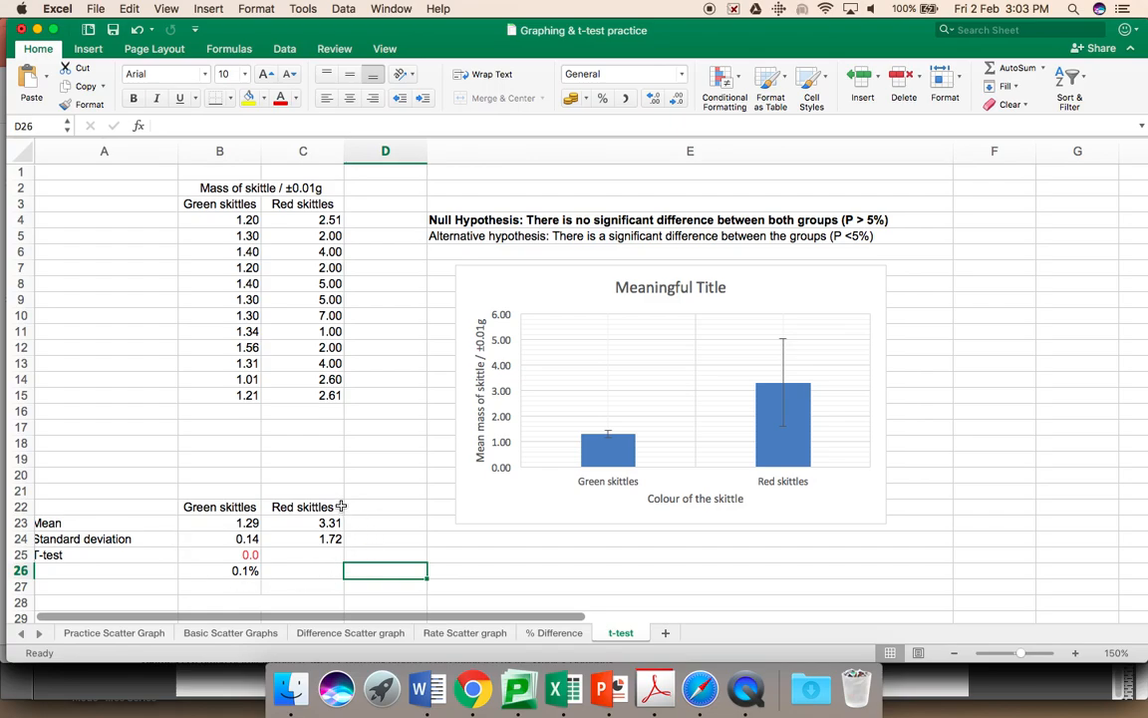
{"action": "mouse_move", "coordinate": [487, 219]}
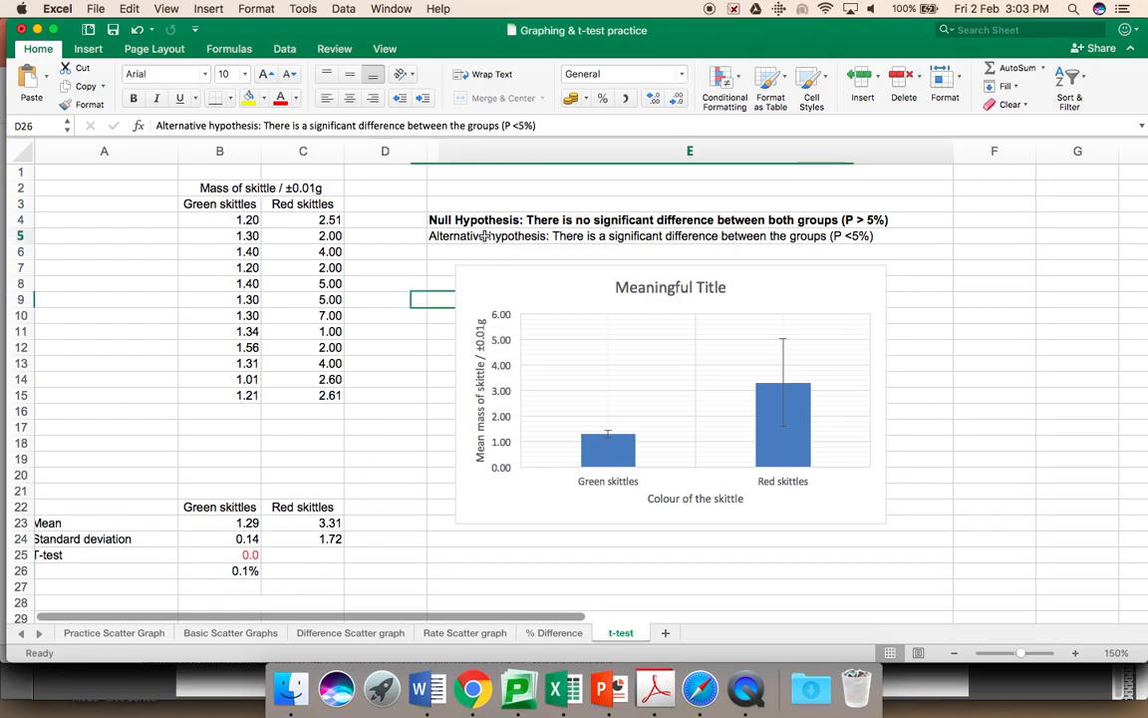
{"action": "left_click", "coordinate": [690, 236]}
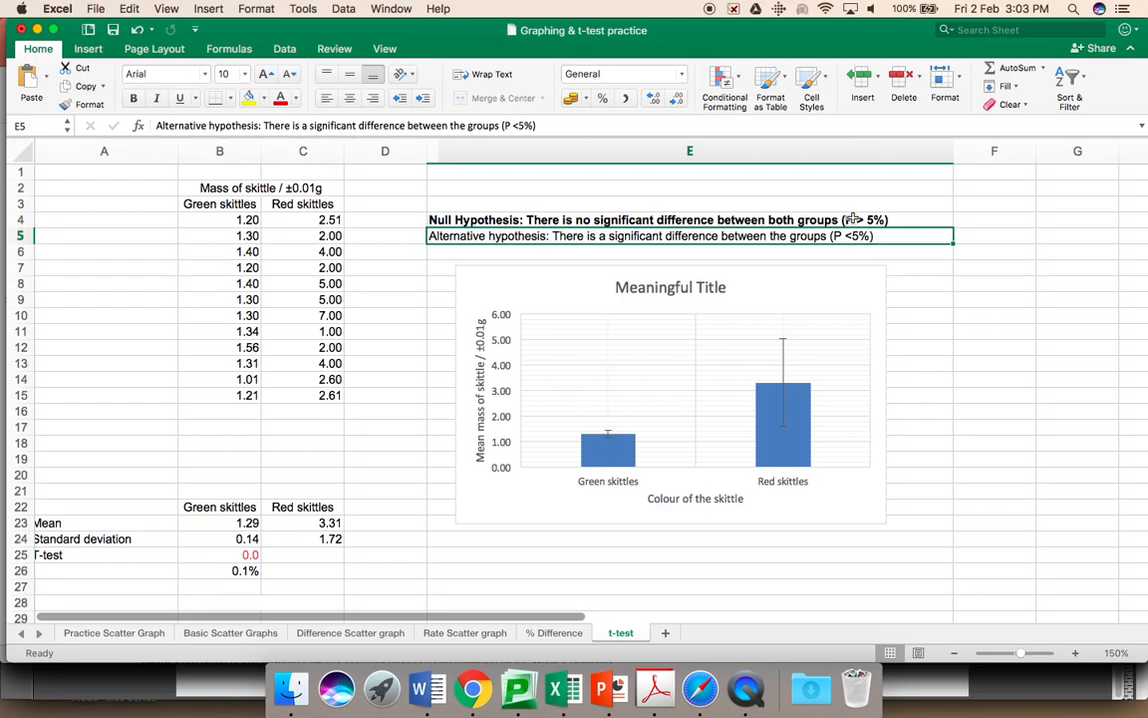
{"action": "mouse_move", "coordinate": [865, 220]}
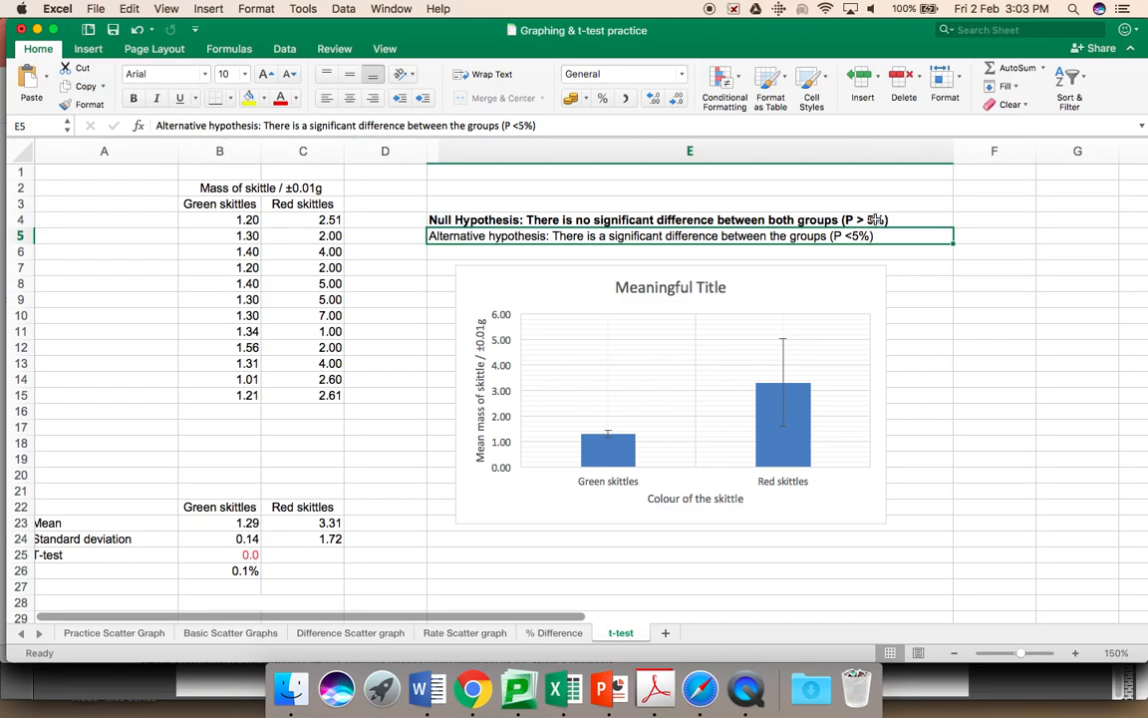
{"action": "mouse_move", "coordinate": [863, 219]}
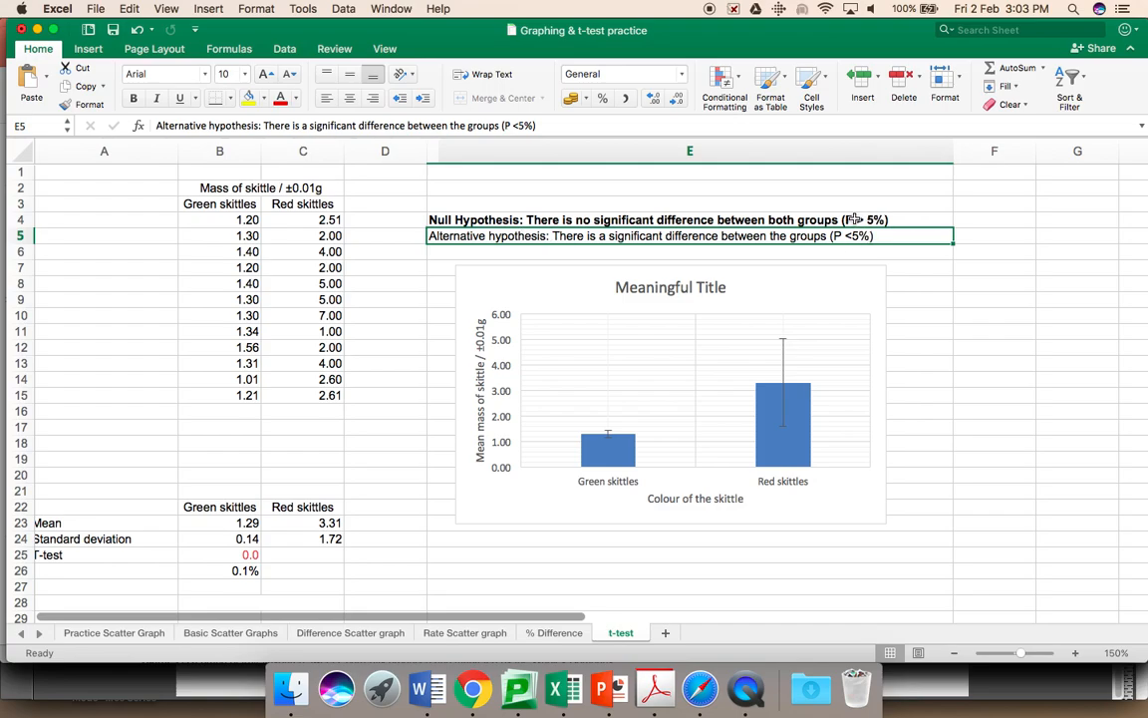